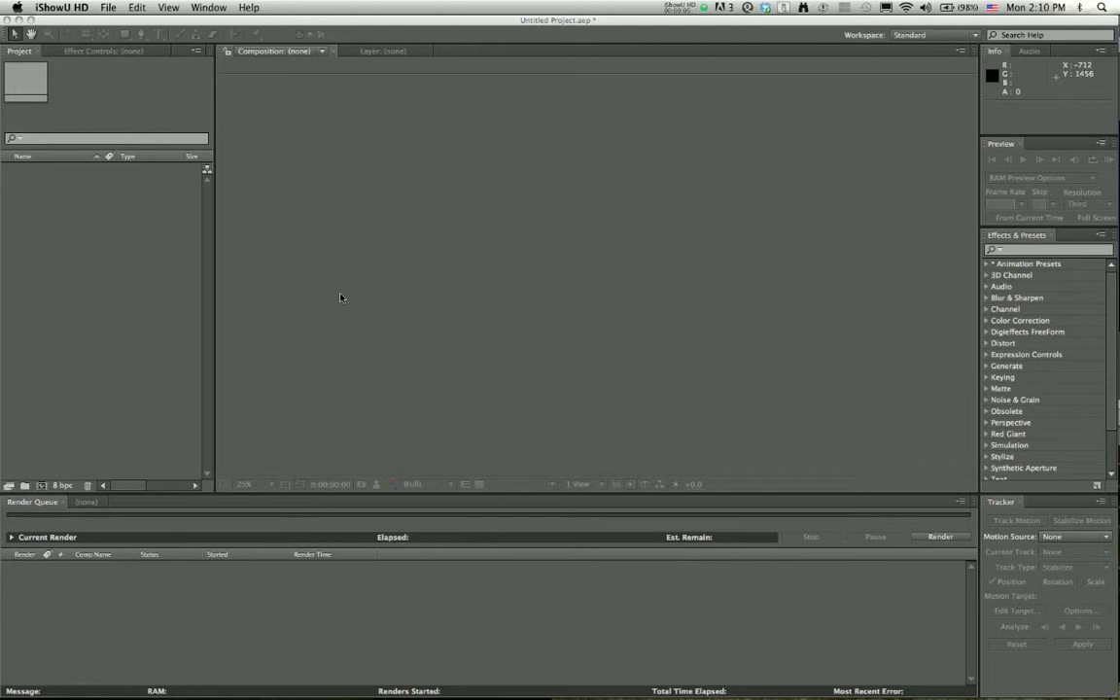
pyautogui.moveTo(258, 239)
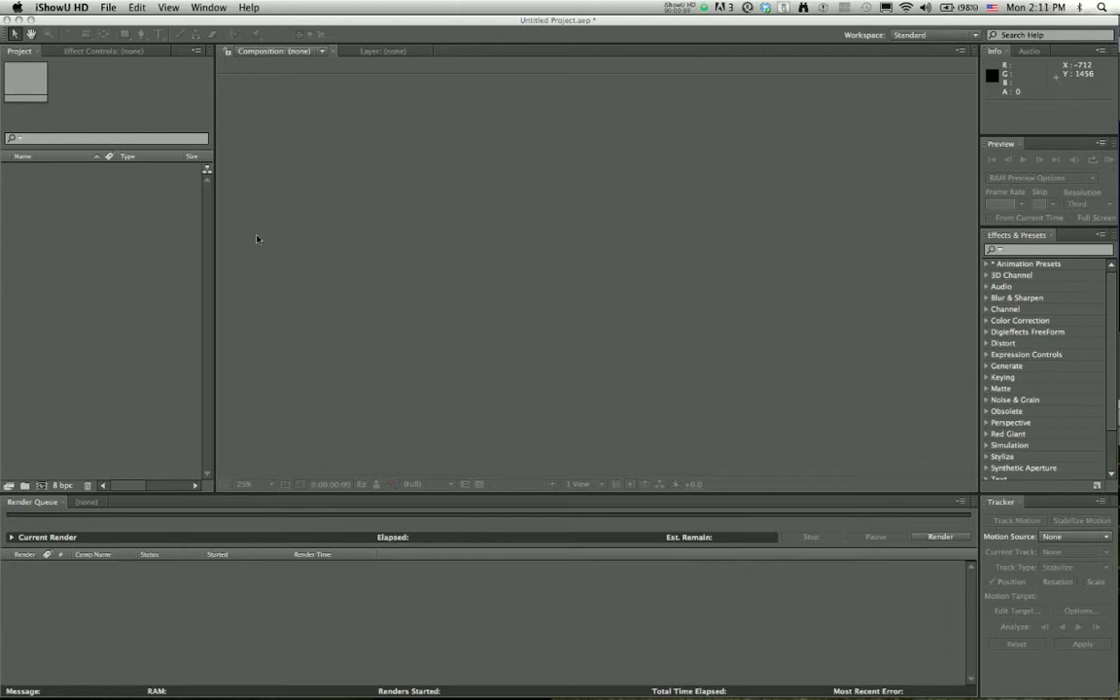
# Browse to Into the Woods > Source > Time Lapse > Image Sequences > SoprisFallCloudsEdit1 and select the first frame
pyautogui.click(114, 185)
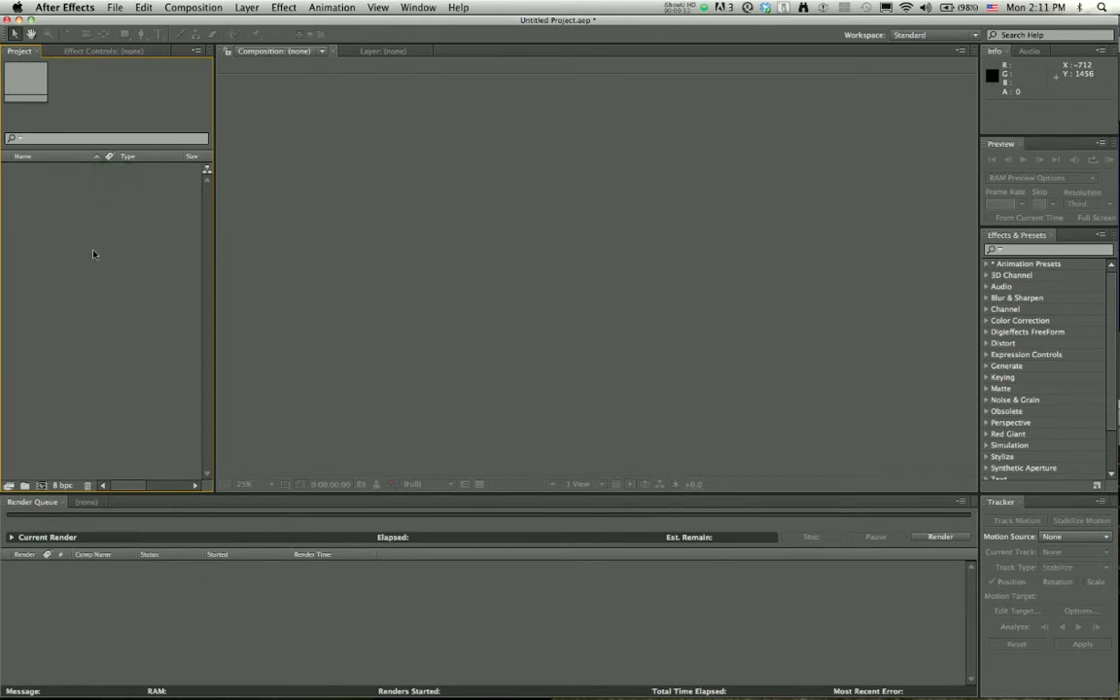
pyautogui.moveTo(66, 155)
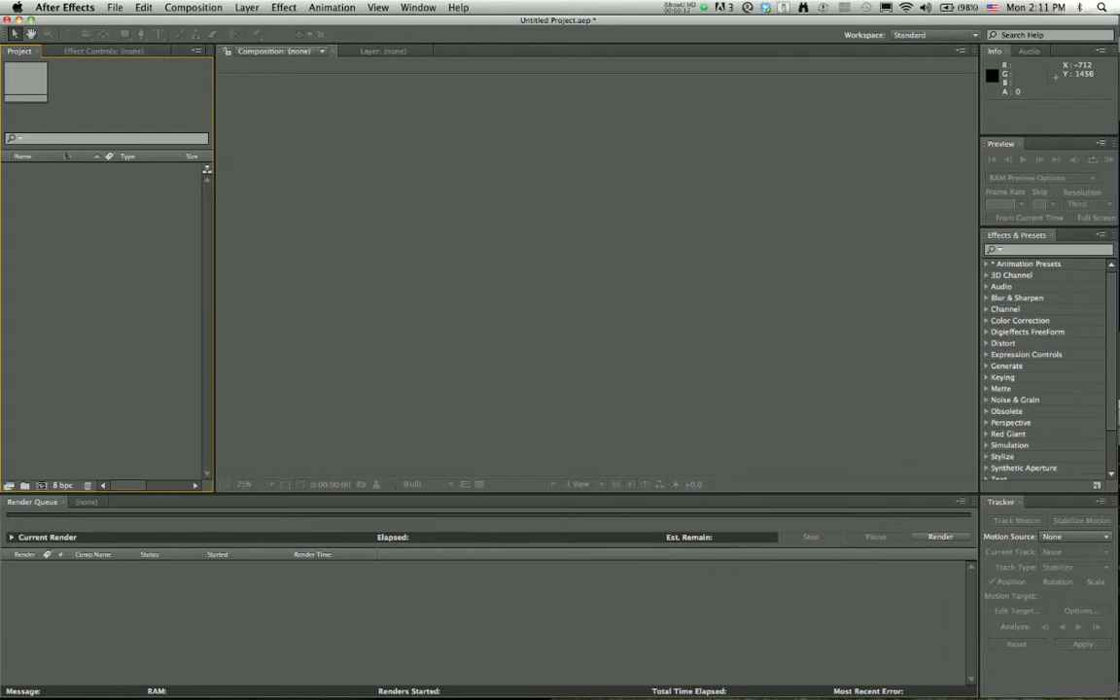
pyautogui.moveTo(105, 229)
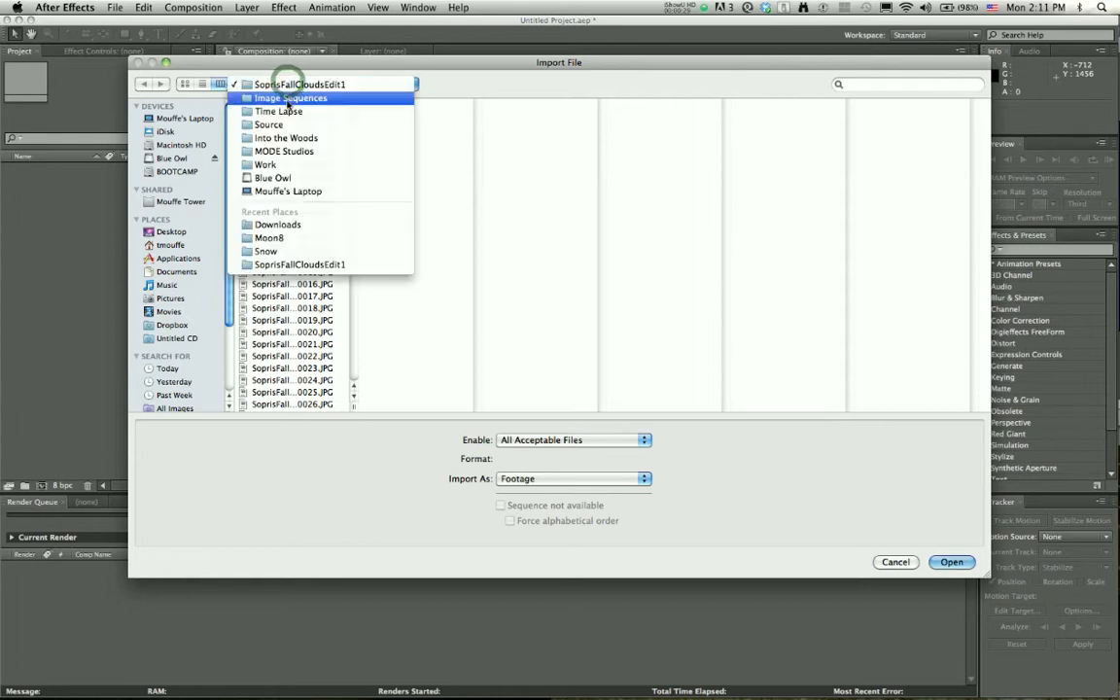
pyautogui.click(285, 137)
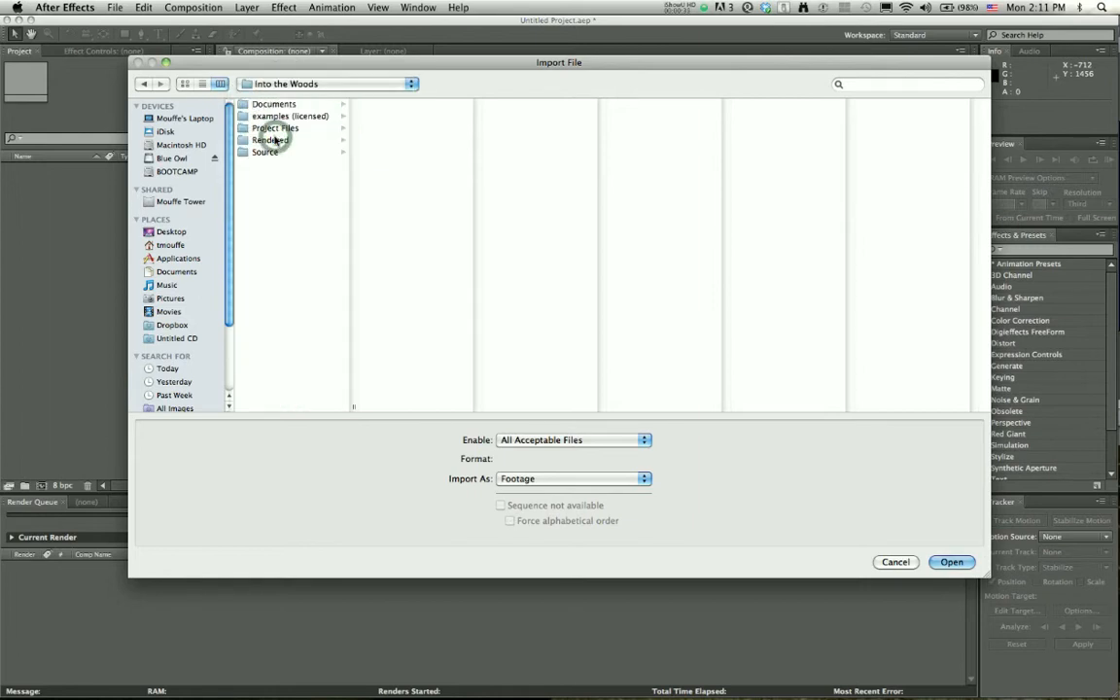
pyautogui.moveTo(273, 161)
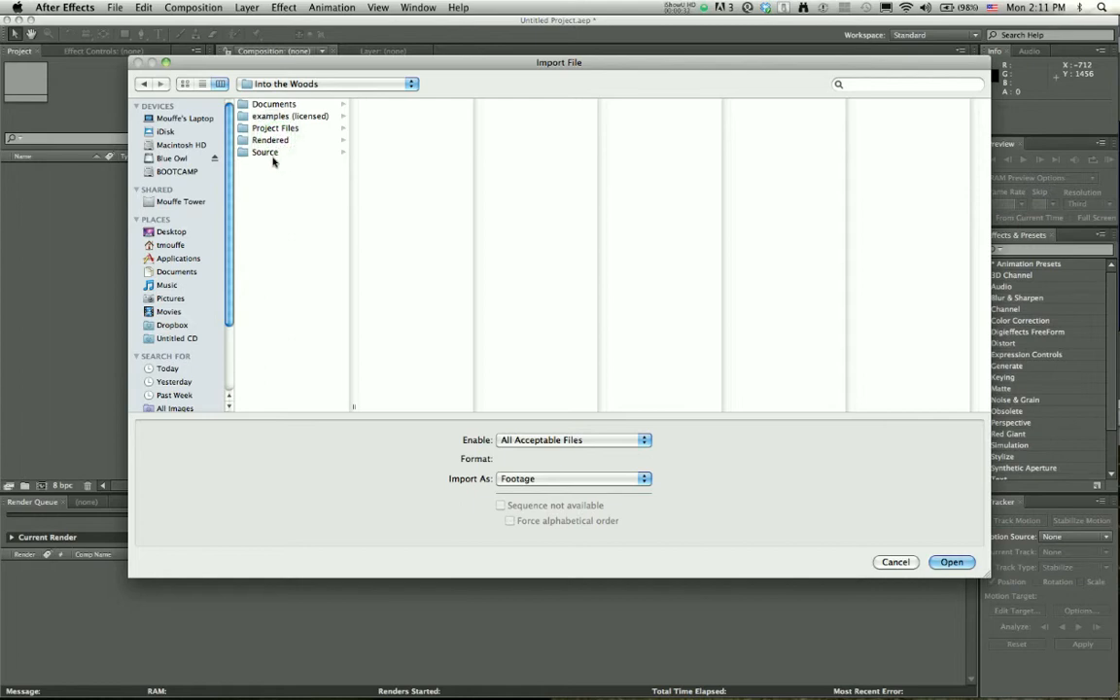
pyautogui.click(265, 151)
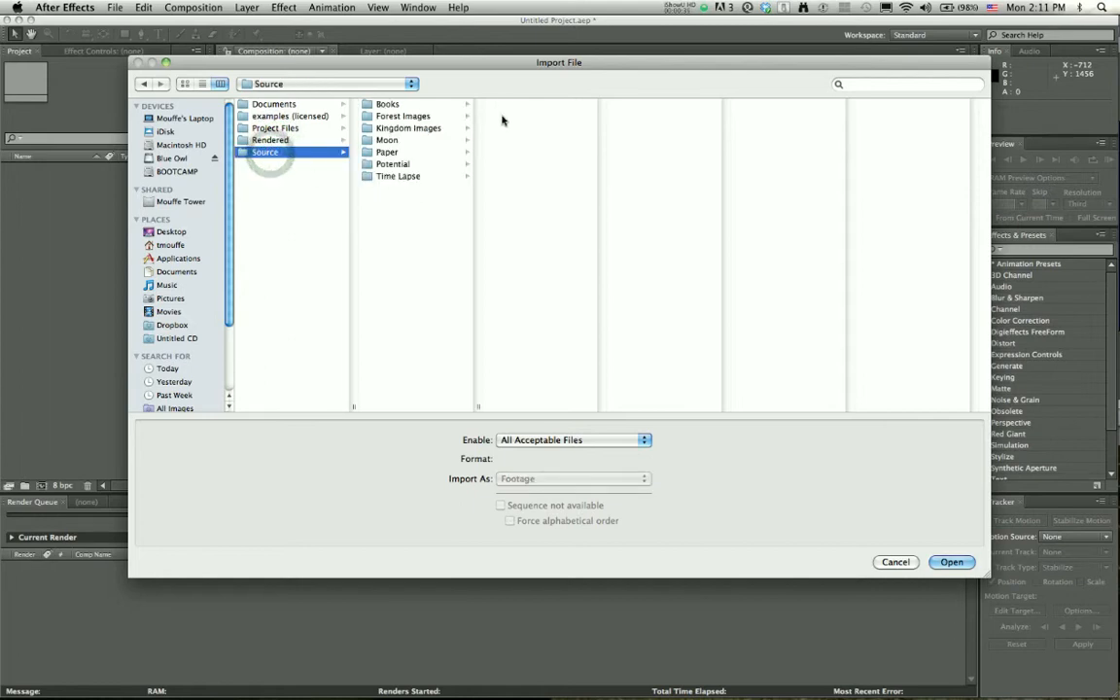
pyautogui.click(399, 176)
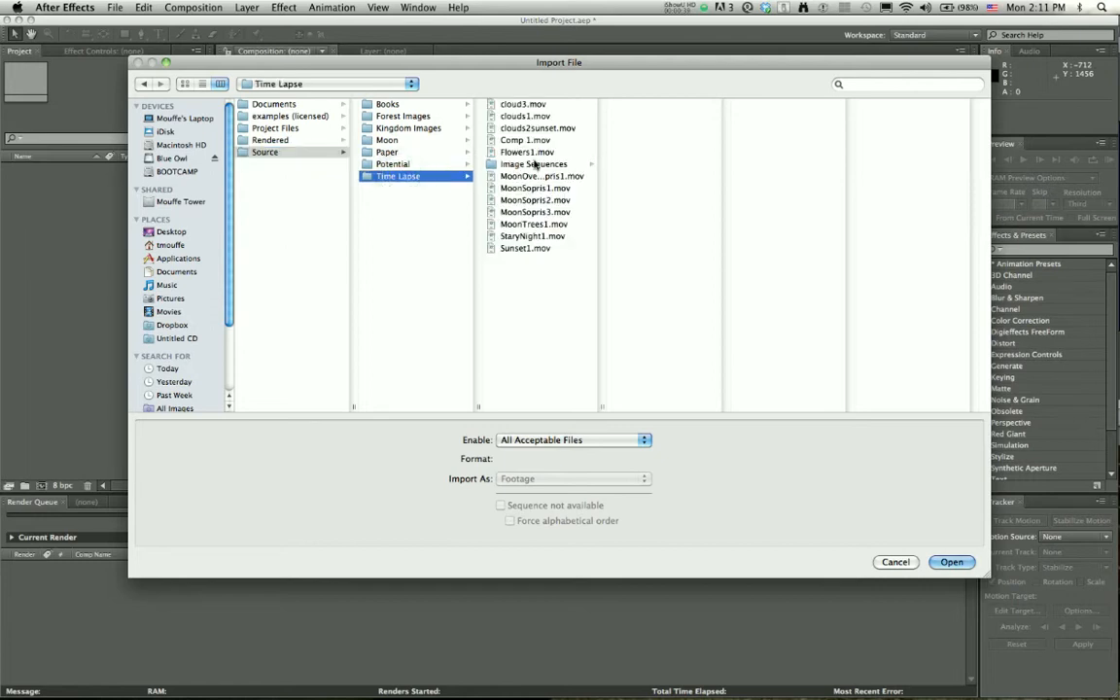
pyautogui.click(532, 163)
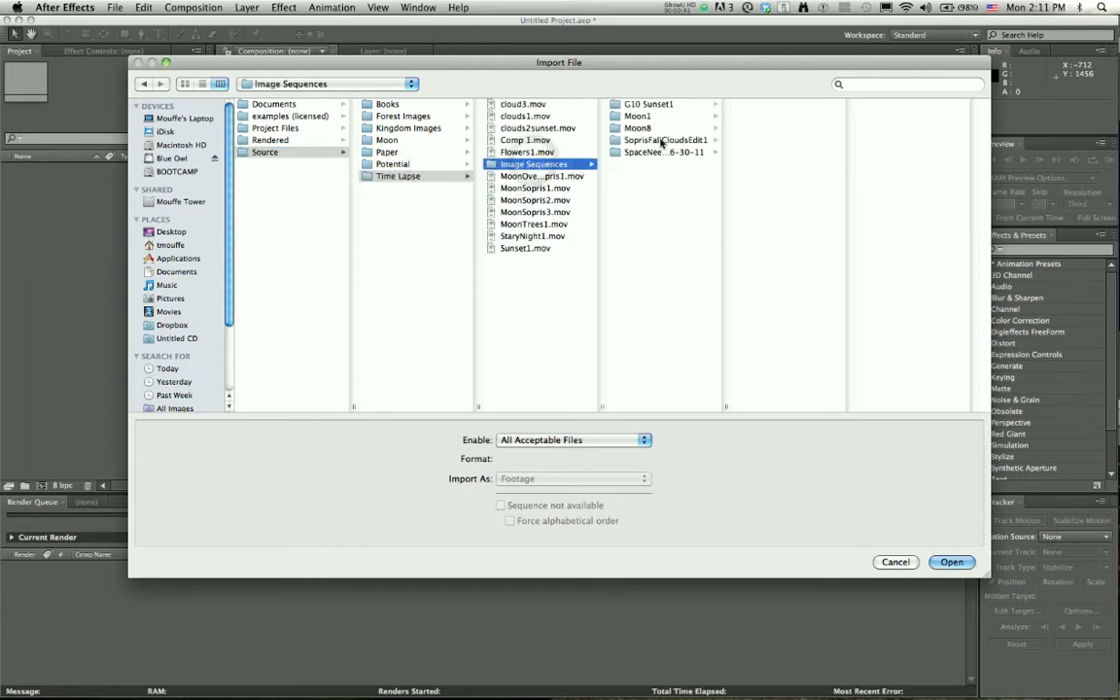
pyautogui.click(665, 152)
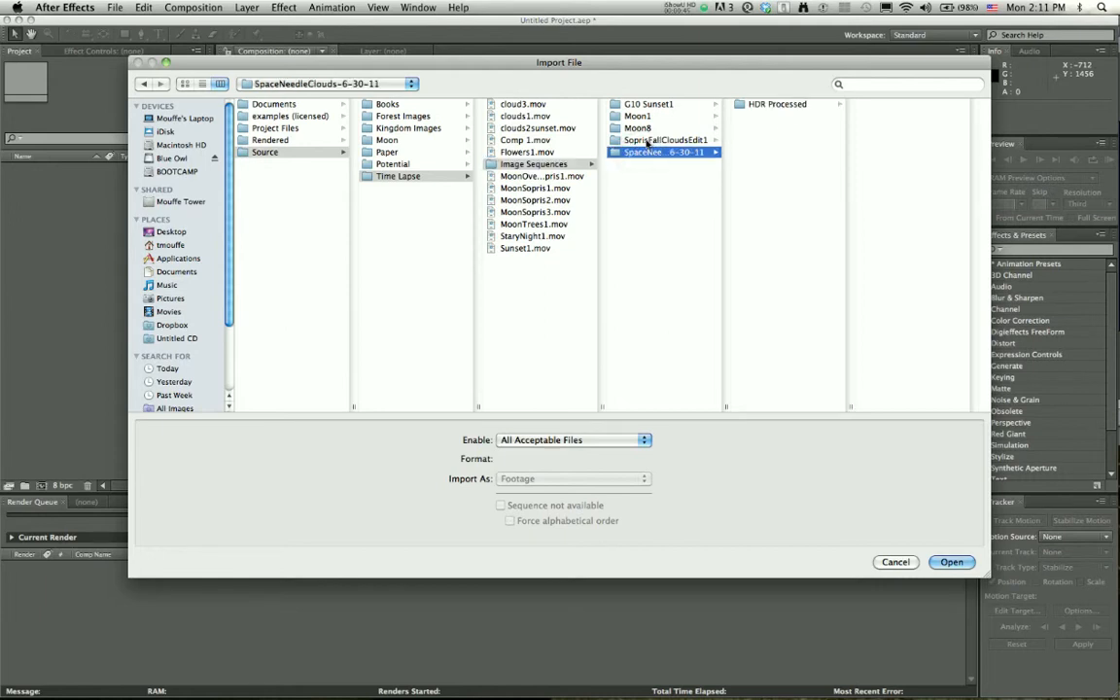
pyautogui.click(665, 139)
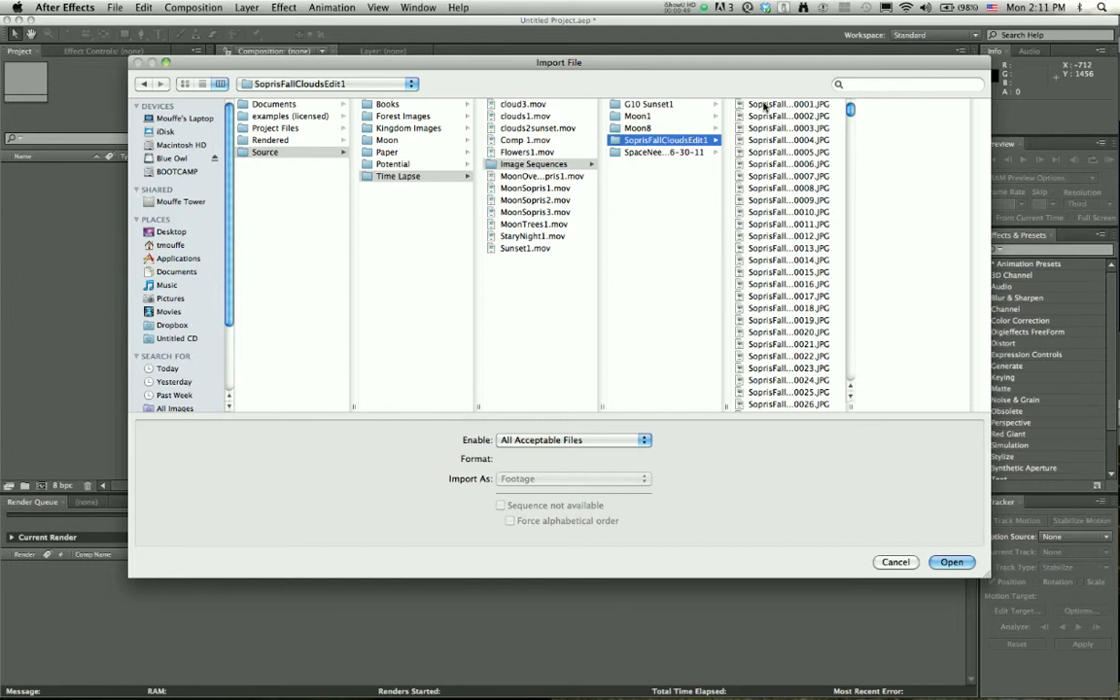
pyautogui.click(788, 104)
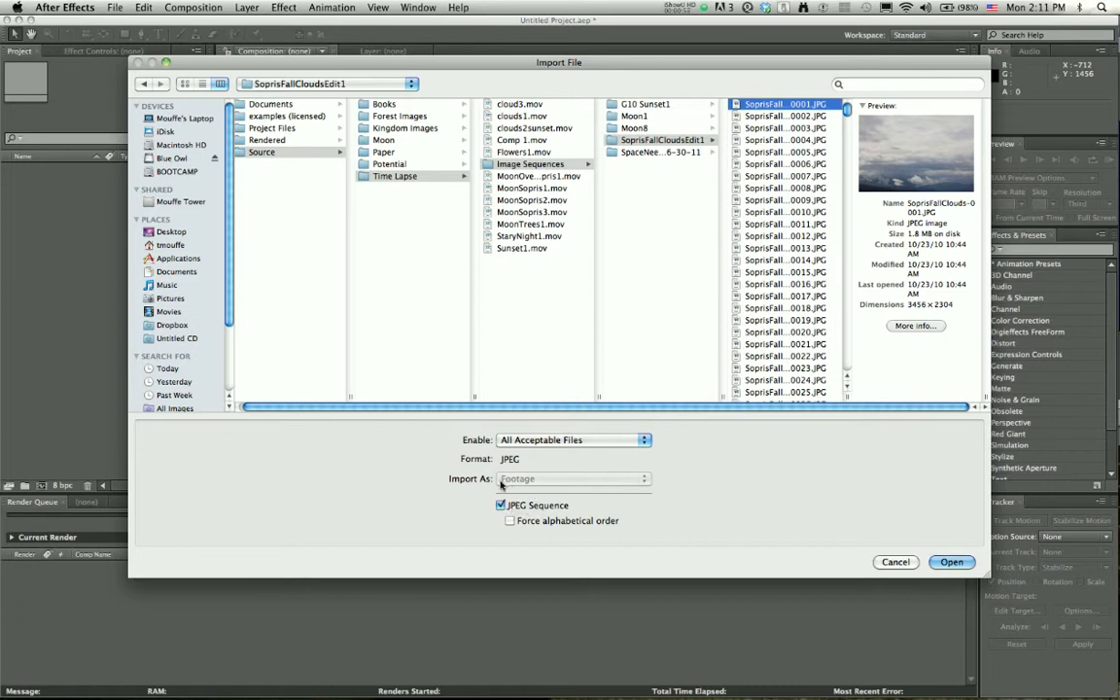
pyautogui.moveTo(568, 486)
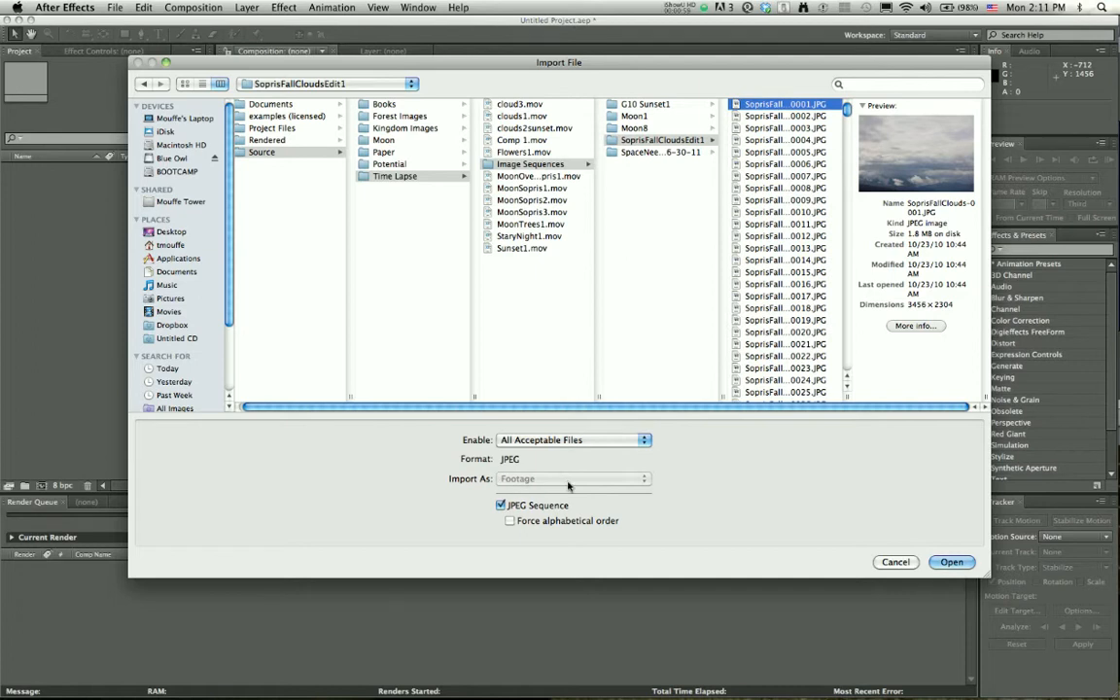
pyautogui.moveTo(486, 568)
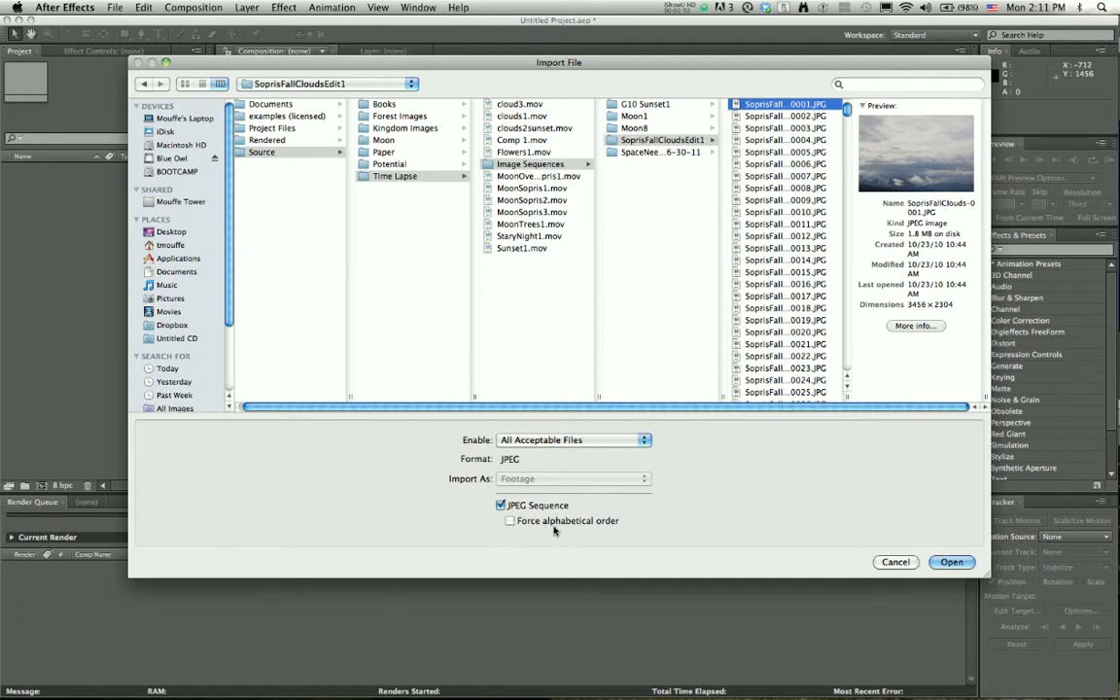
pyautogui.moveTo(558, 531)
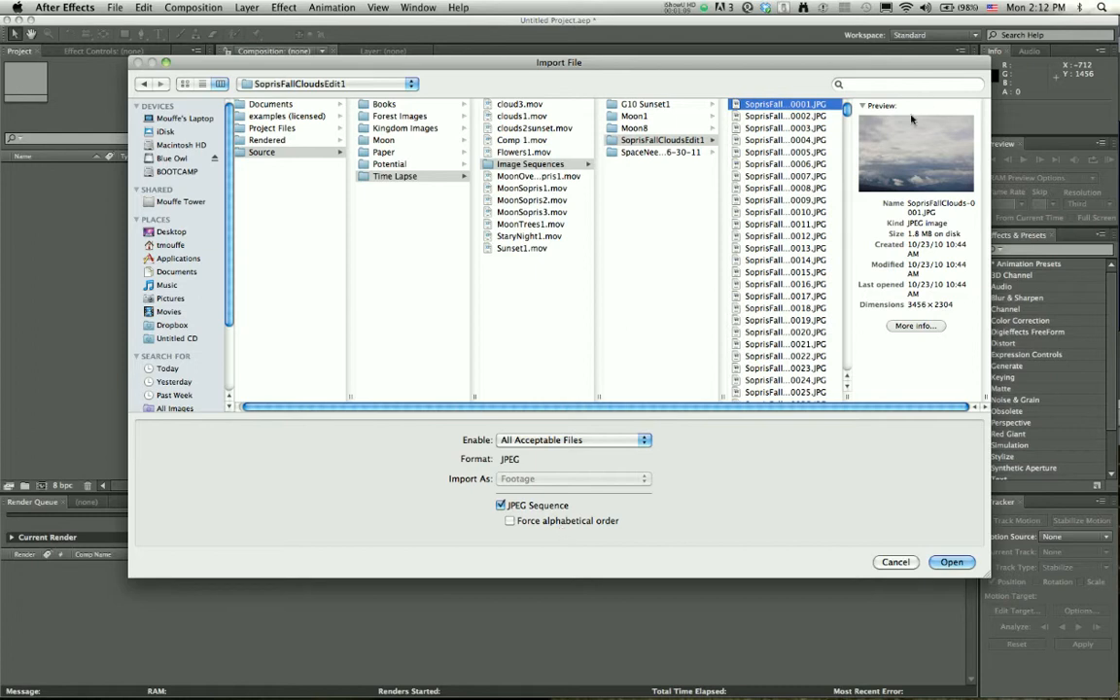
pyautogui.moveTo(759, 534)
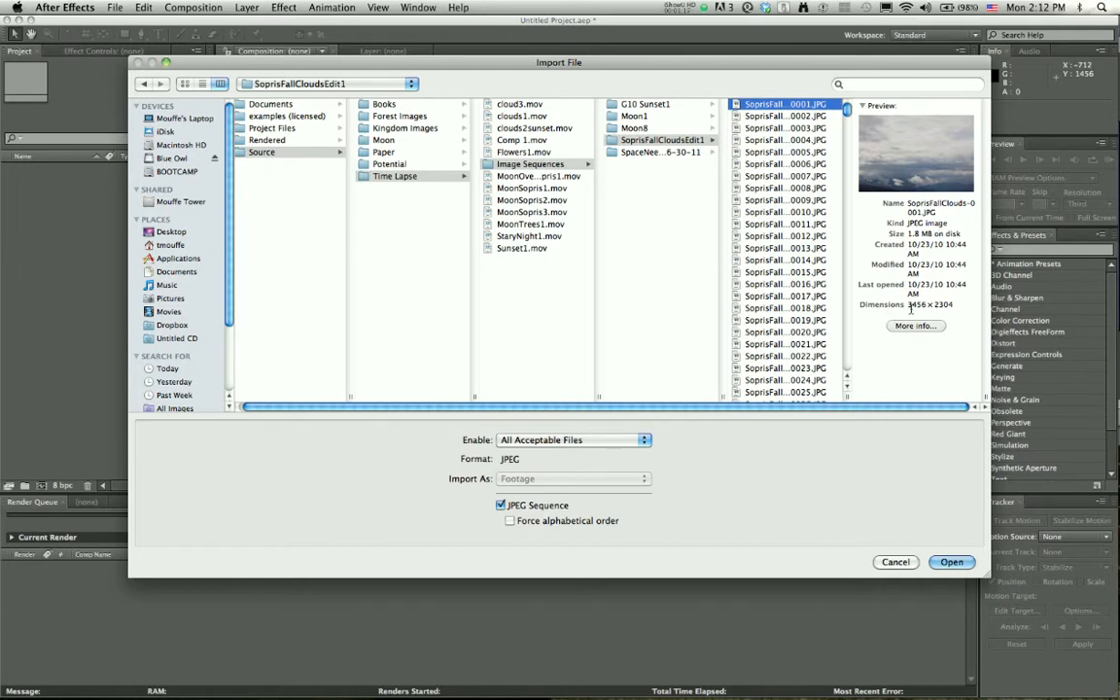
pyautogui.moveTo(953, 307)
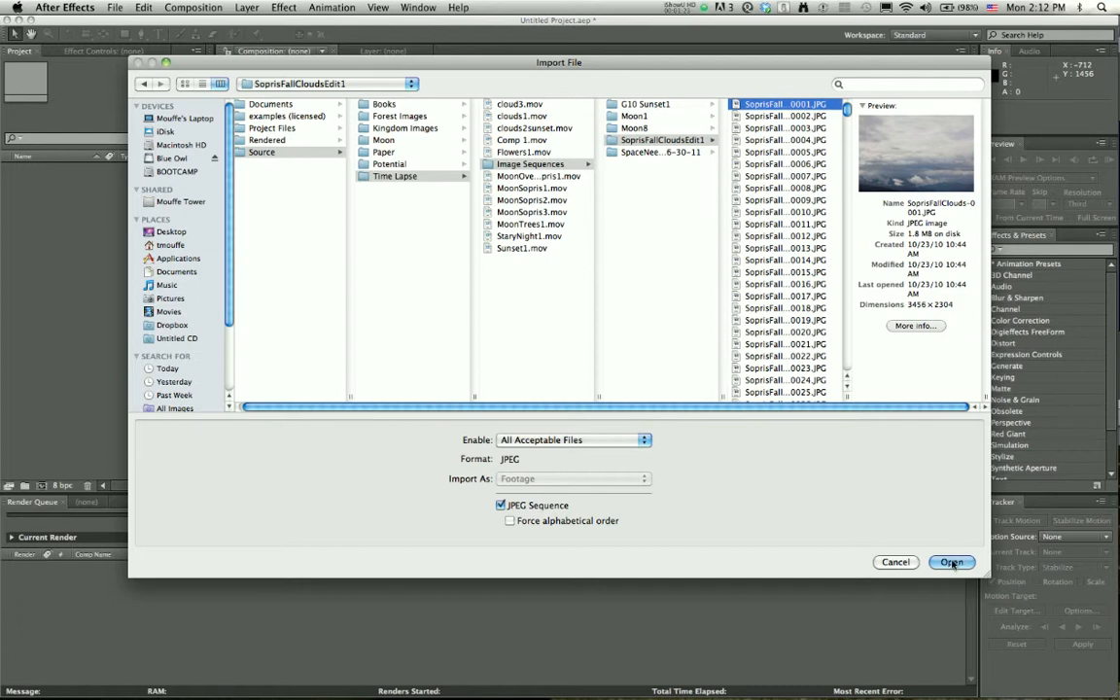
# Import the SoprisFallClouds JPEG frames as one image sequence
pyautogui.click(951, 562)
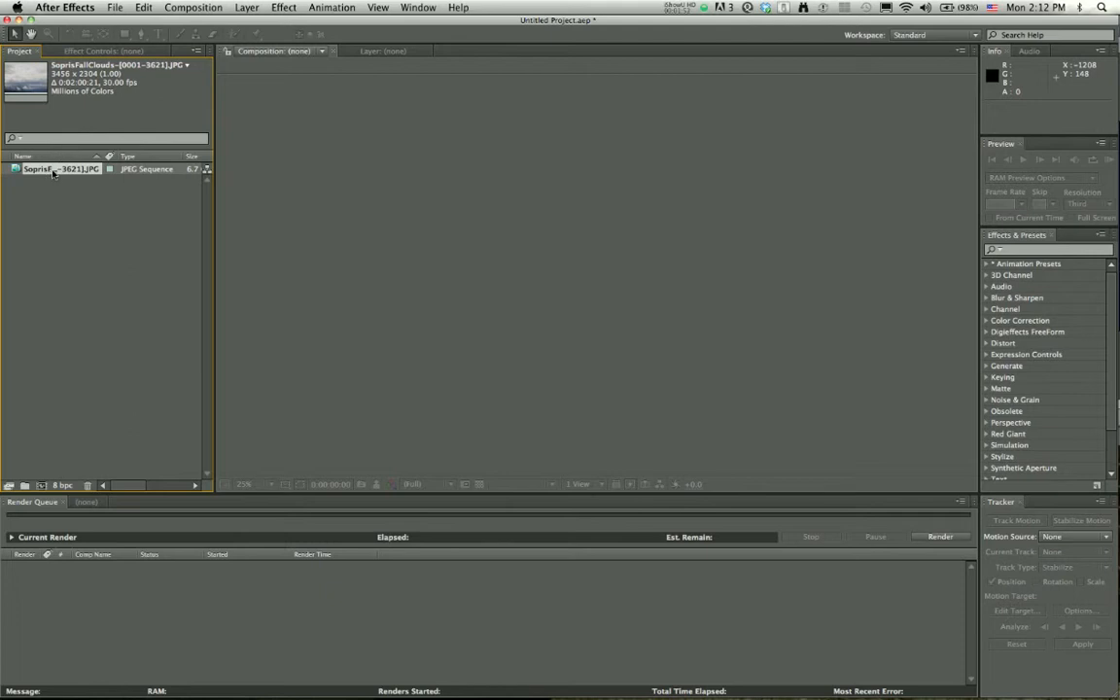
# Interpret the cloud footage at an assumed 30 fps, after briefly trying 29.97
pyautogui.rightClick(60, 169)
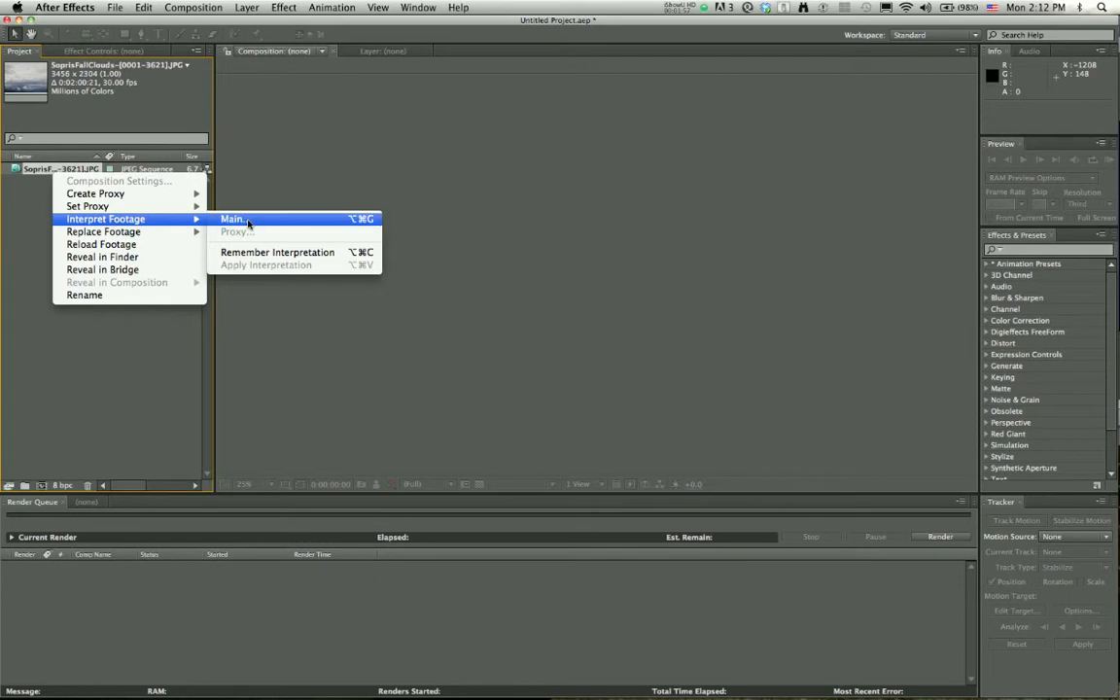
pyautogui.click(233, 218)
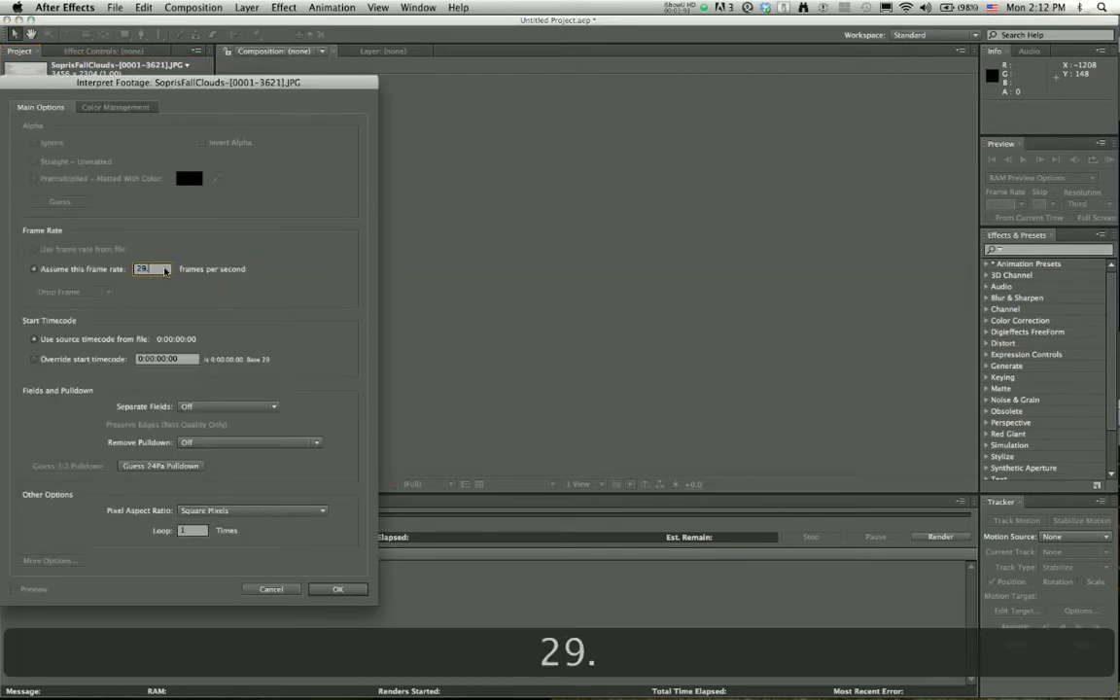
pyautogui.write('29.97')
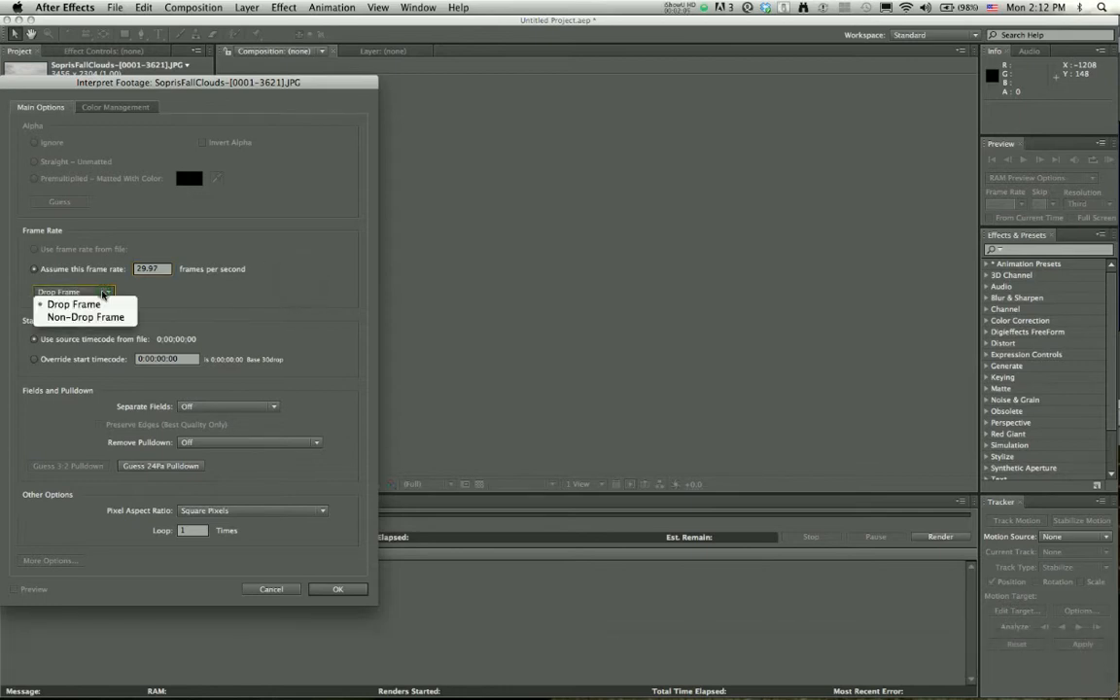
pyautogui.click(74, 304)
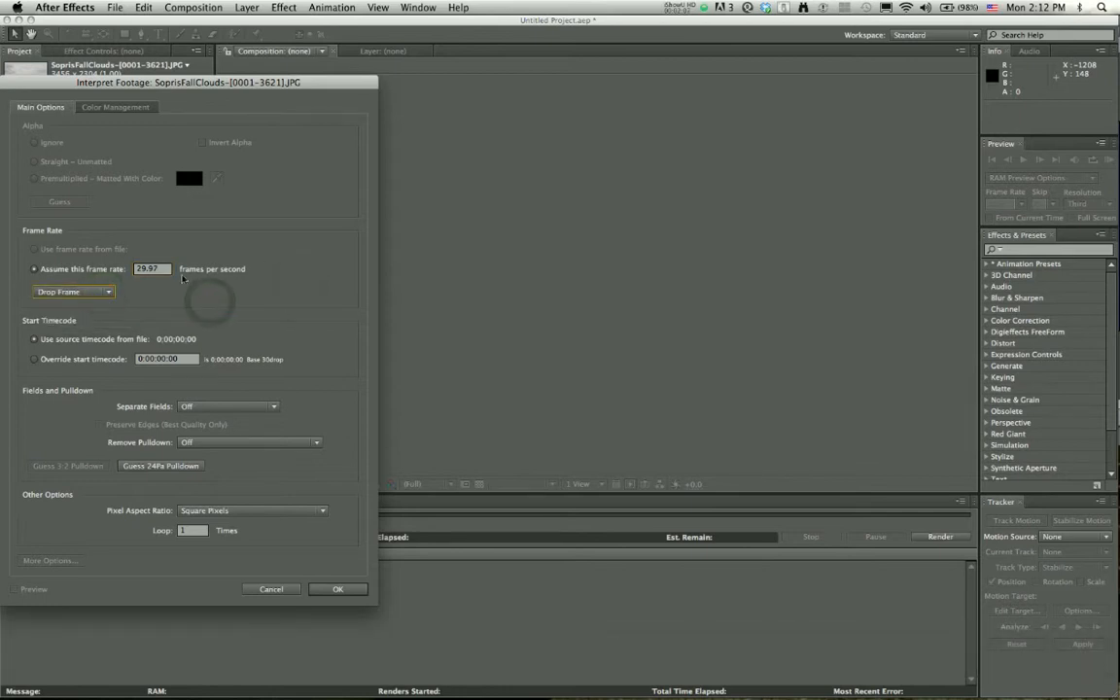
pyautogui.tripleClick(150, 268)
pyautogui.write('30')
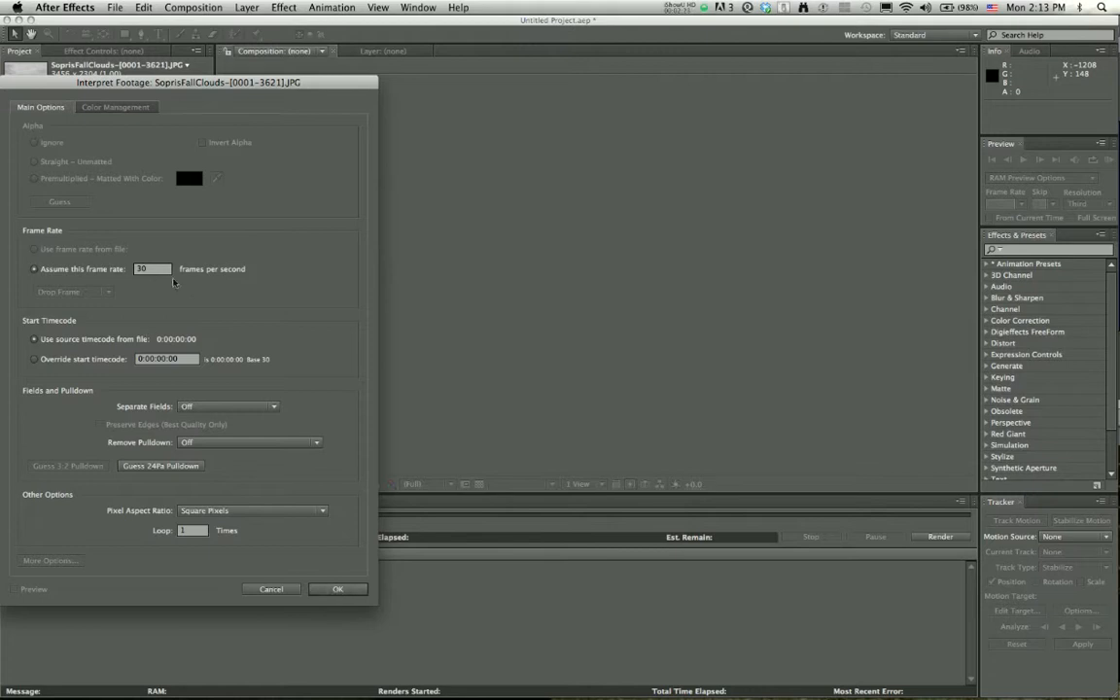
pyautogui.moveTo(145, 268)
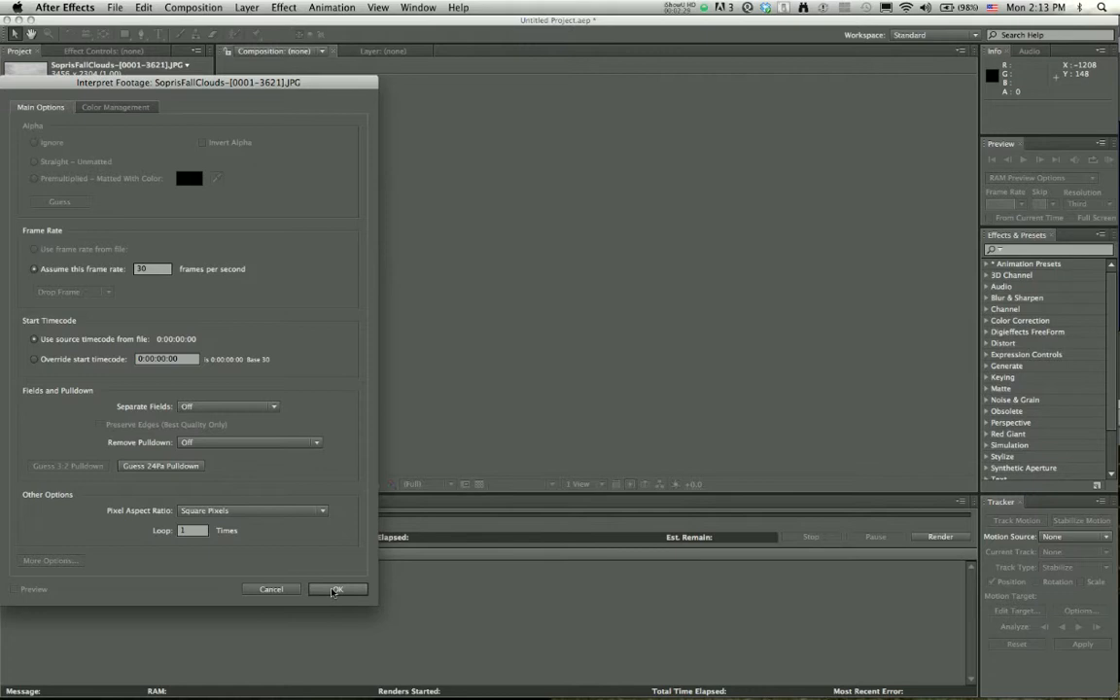
pyautogui.click(337, 589)
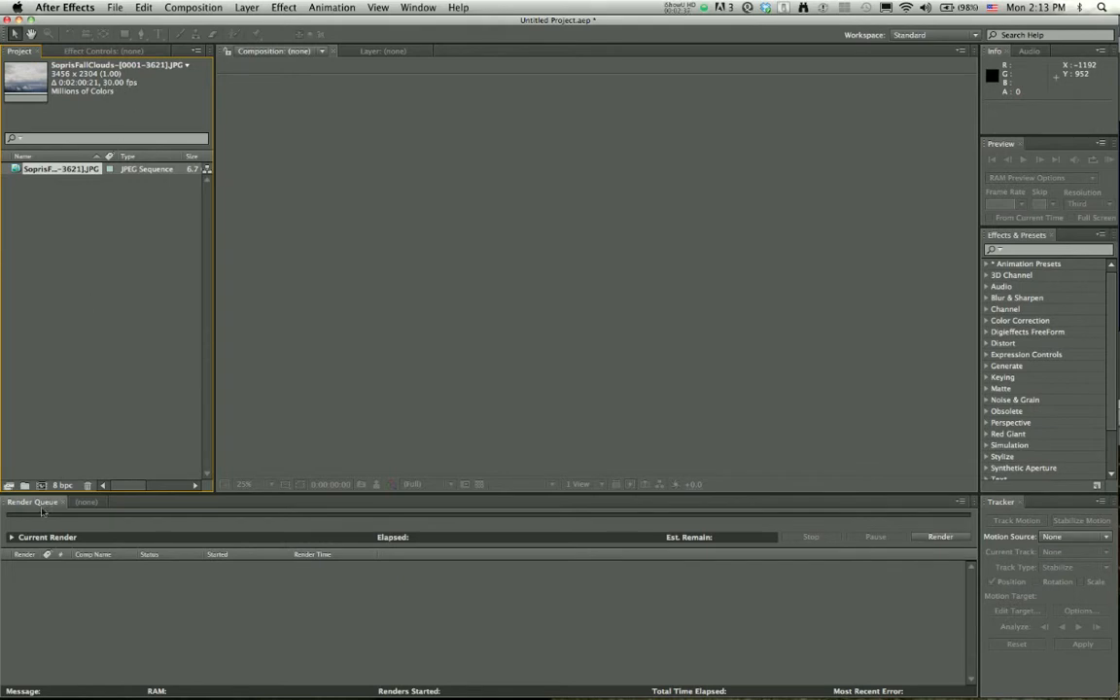
pyautogui.moveTo(41, 485)
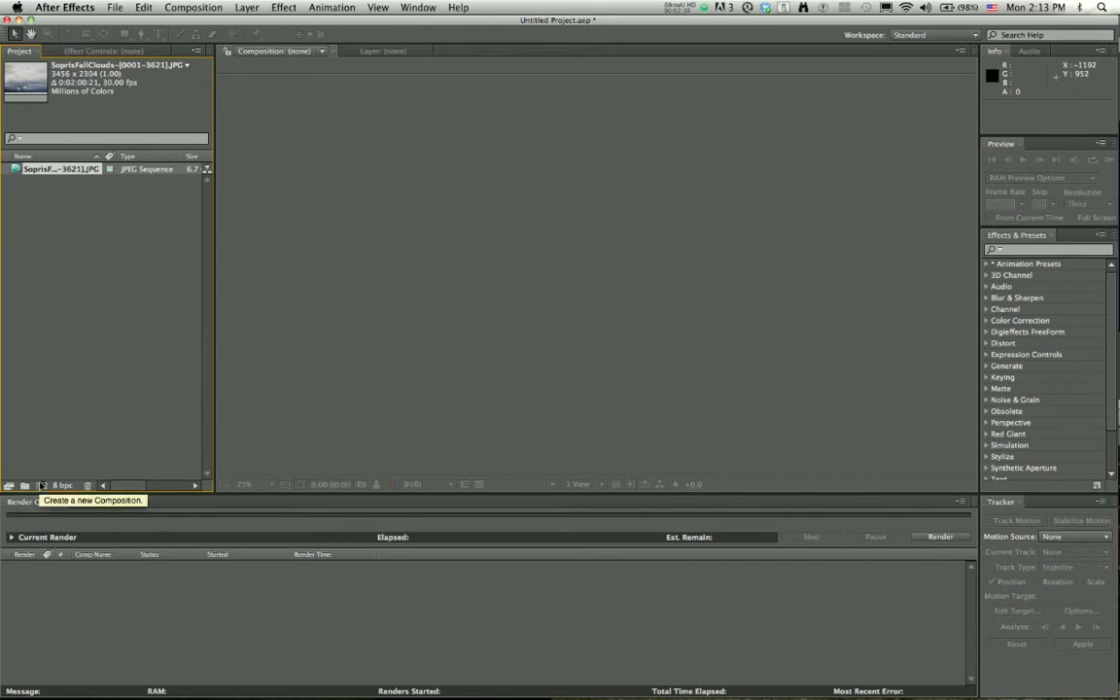
# Start a new composition named 'Sopris Clouds' with the HDTV 1080 29.97 preset
pyautogui.click(40, 485)
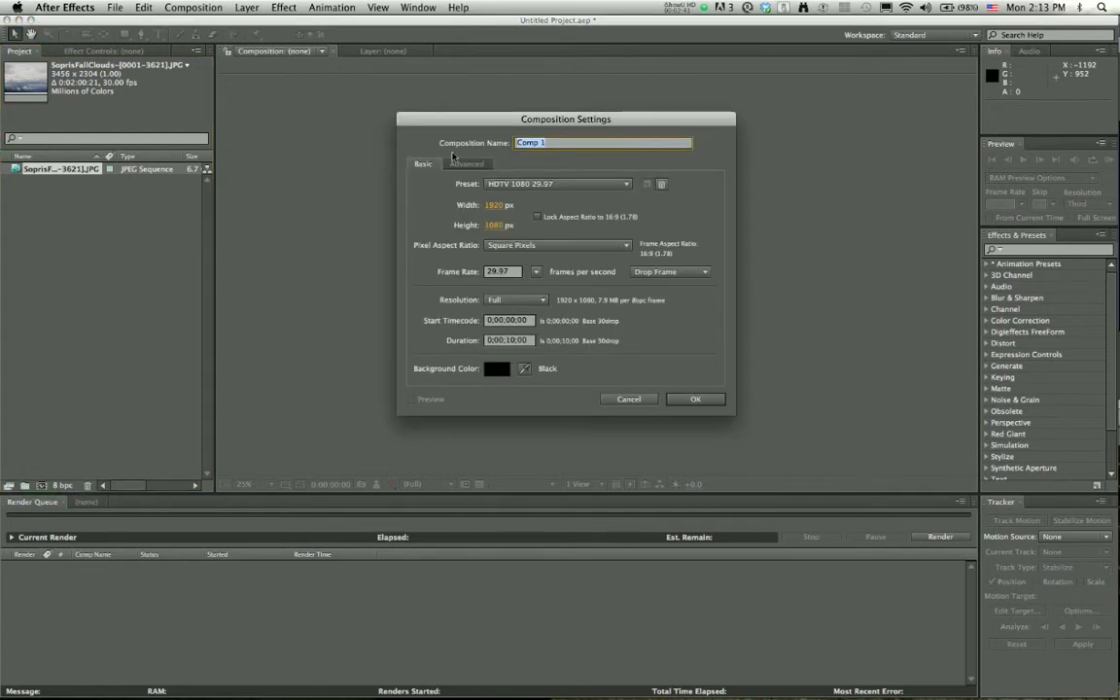
pyautogui.write('Sopris')
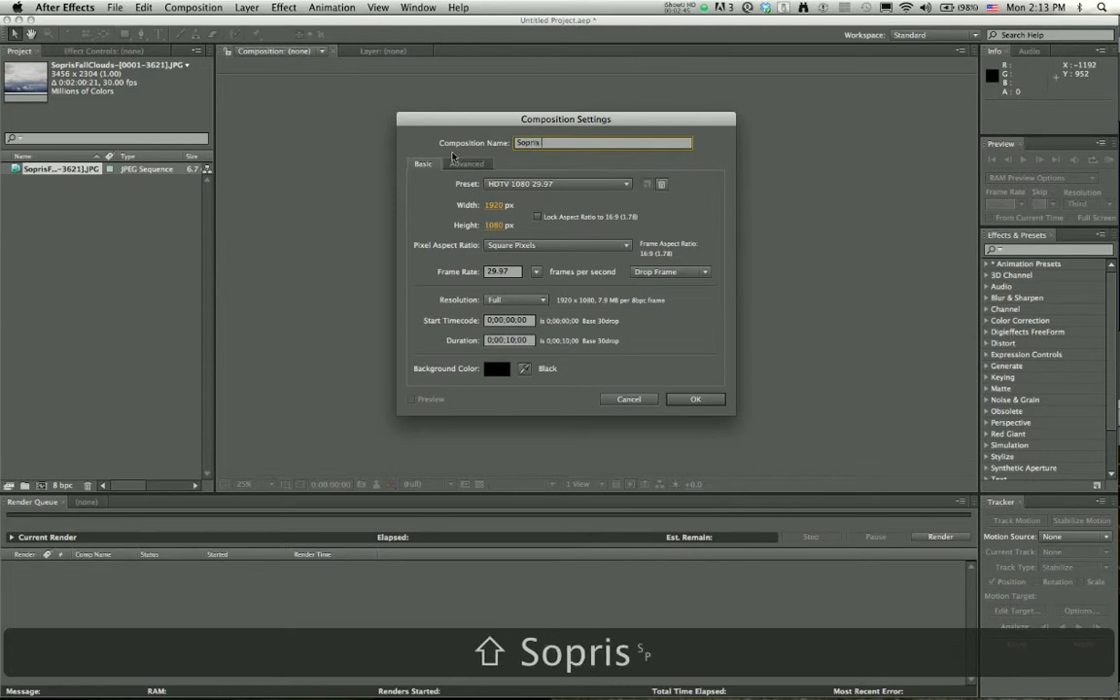
pyautogui.write('Clouds')
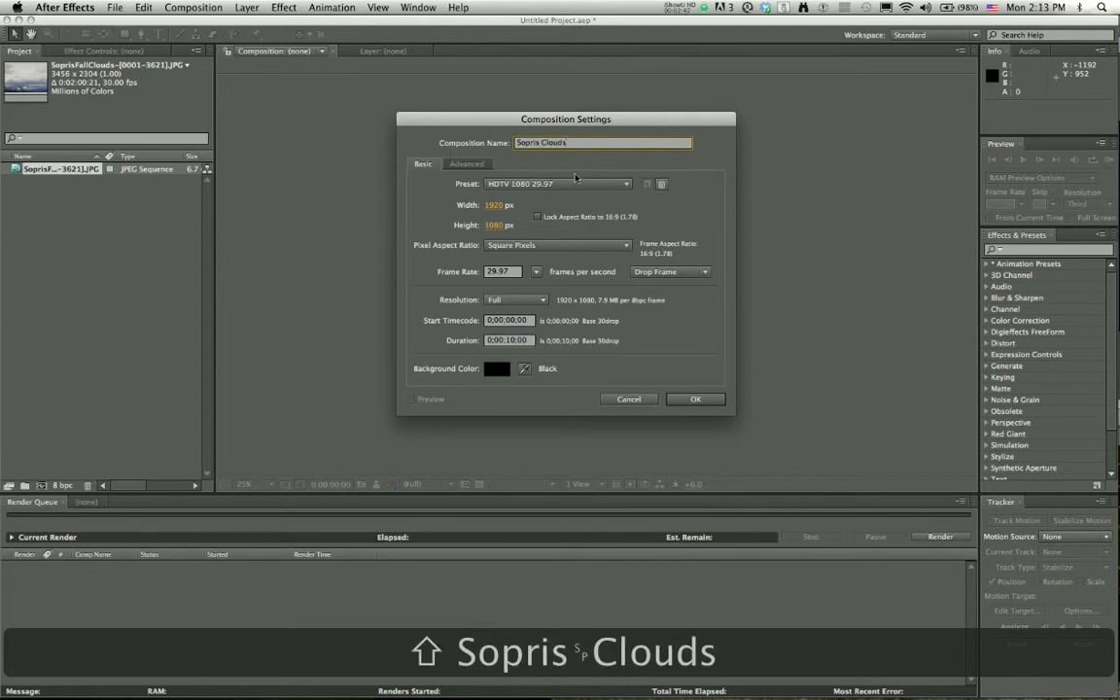
pyautogui.click(625, 183)
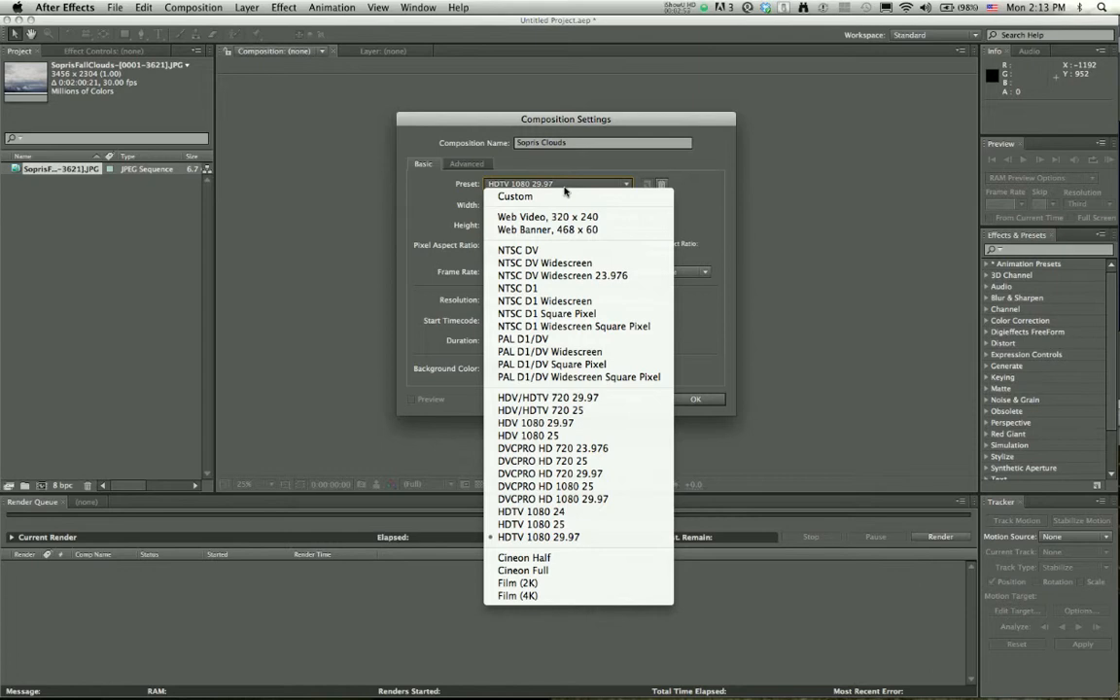
pyautogui.moveTo(551, 364)
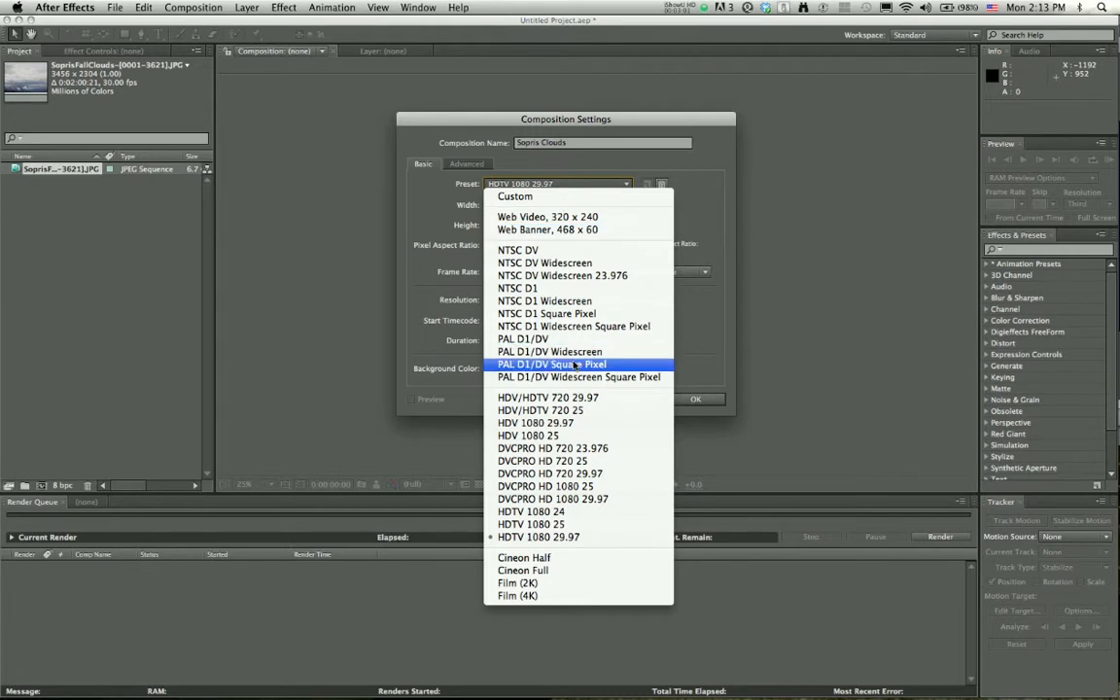
pyautogui.moveTo(577, 394)
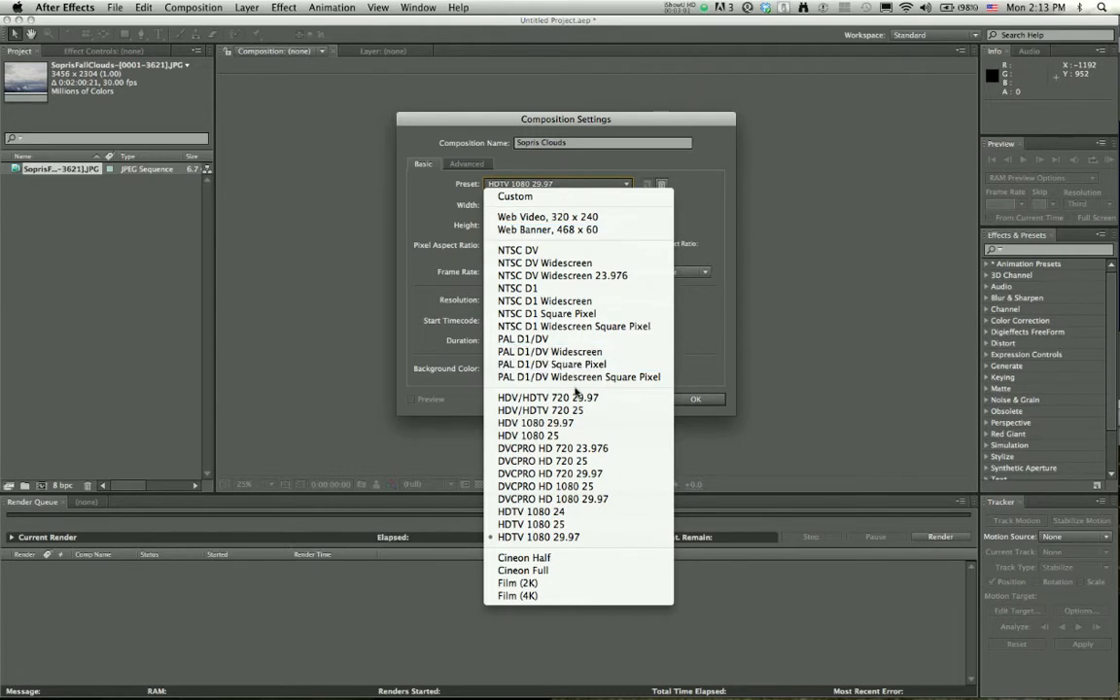
pyautogui.moveTo(541, 461)
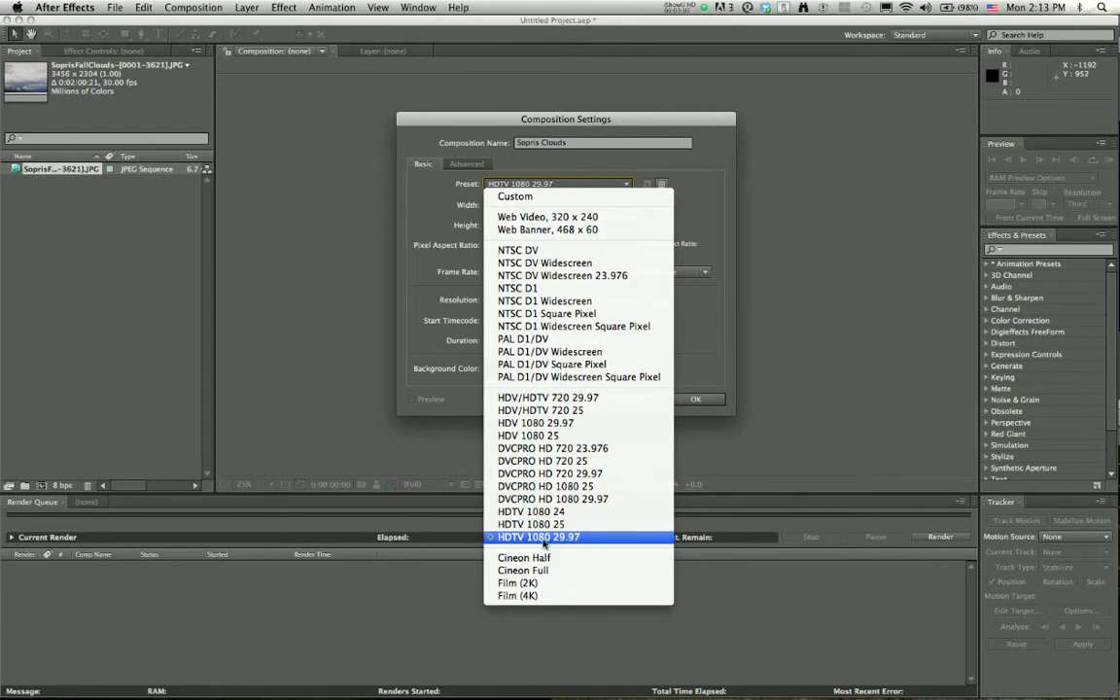
pyautogui.click(538, 536)
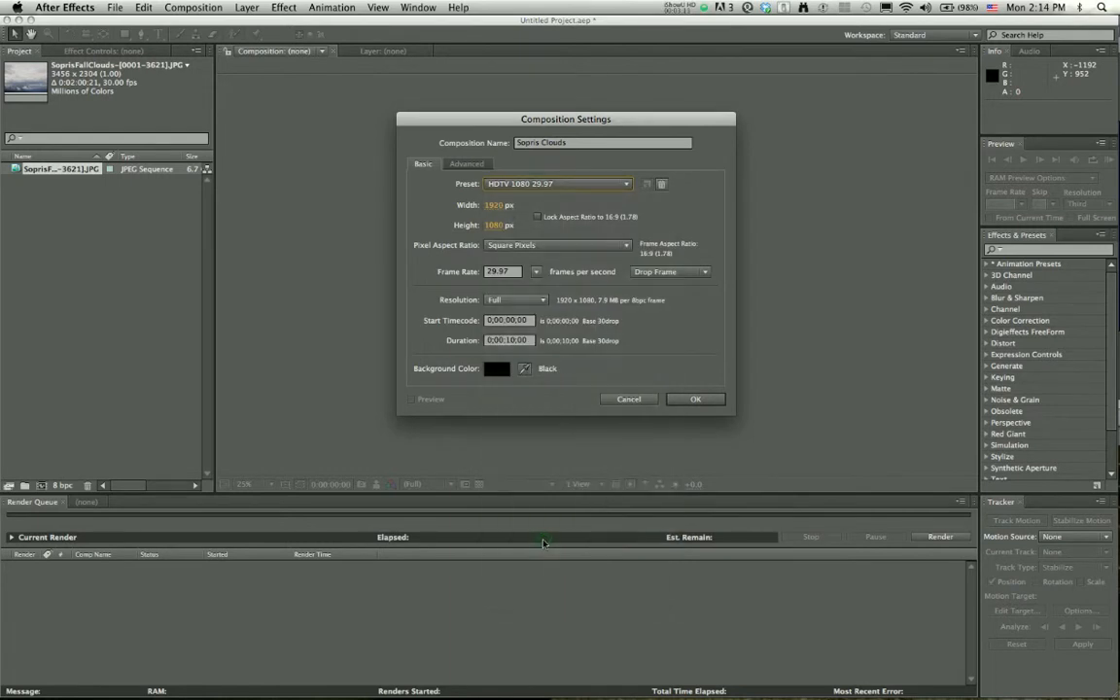
pyautogui.moveTo(457, 270)
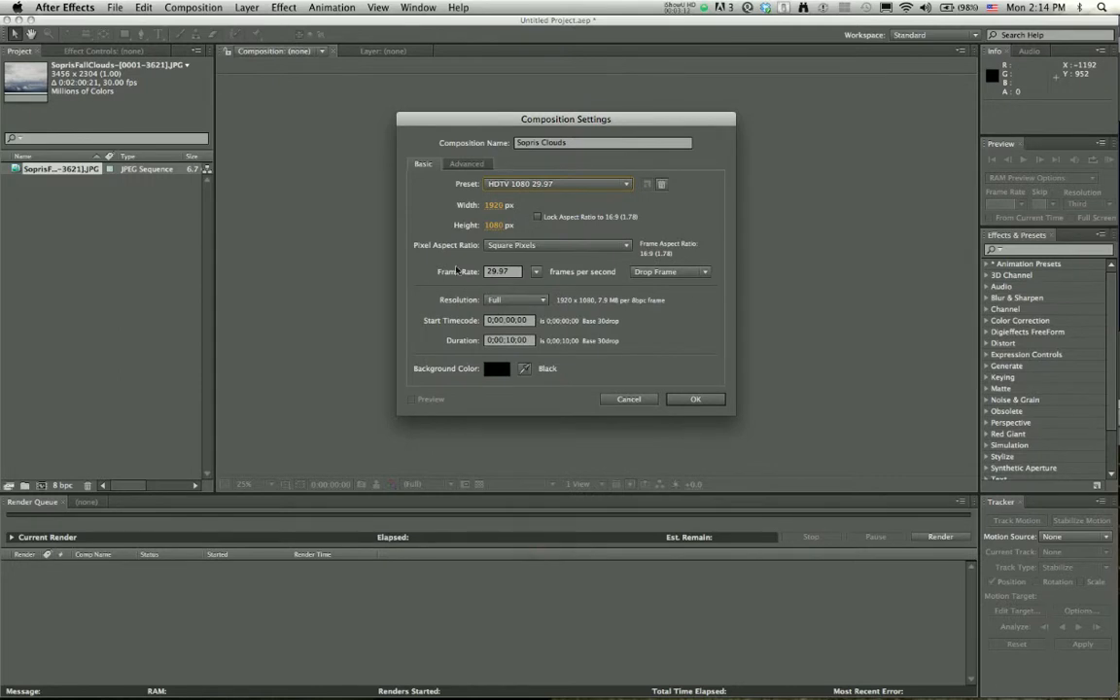
pyautogui.moveTo(644, 651)
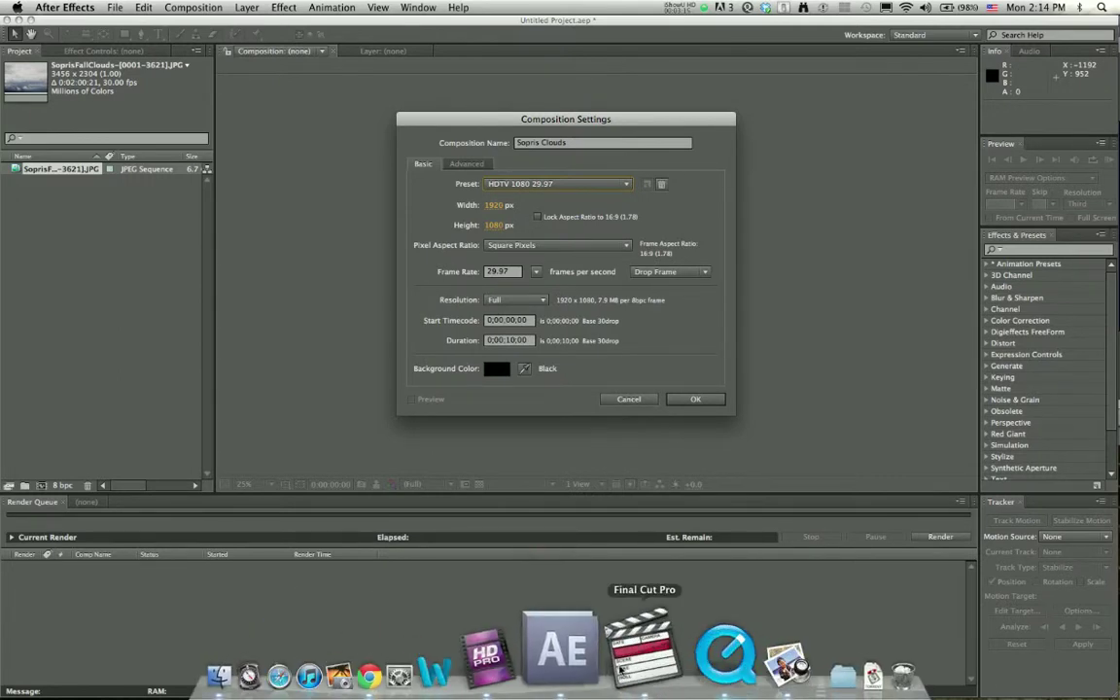
# In Final Cut Pro, set Sequence 1 to XDCAM HD 1080i60 at HD 1440×1080
pyautogui.click(643, 647)
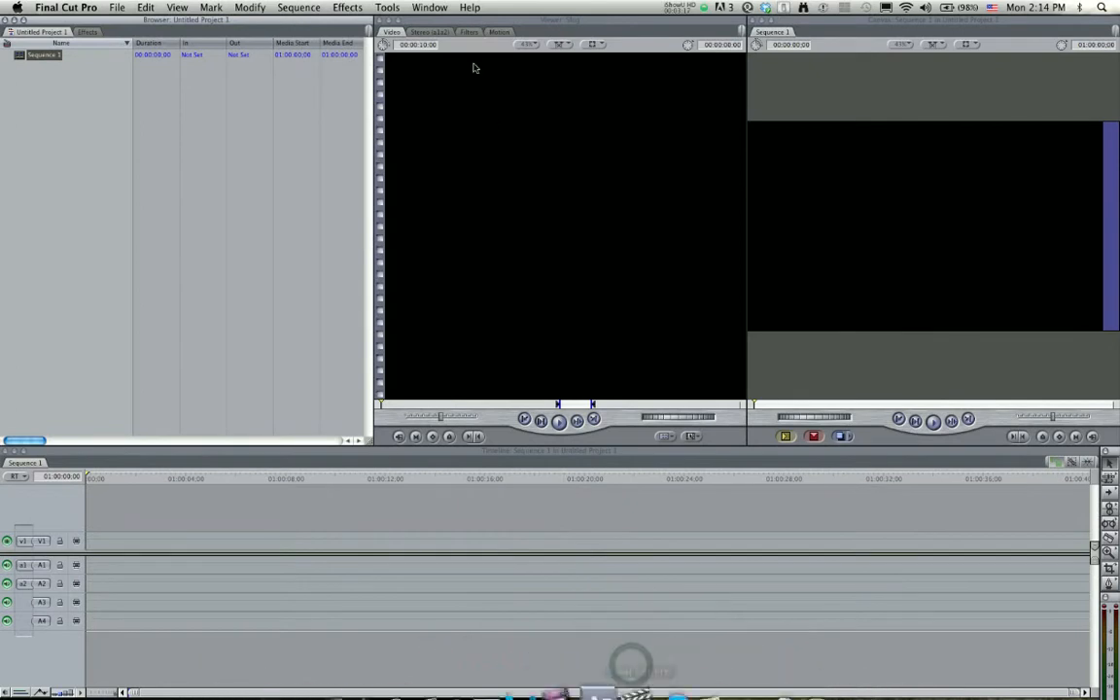
pyautogui.click(298, 7)
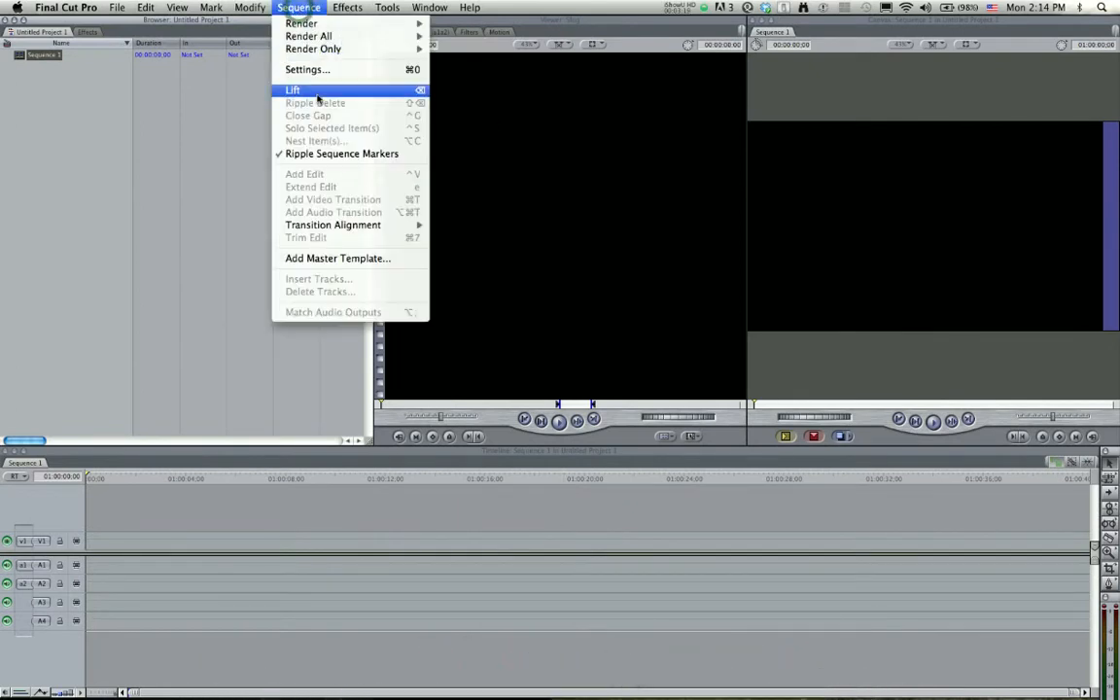
pyautogui.click(307, 69)
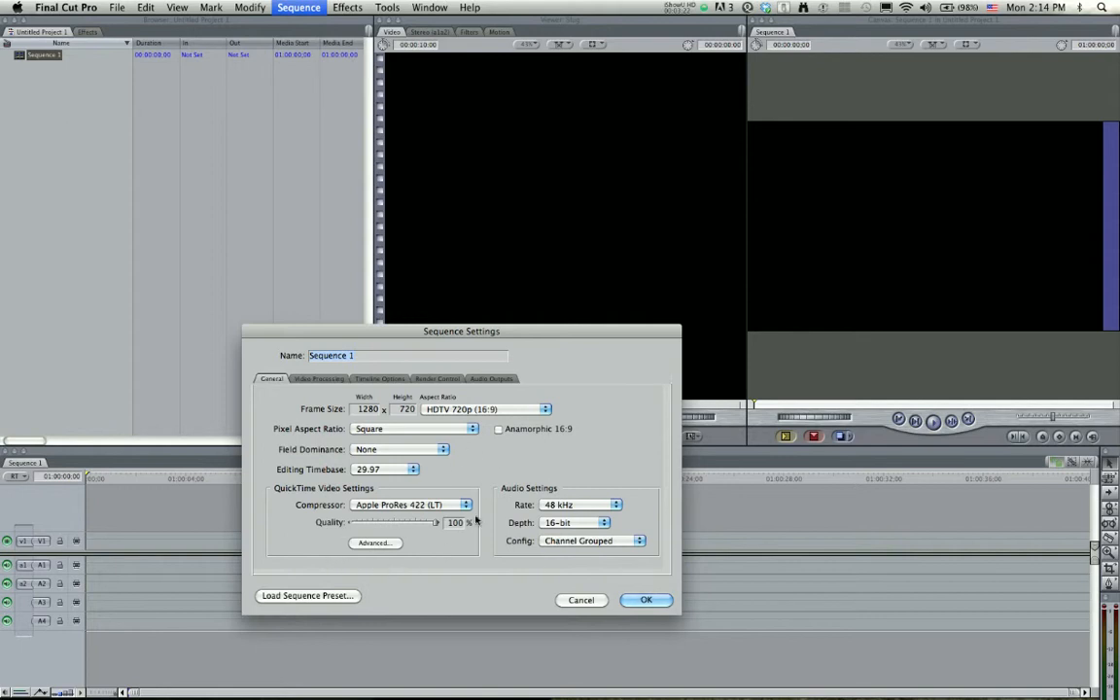
pyautogui.click(464, 504)
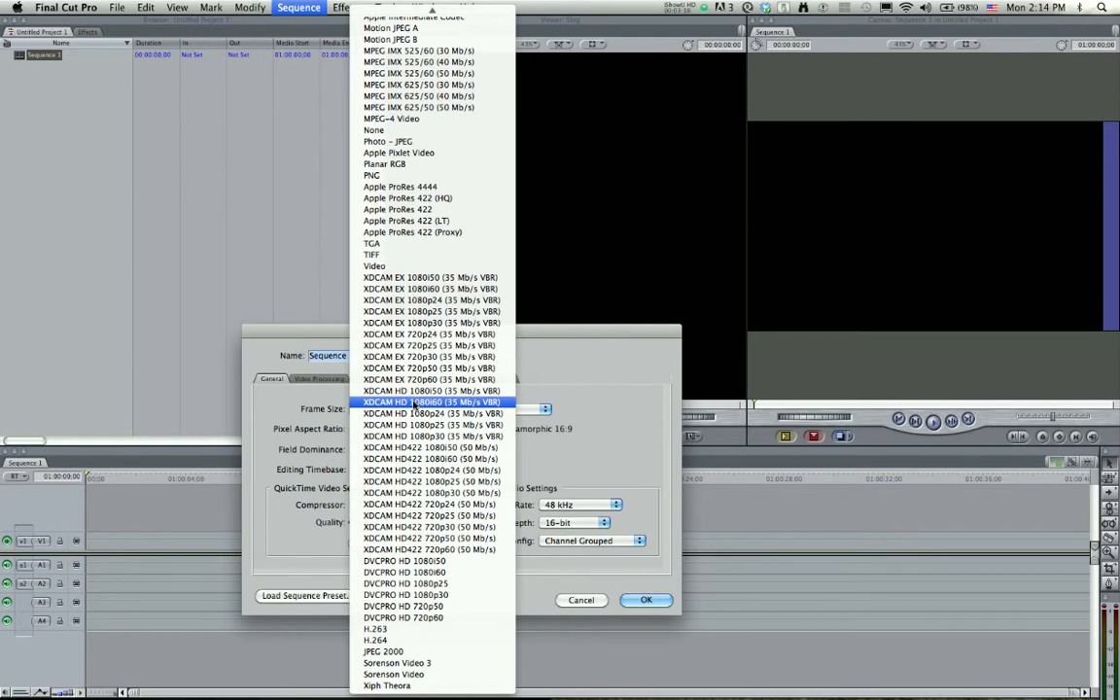
pyautogui.click(431, 401)
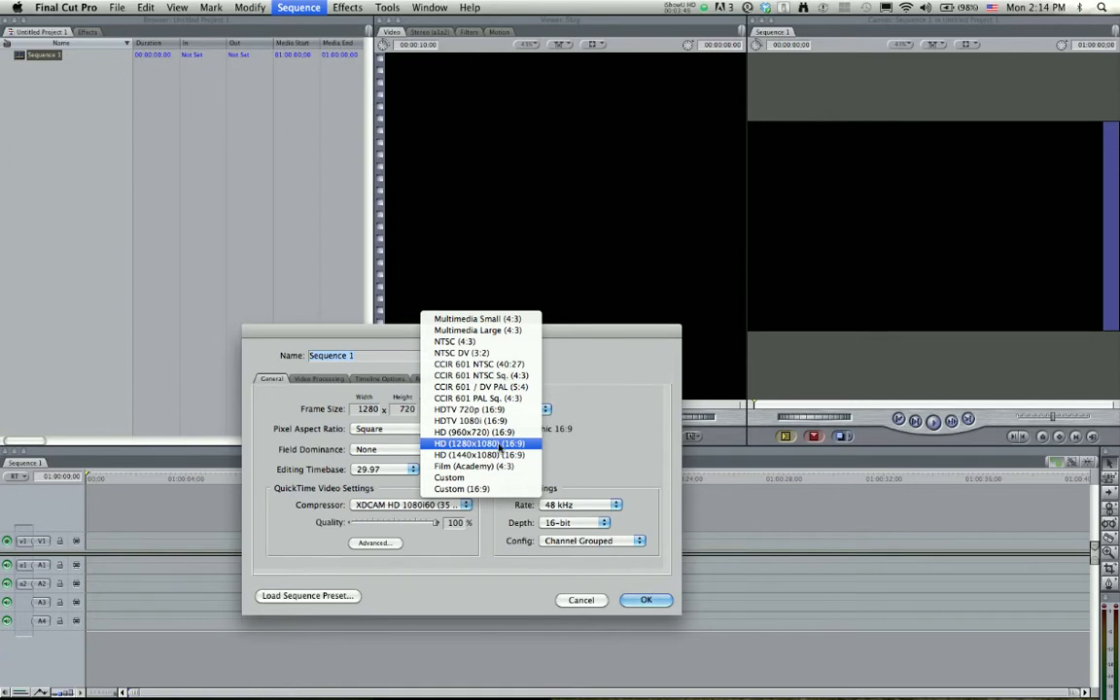
pyautogui.click(479, 454)
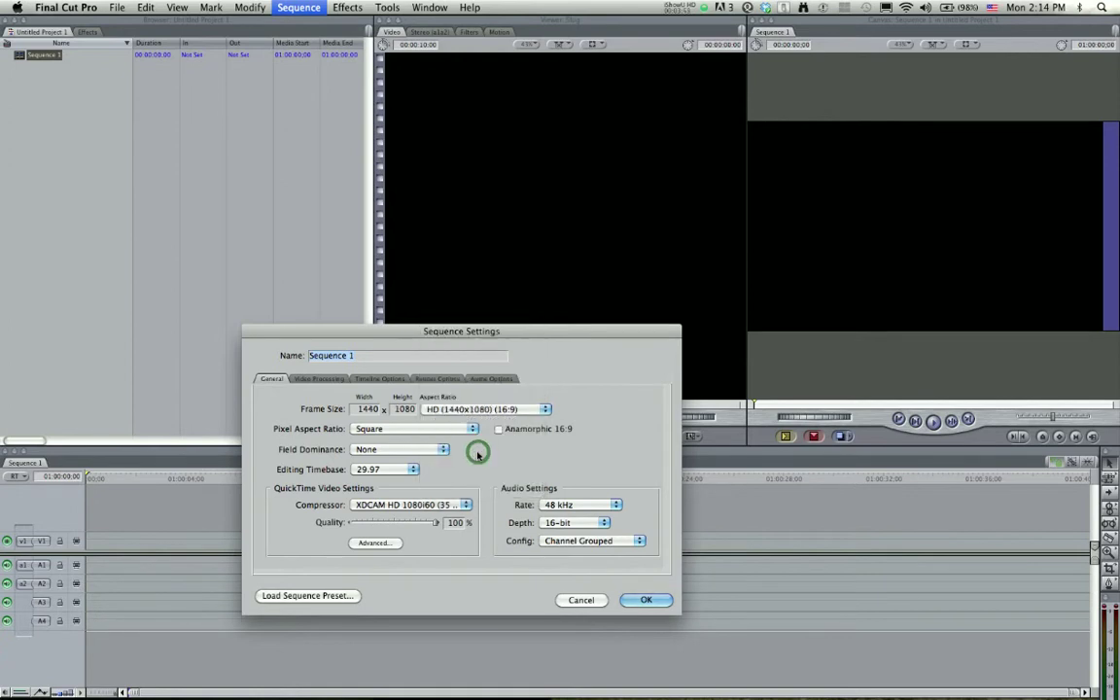
pyautogui.moveTo(475, 495)
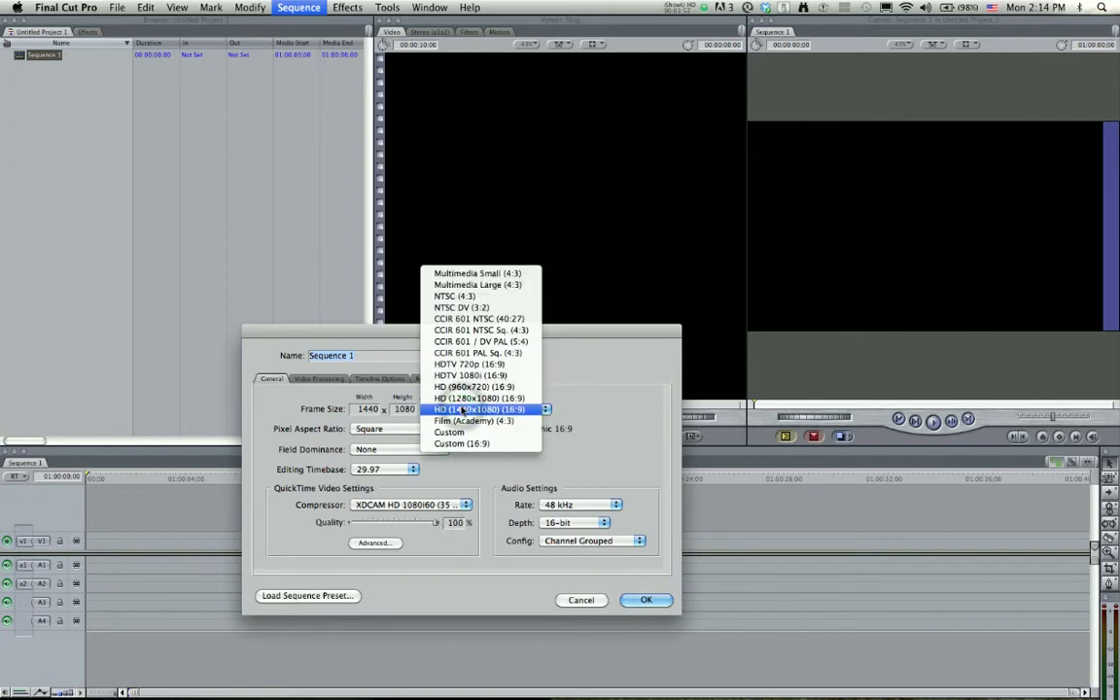
pyautogui.moveTo(593, 390)
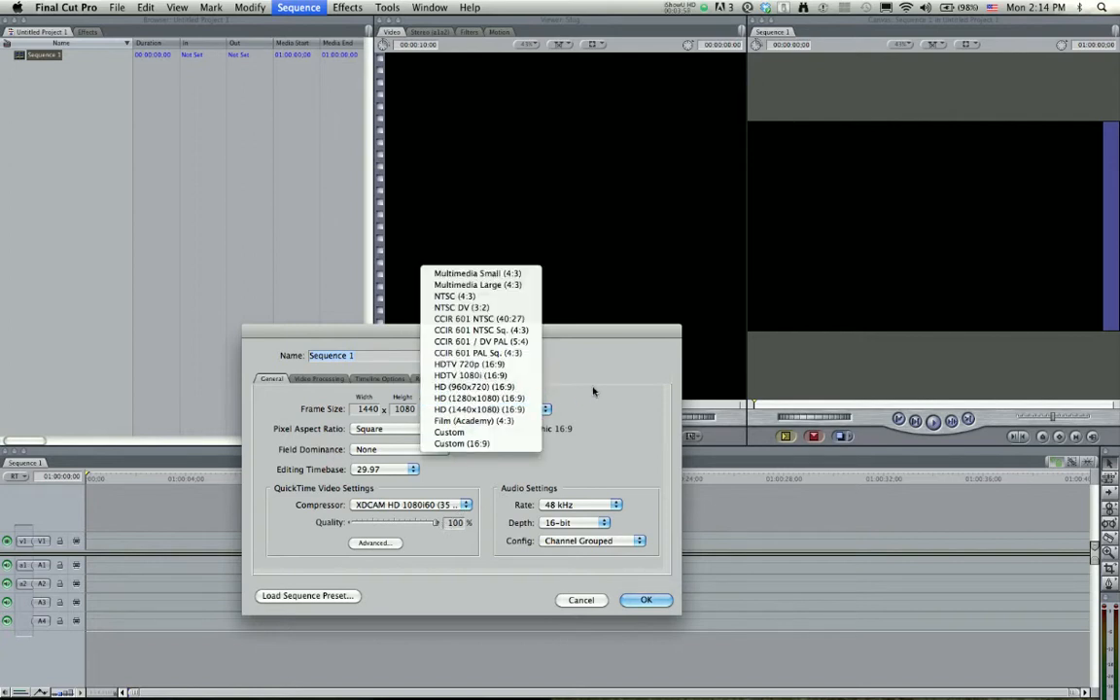
pyautogui.moveTo(479, 397)
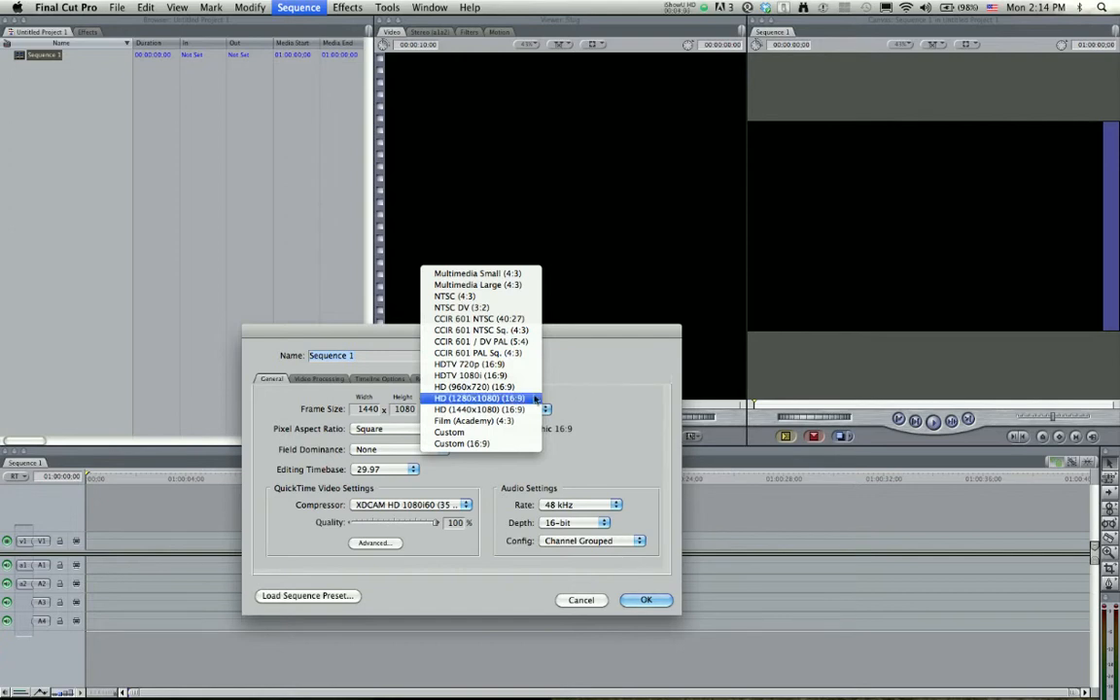
pyautogui.moveTo(480, 408)
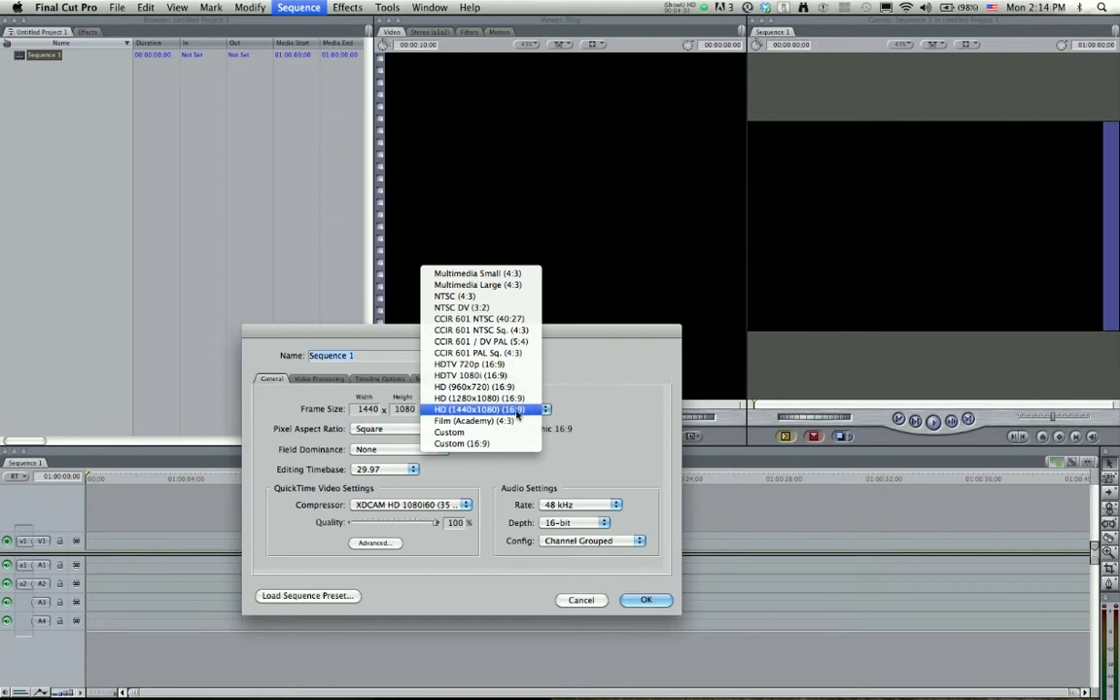
pyautogui.click(476, 408)
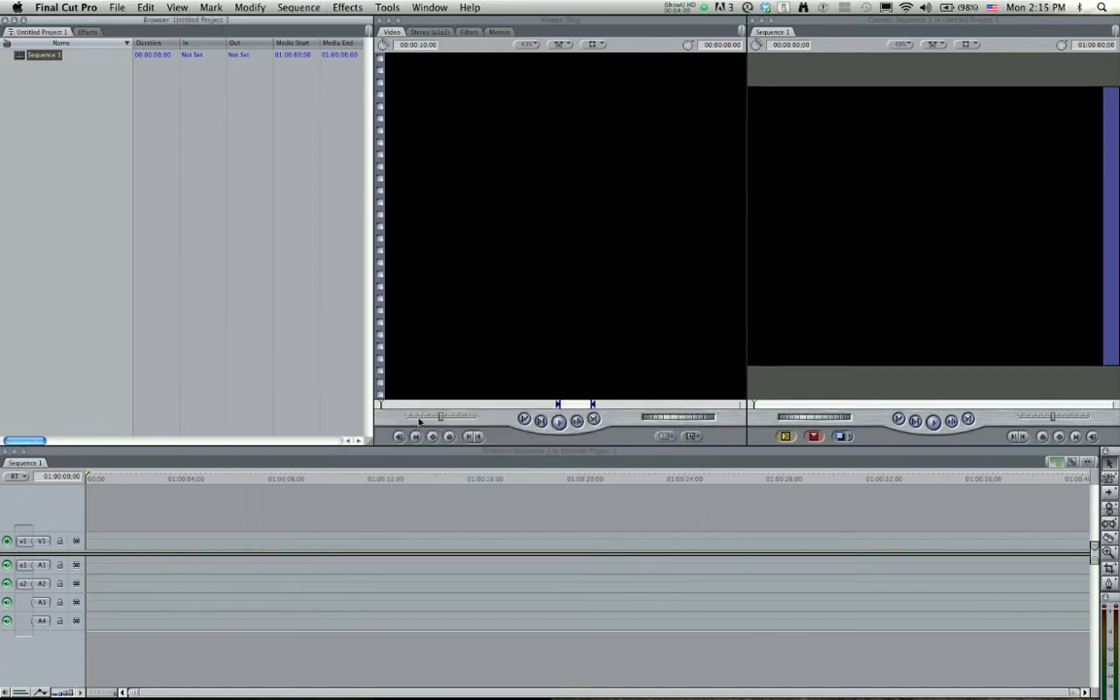
# Back in After Effects, keep HDTV 1080 29.97 and set the duration to 15 seconds
pyautogui.click(604, 646)
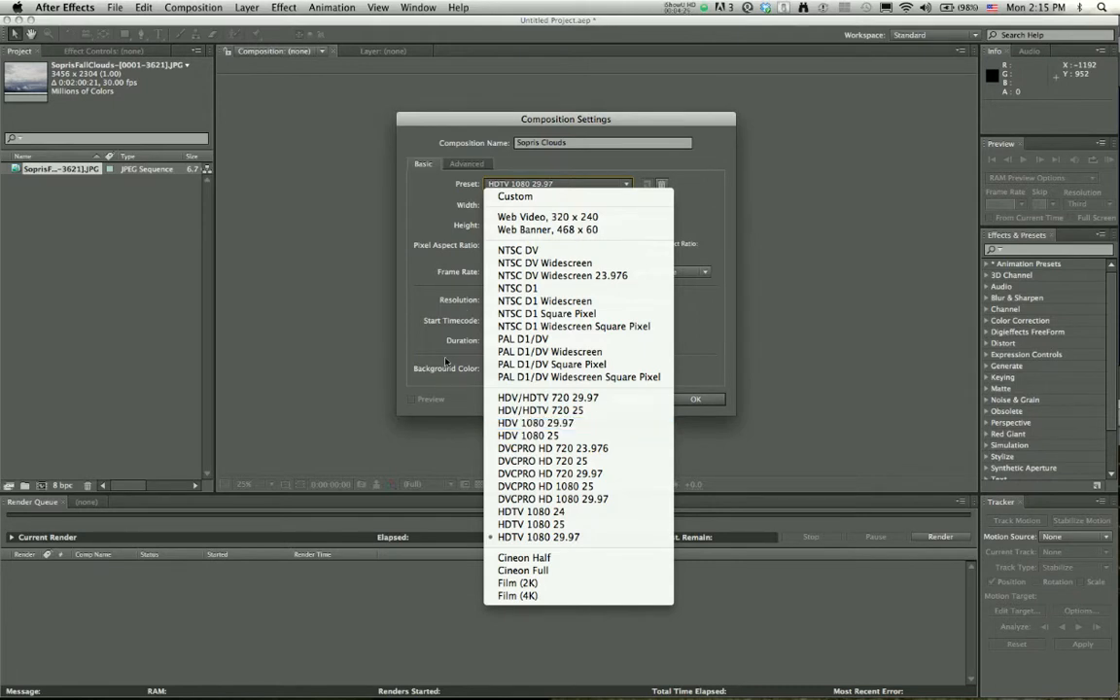
pyautogui.click(538, 536)
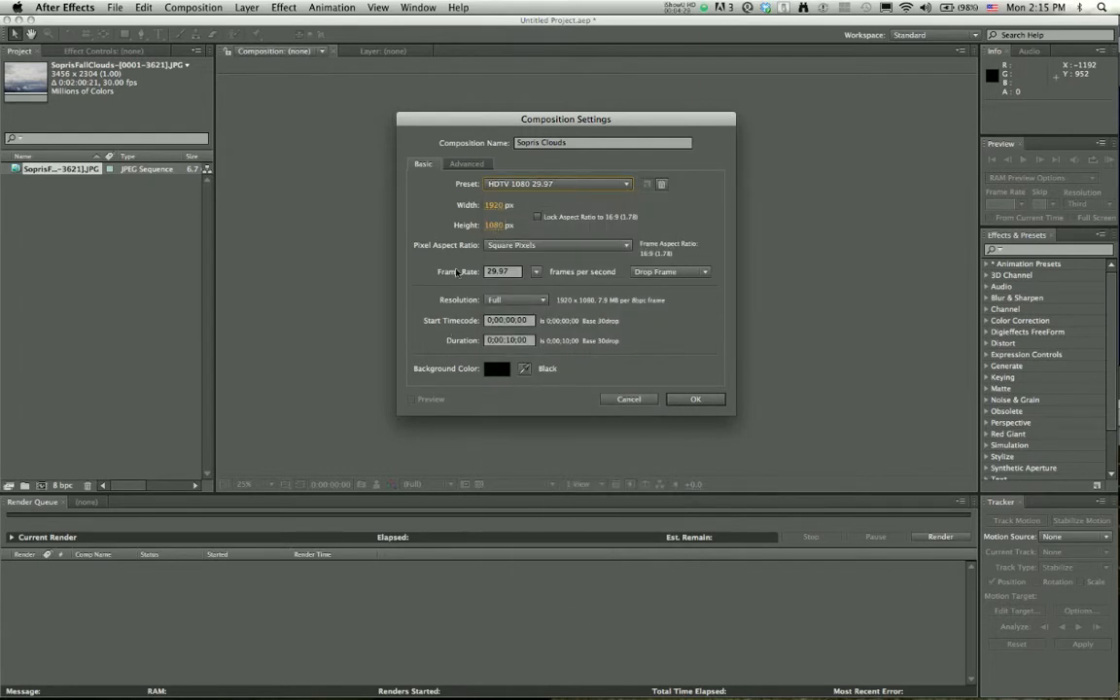
pyautogui.moveTo(540, 331)
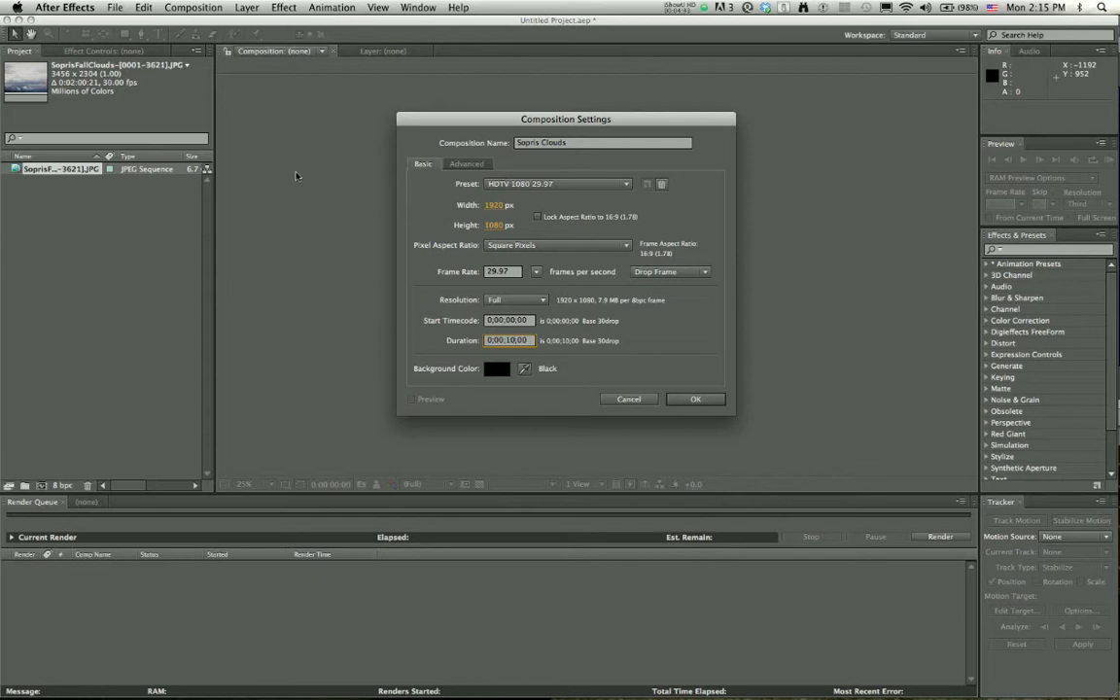
pyautogui.moveTo(390, 302)
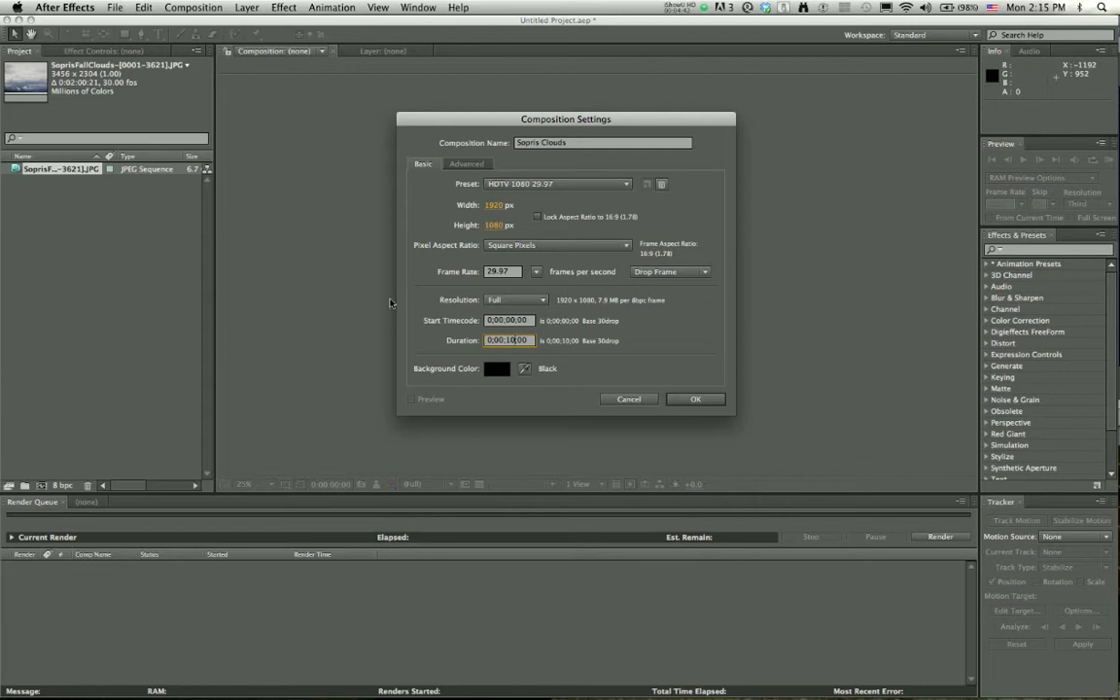
pyautogui.press('backspace')
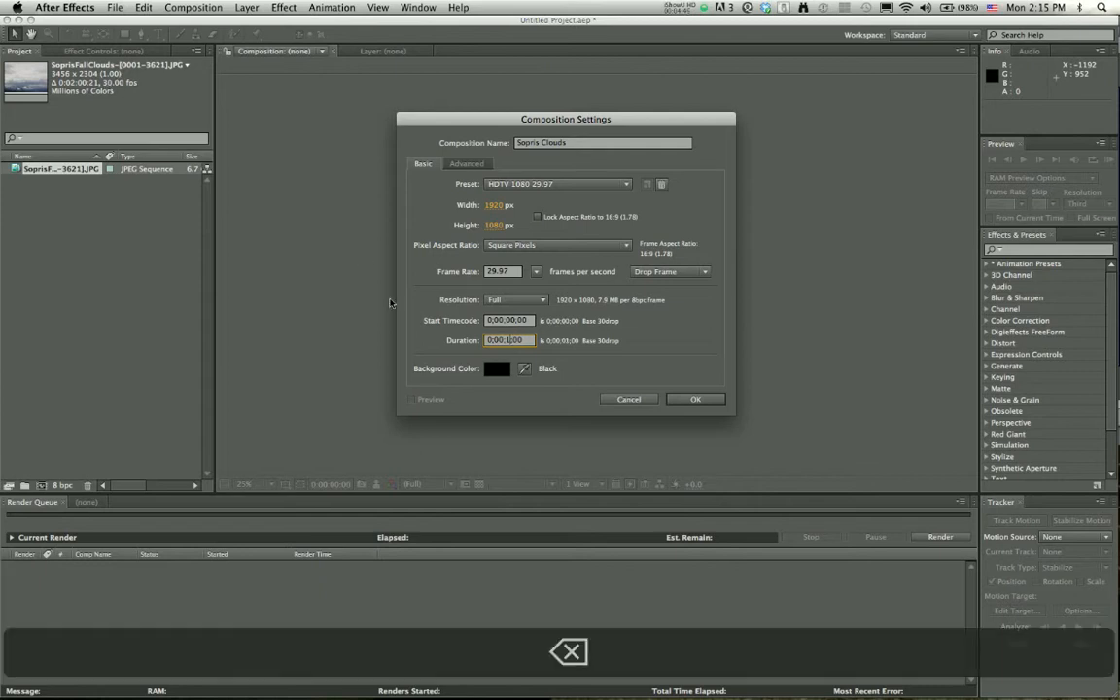
pyautogui.write('15')
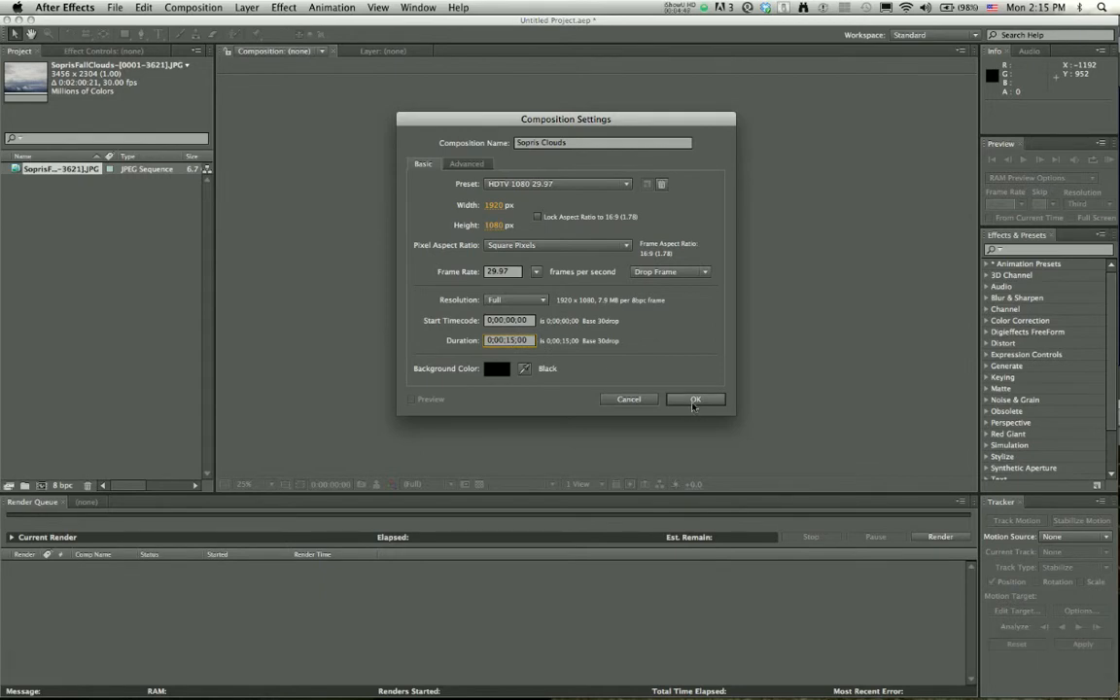
pyautogui.click(696, 399)
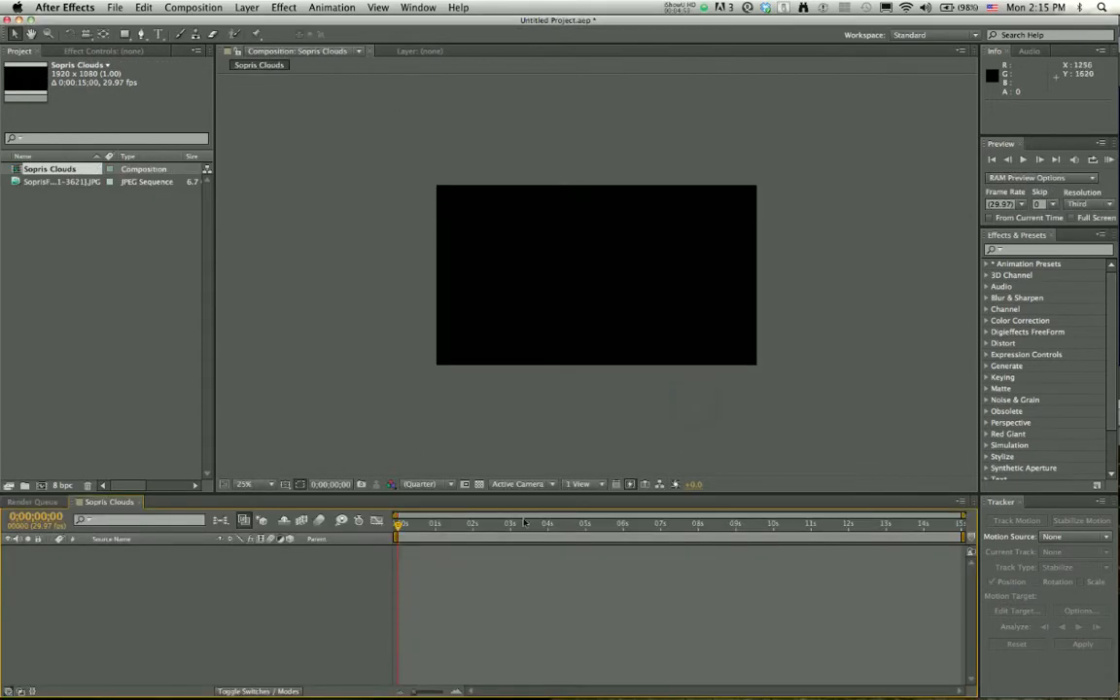
pyautogui.moveTo(591, 211)
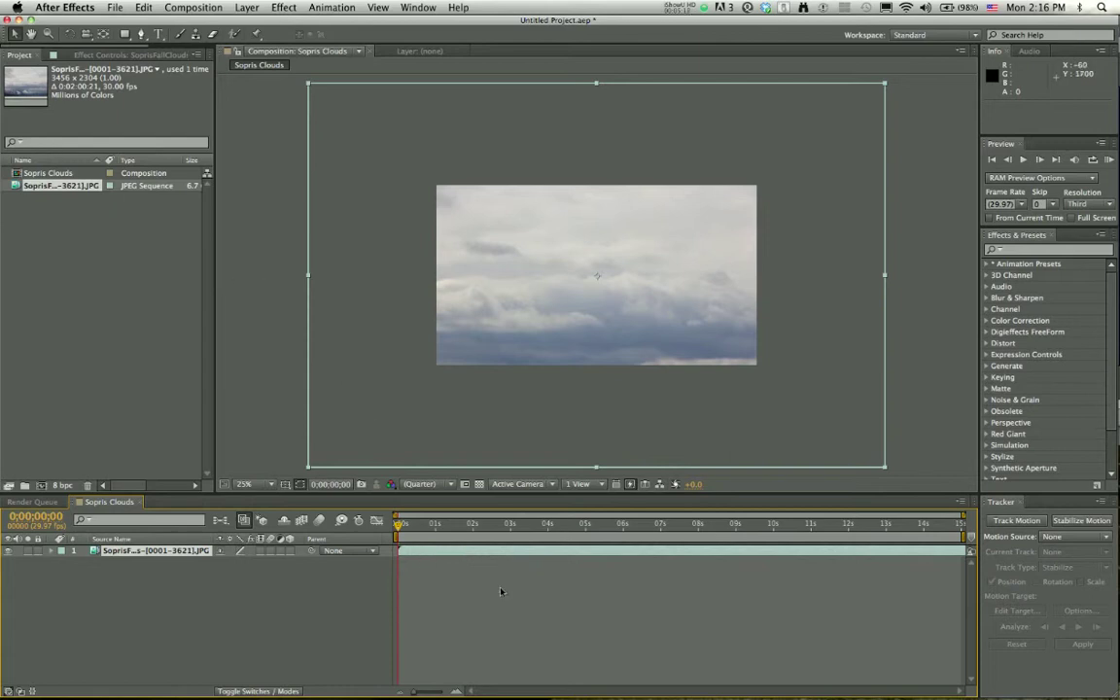
pyautogui.moveTo(432, 605)
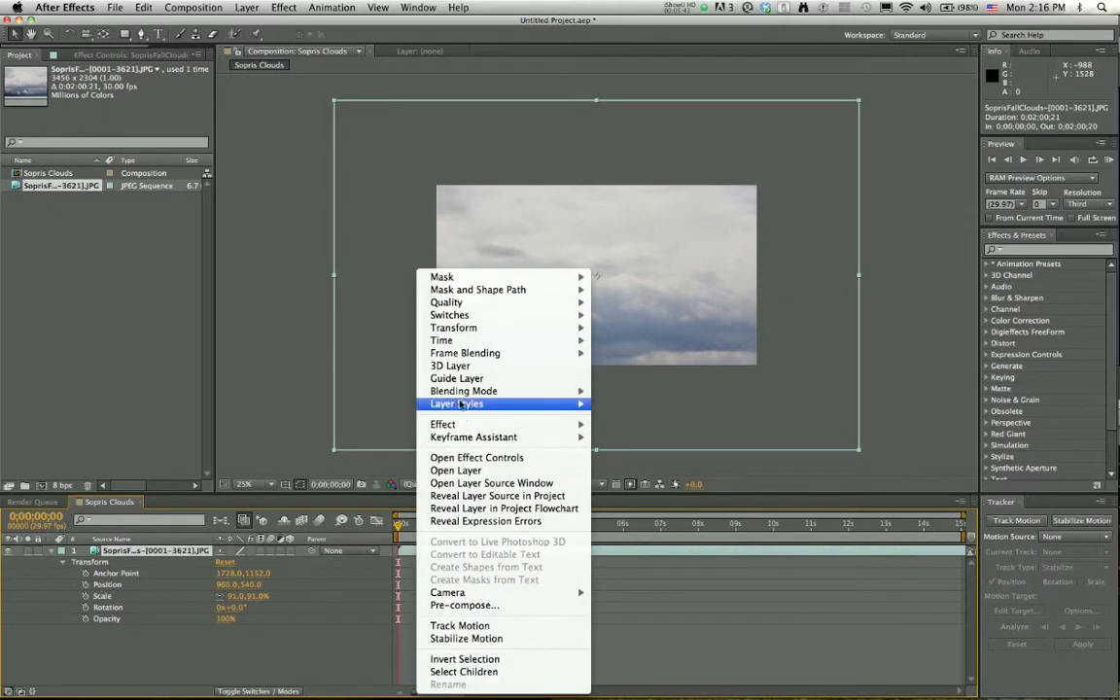
pyautogui.moveTo(453, 327)
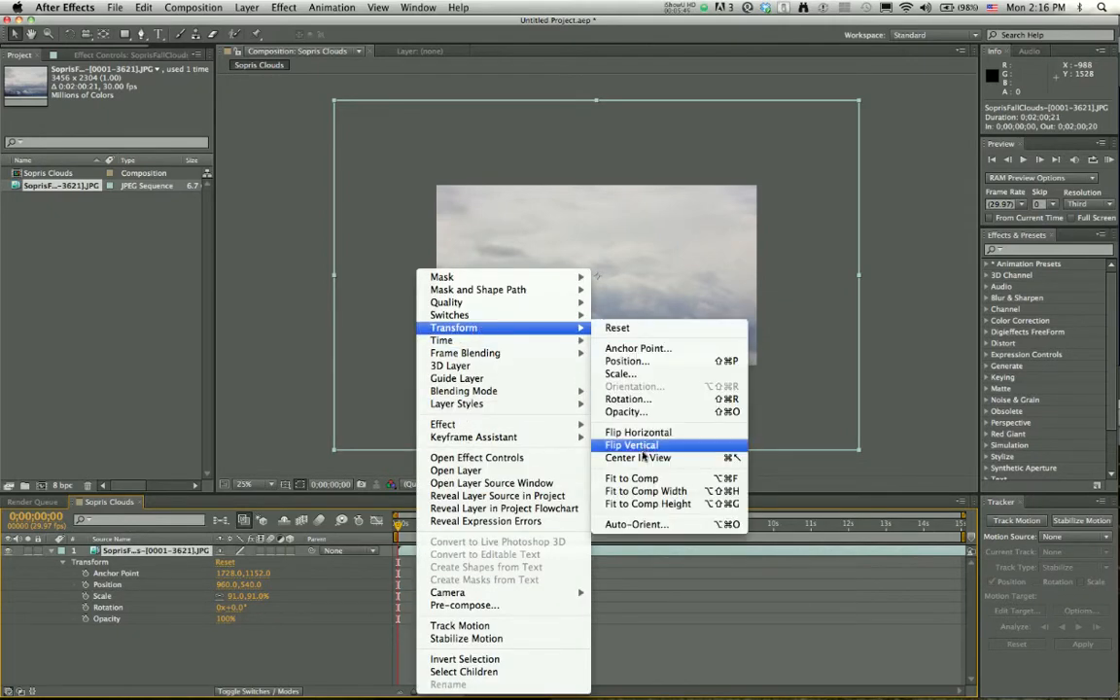
pyautogui.moveTo(645, 490)
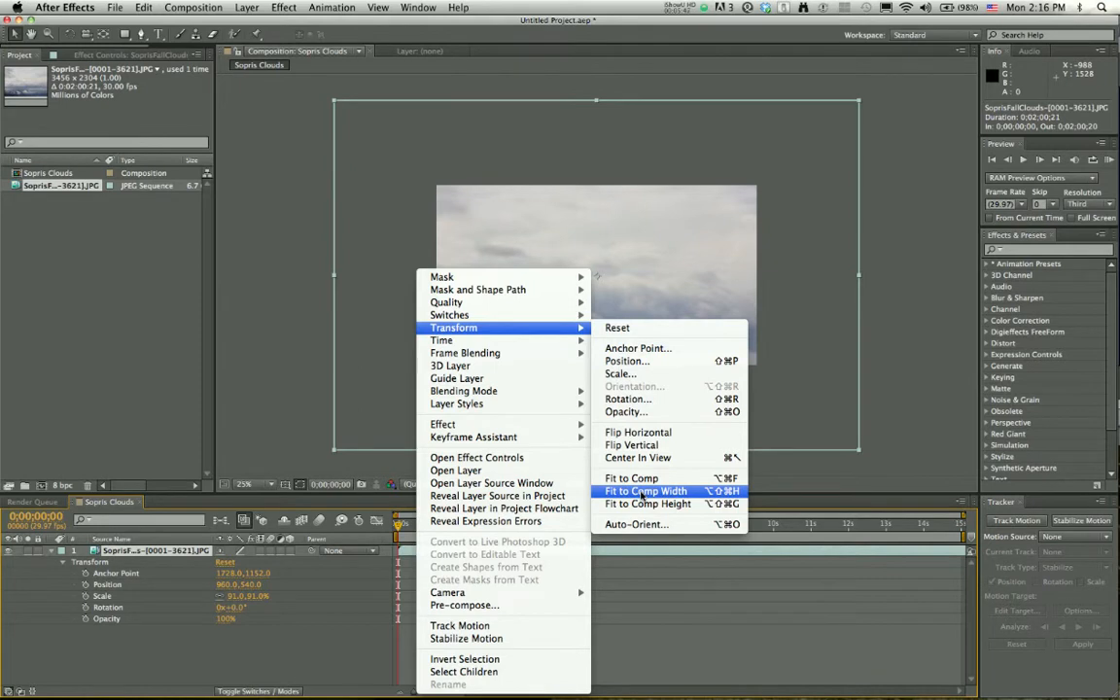
pyautogui.moveTo(631, 477)
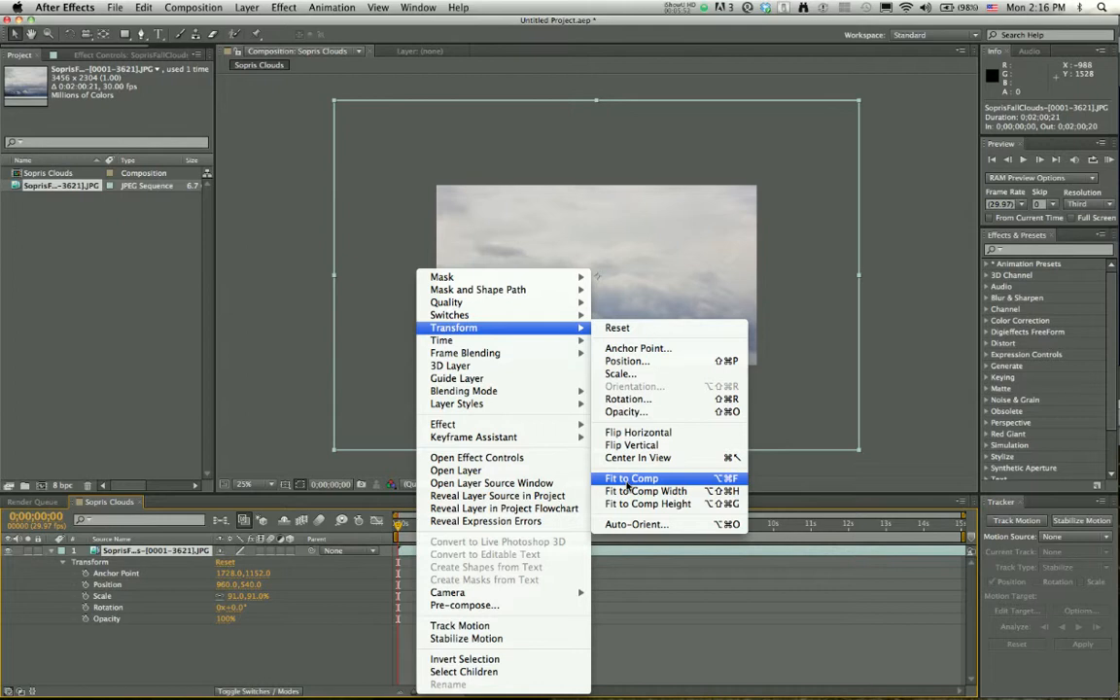
pyautogui.moveTo(645, 490)
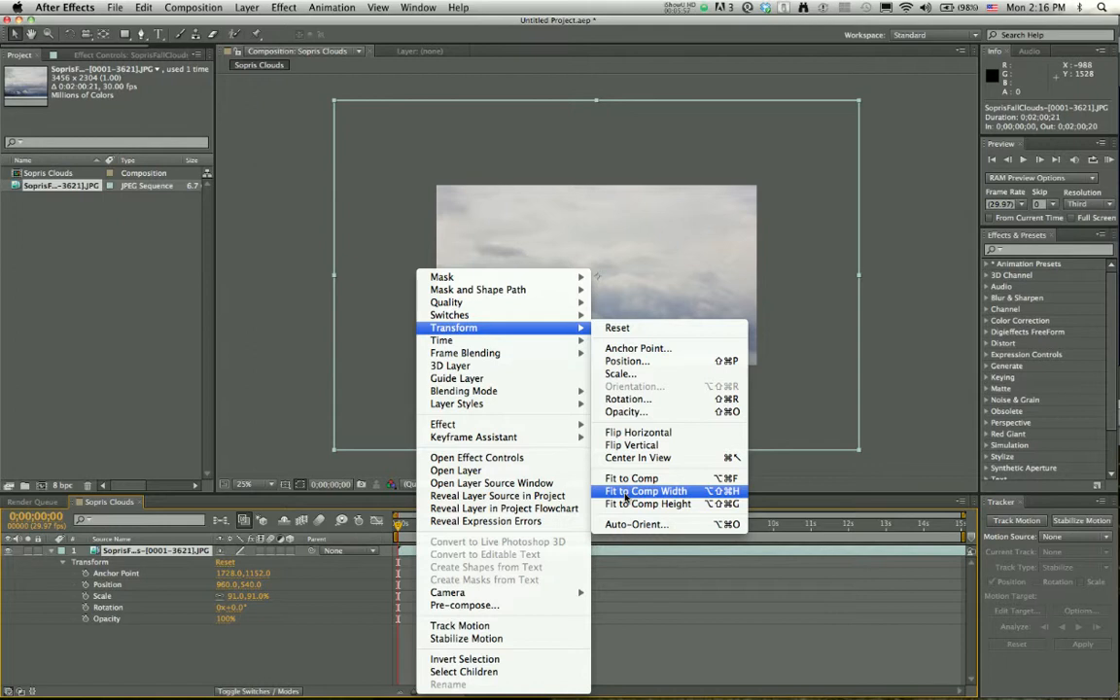
# Fit the cloud layer to comp width (55.6%) and drag it up to position 960, 444
pyautogui.click(645, 490)
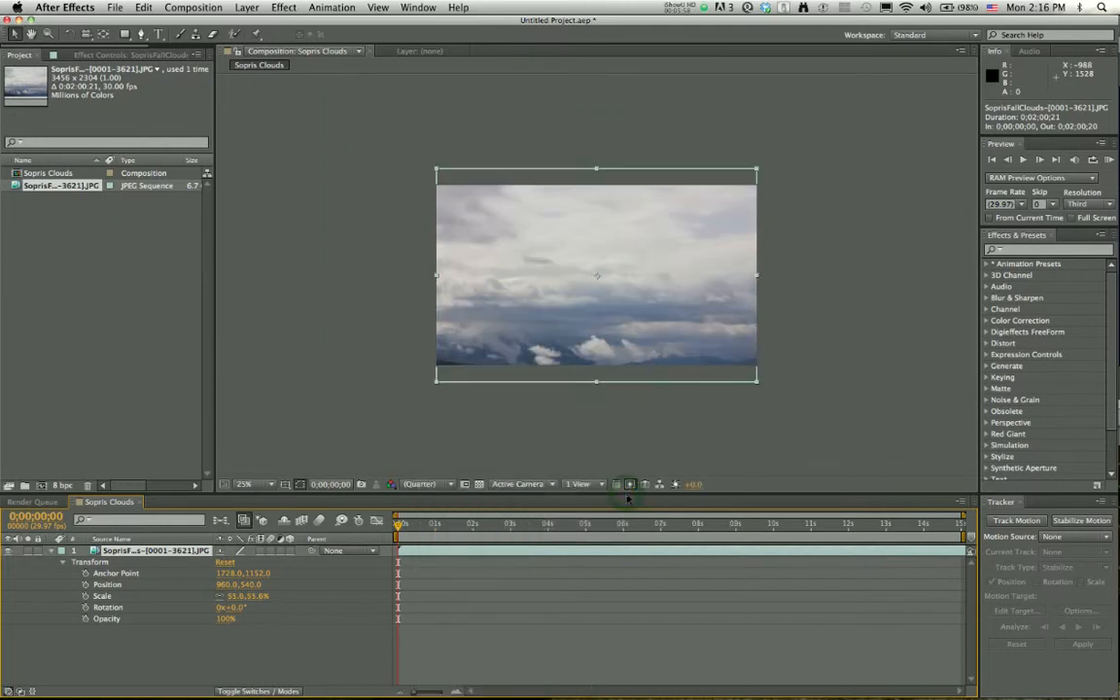
pyautogui.moveTo(630, 177)
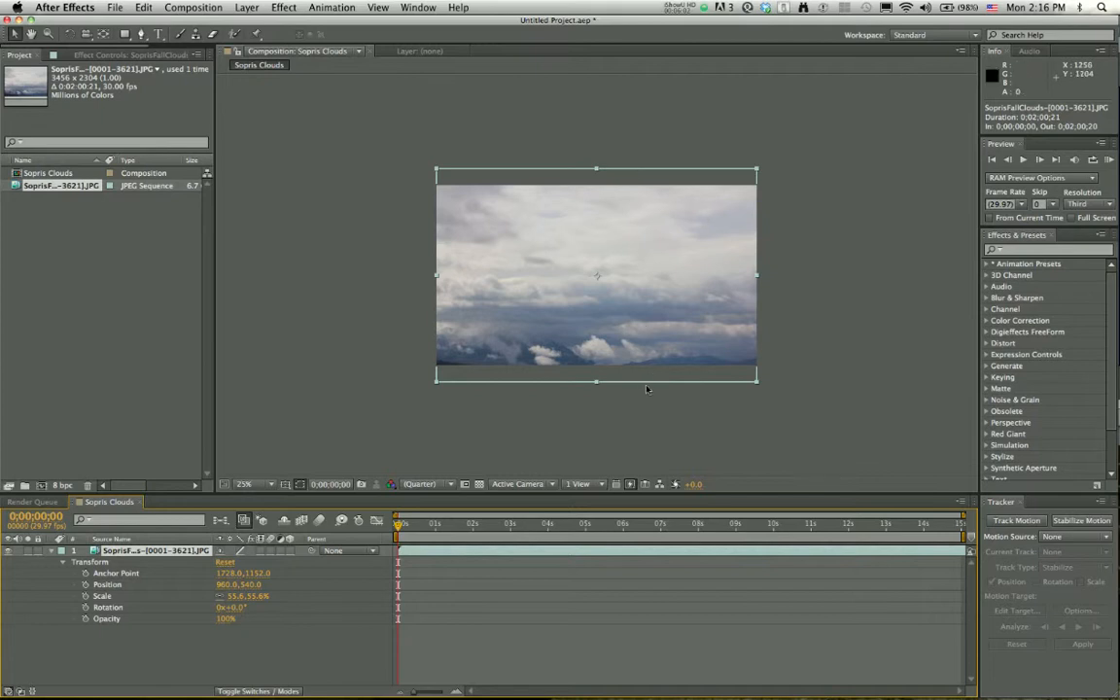
pyautogui.moveTo(552, 317)
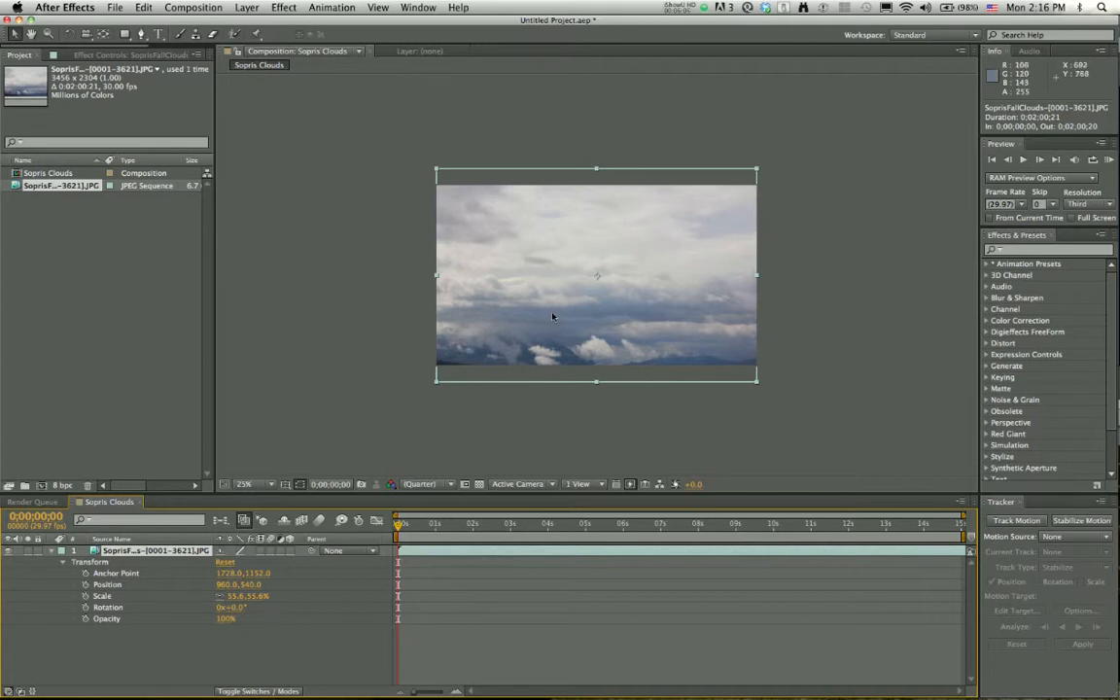
pyautogui.moveTo(492, 331)
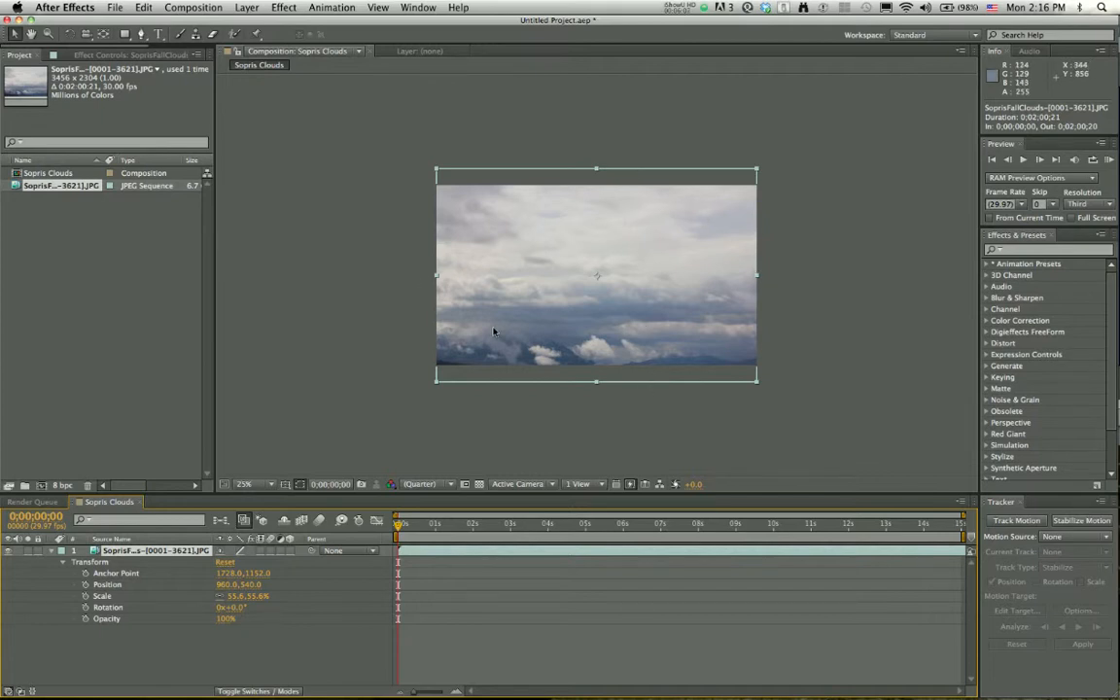
pyautogui.moveTo(506, 340); pyautogui.dragTo(491, 324)
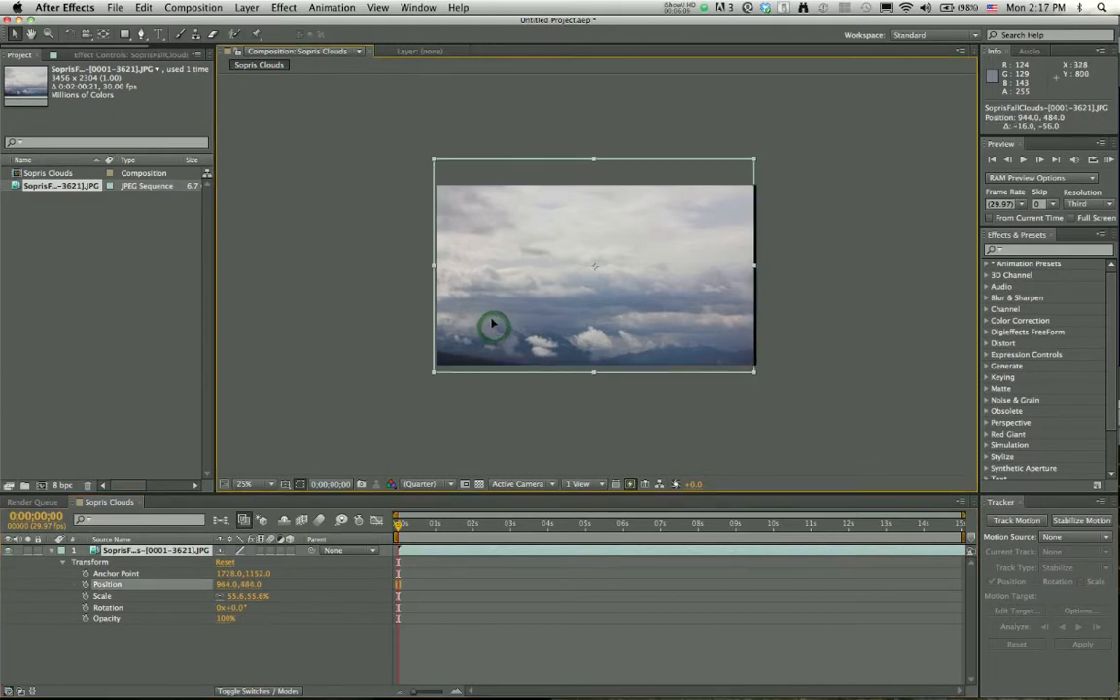
pyautogui.moveTo(494, 323); pyautogui.dragTo(494, 316)
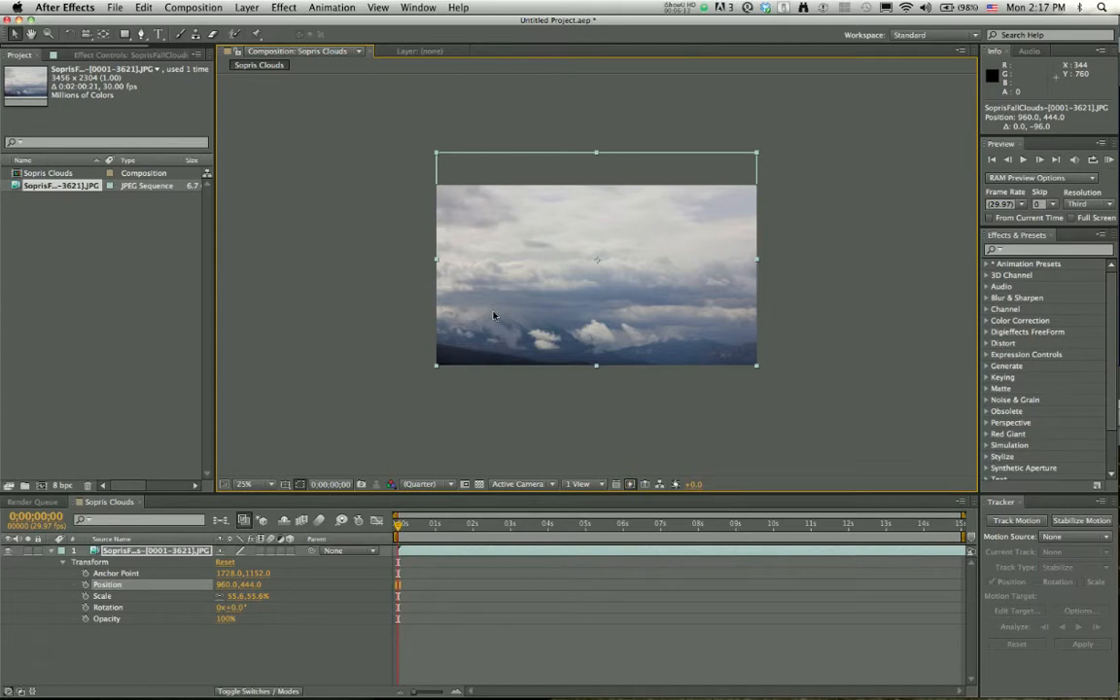
pyautogui.moveTo(535, 353)
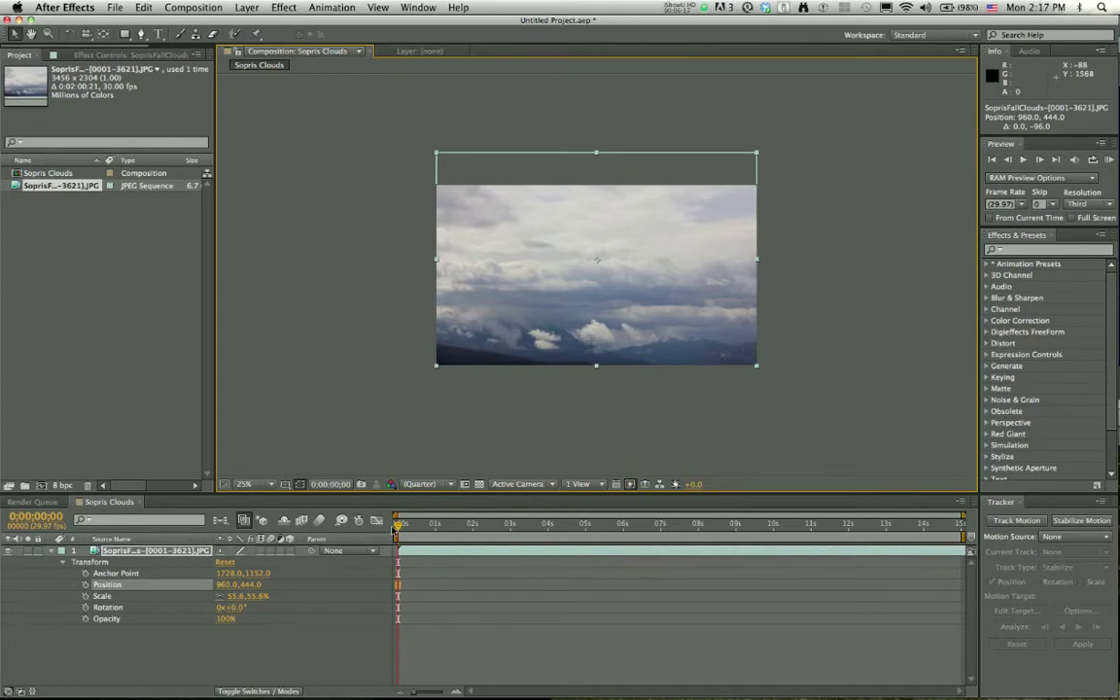
pyautogui.click(639, 523)
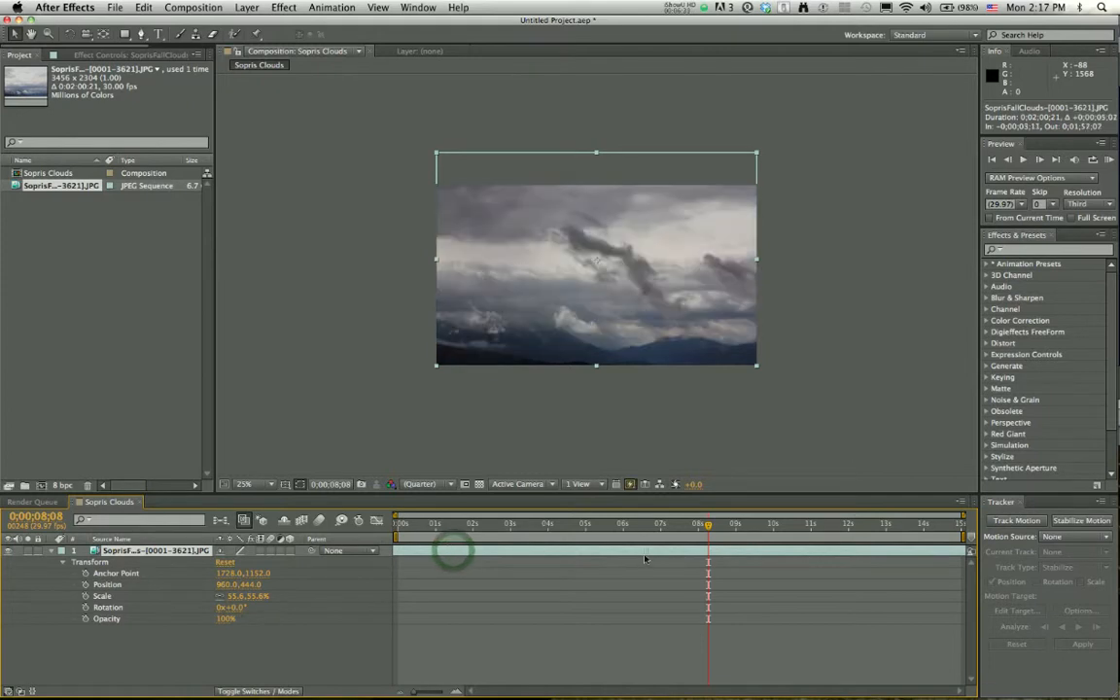
pyautogui.click(407, 523)
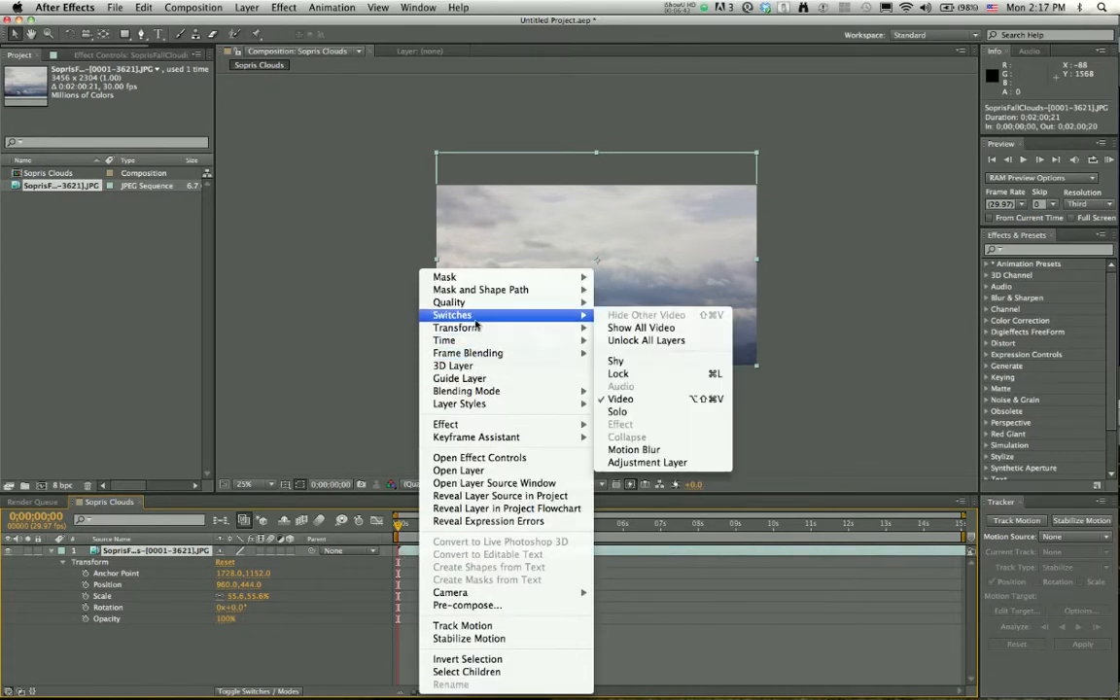
pyautogui.moveTo(444, 340)
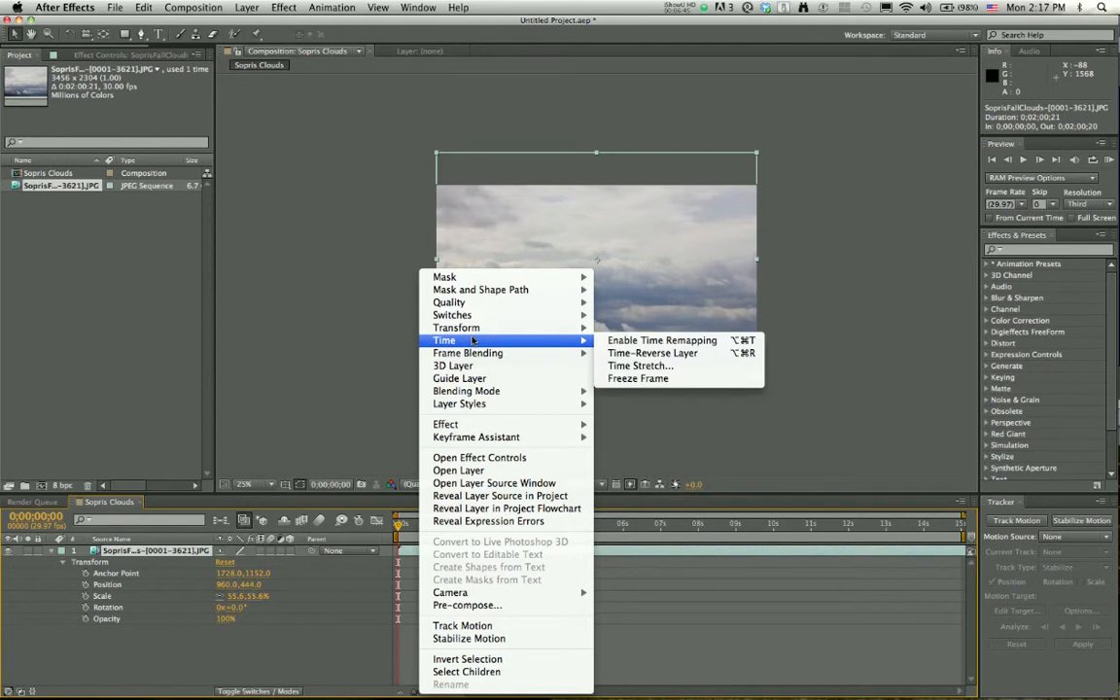
pyautogui.moveTo(639, 366)
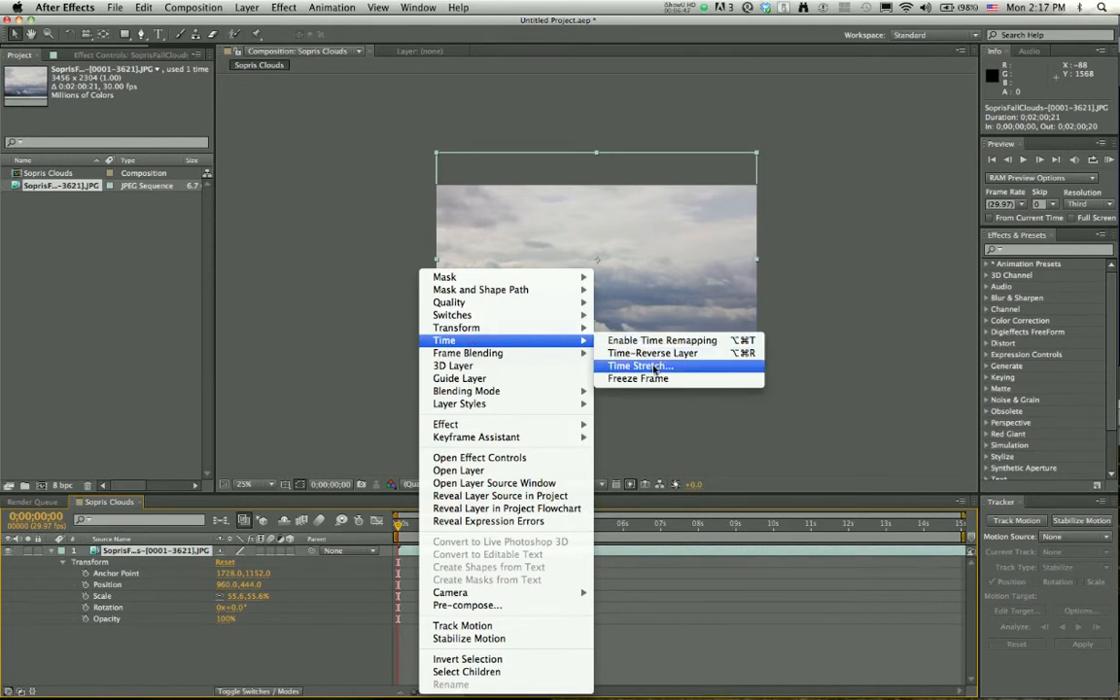
# Time-stretch the cloud layer to a new duration of 0;00;15;00
pyautogui.click(640, 366)
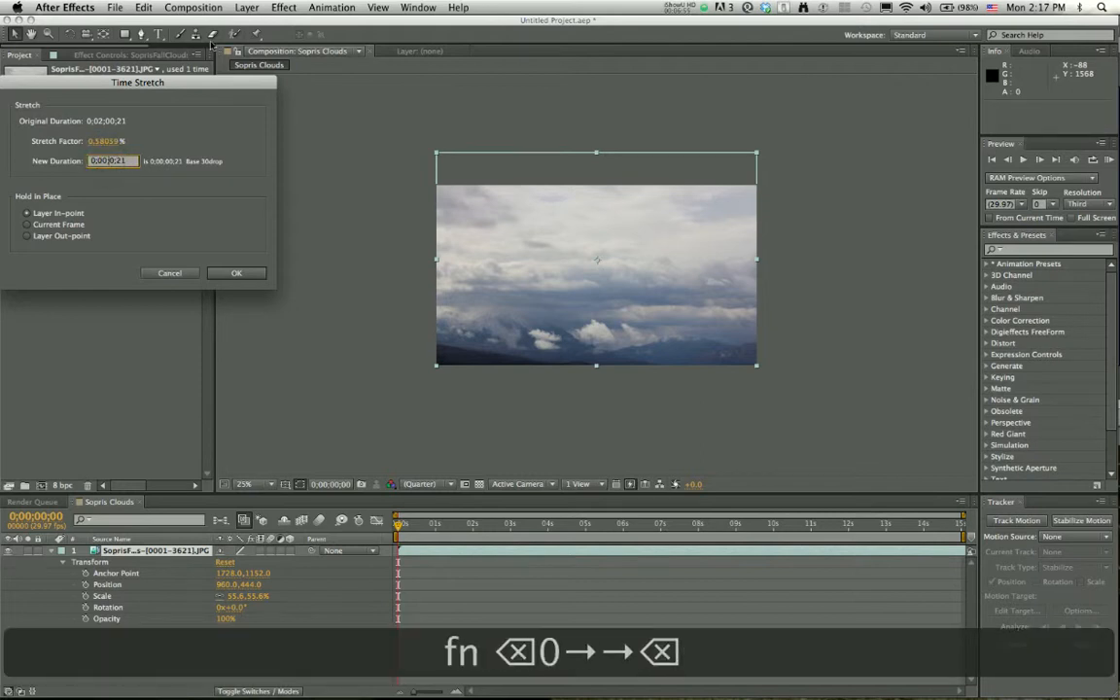
pyautogui.write('15')
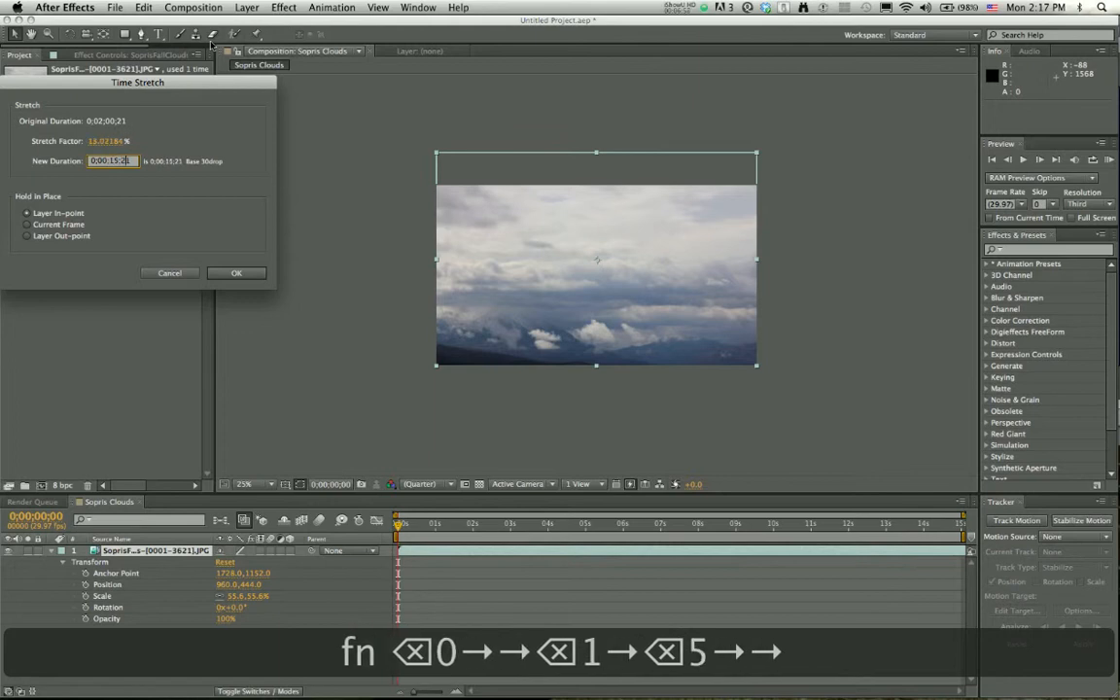
pyautogui.write('00')
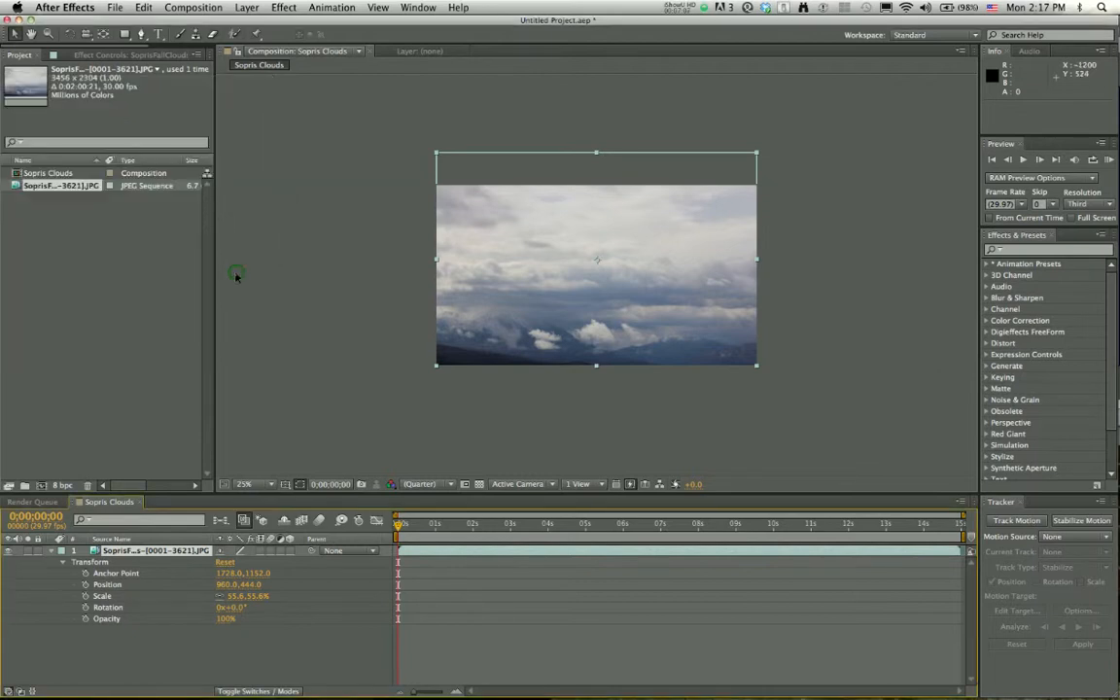
pyautogui.click(630, 523)
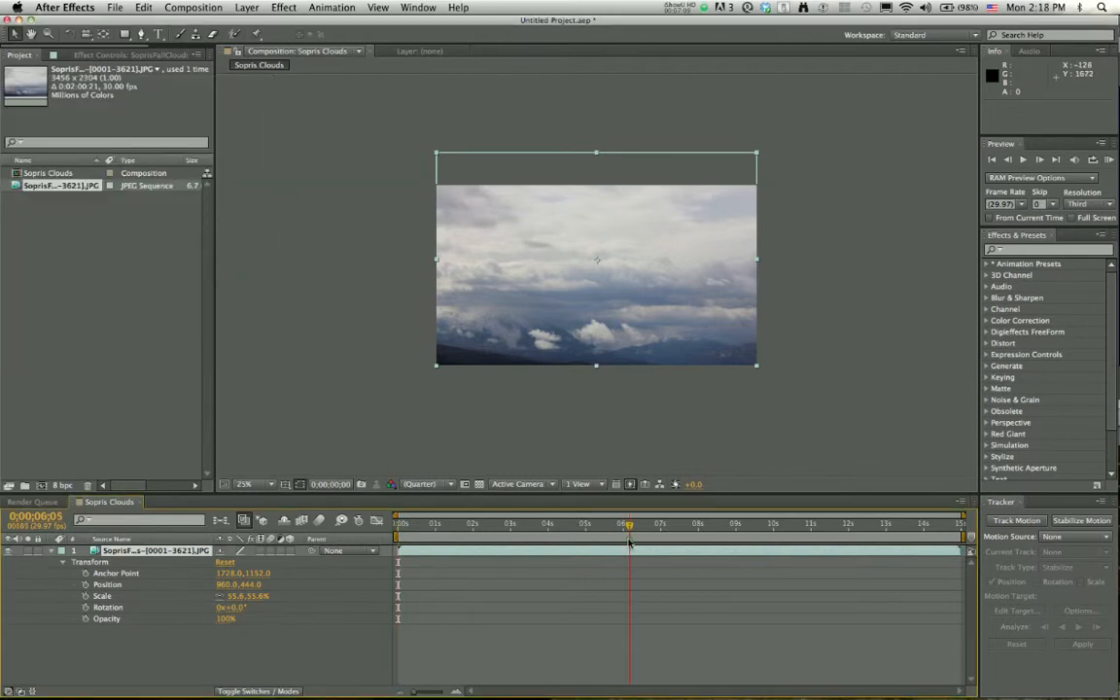
pyautogui.click(917, 525)
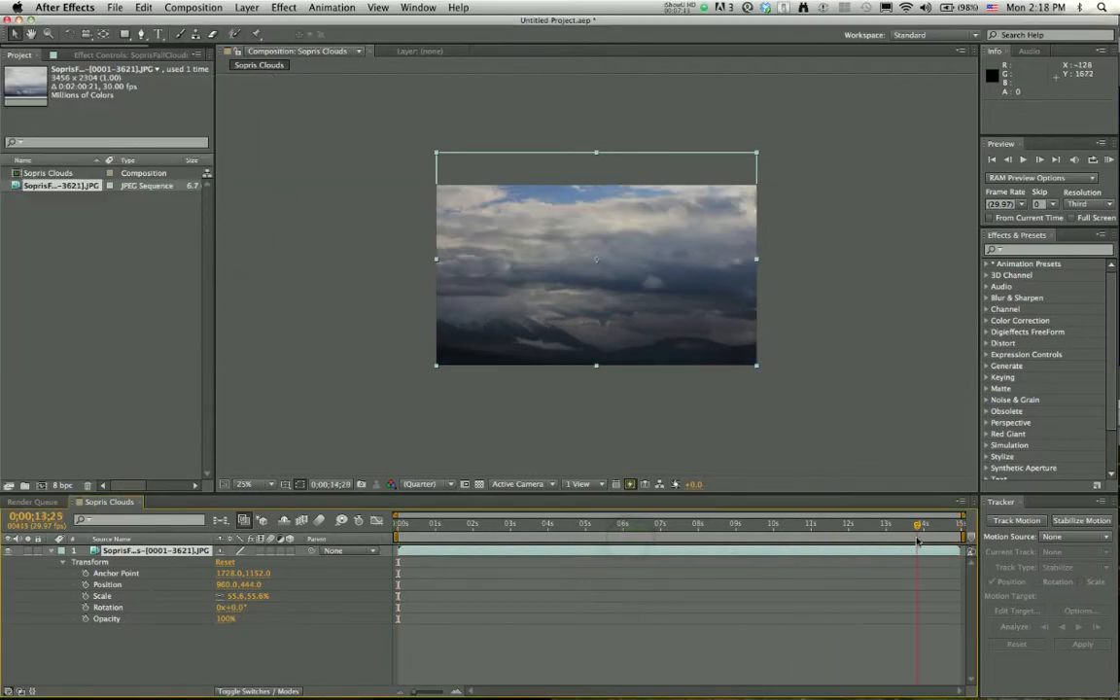
pyautogui.click(664, 523)
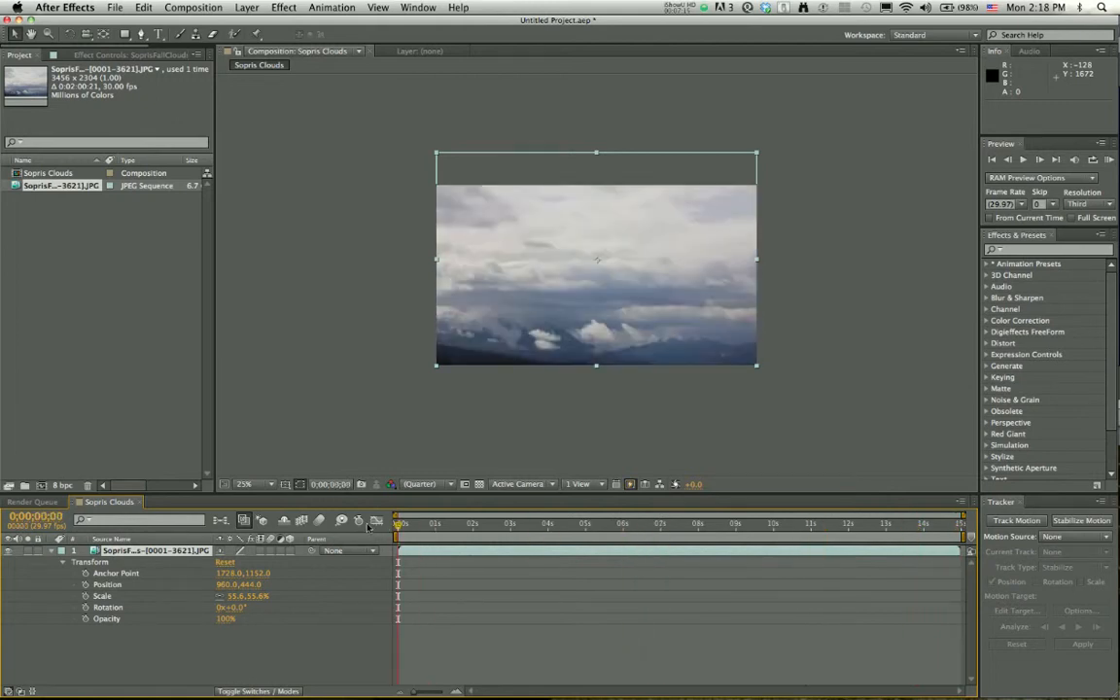
pyautogui.moveTo(557, 378)
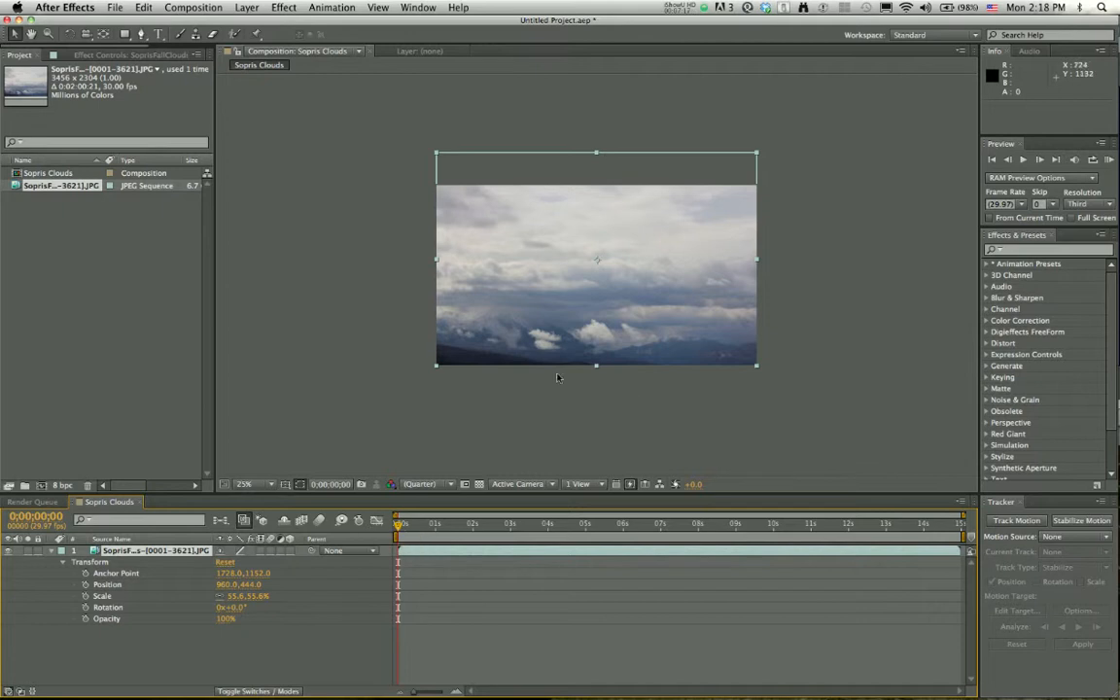
pyautogui.moveTo(874, 160)
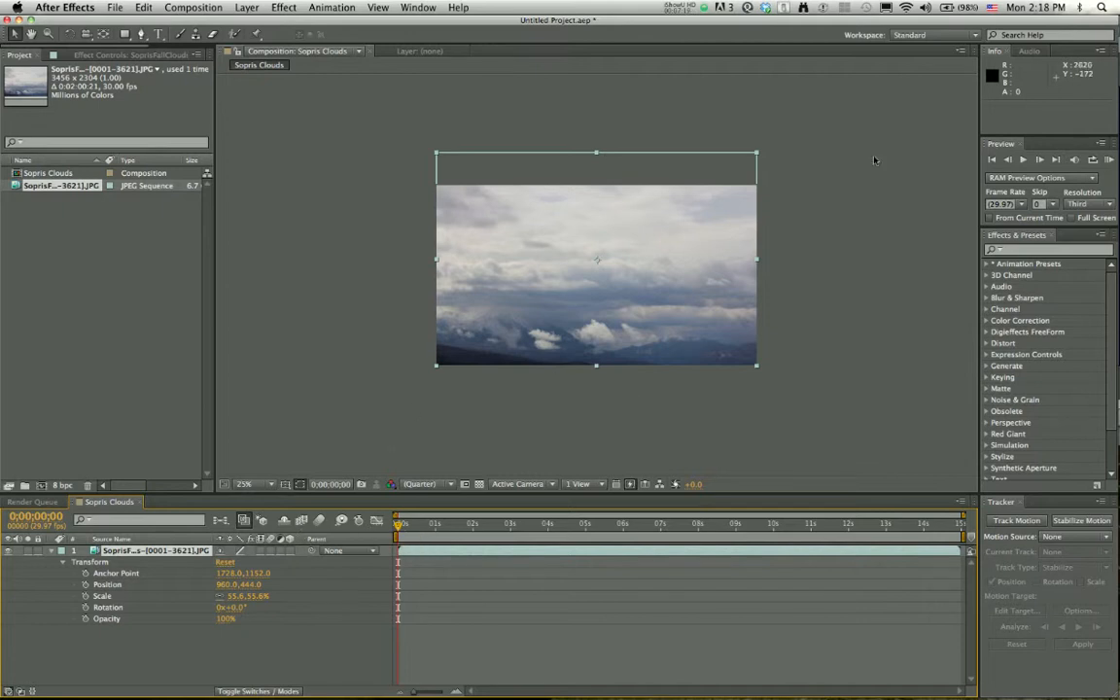
pyautogui.moveTo(894, 172)
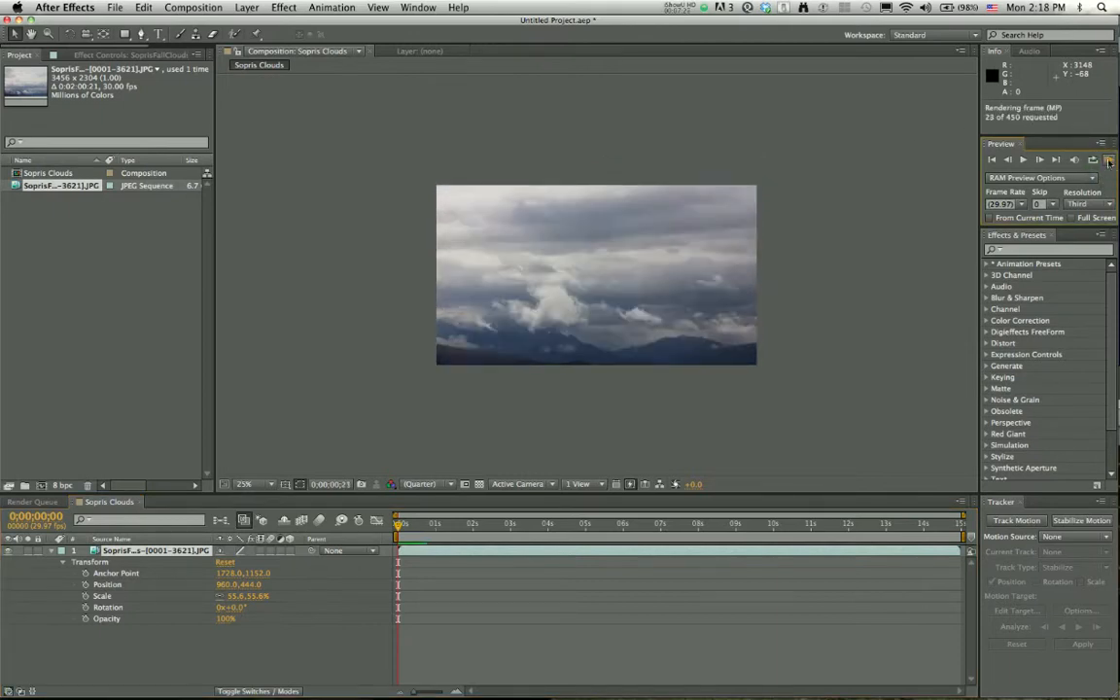
pyautogui.click(1108, 159)
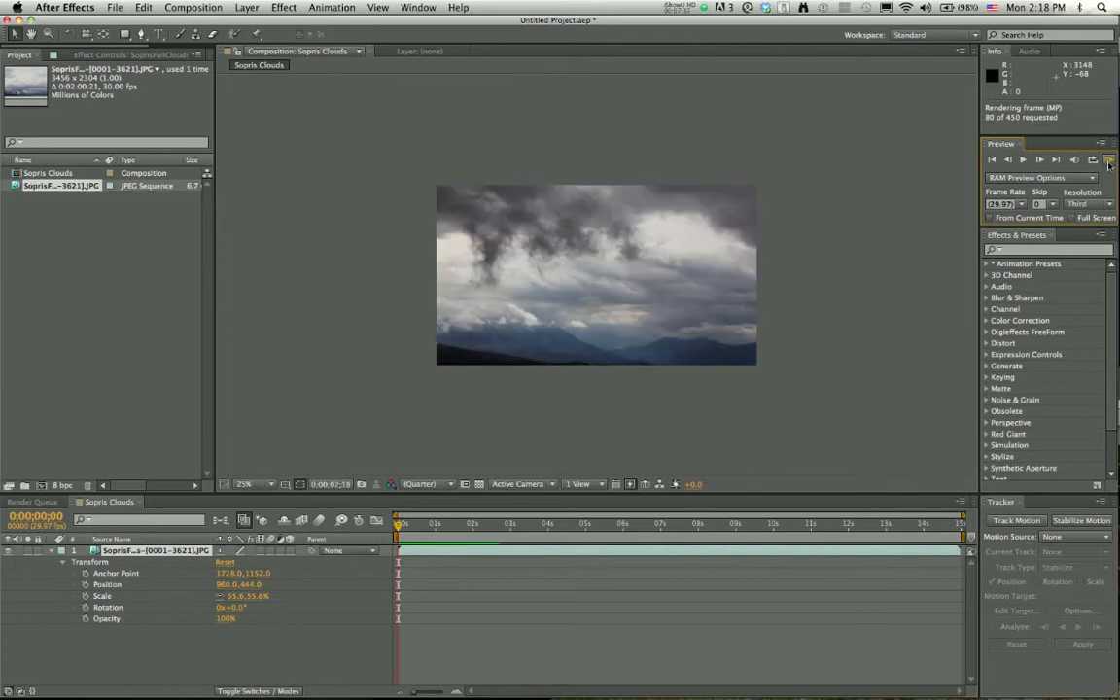
pyautogui.click(1109, 159)
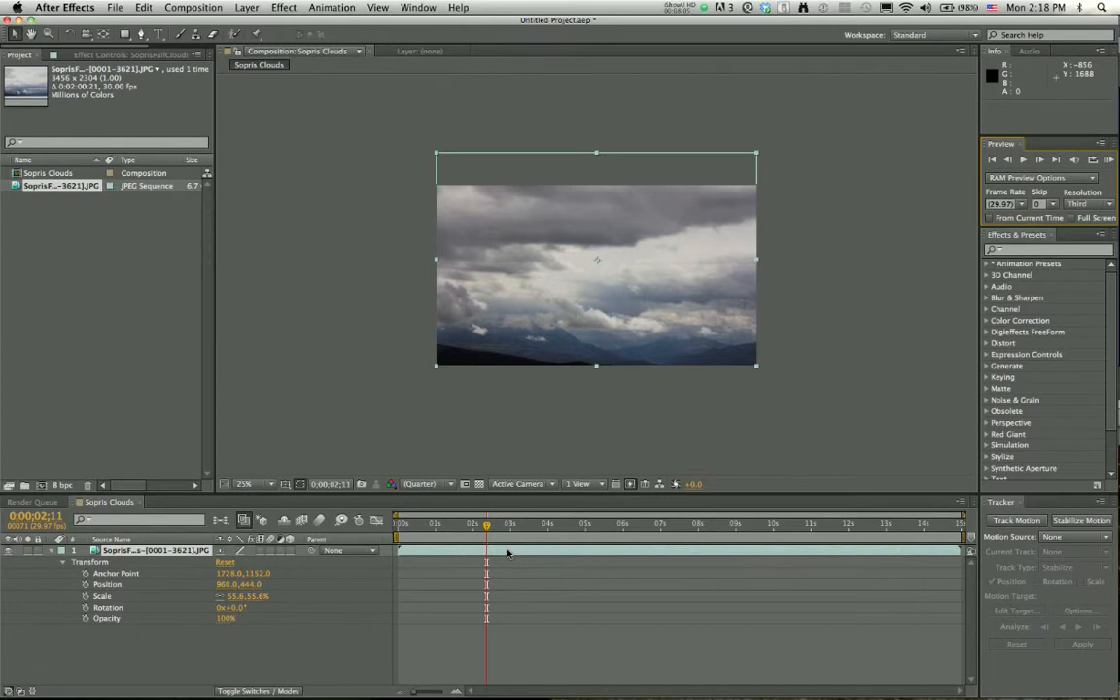
# Change the Sopris Clouds duration to 30 seconds in Composition Settings (Cmd+K)
pyautogui.press('cmd+k')
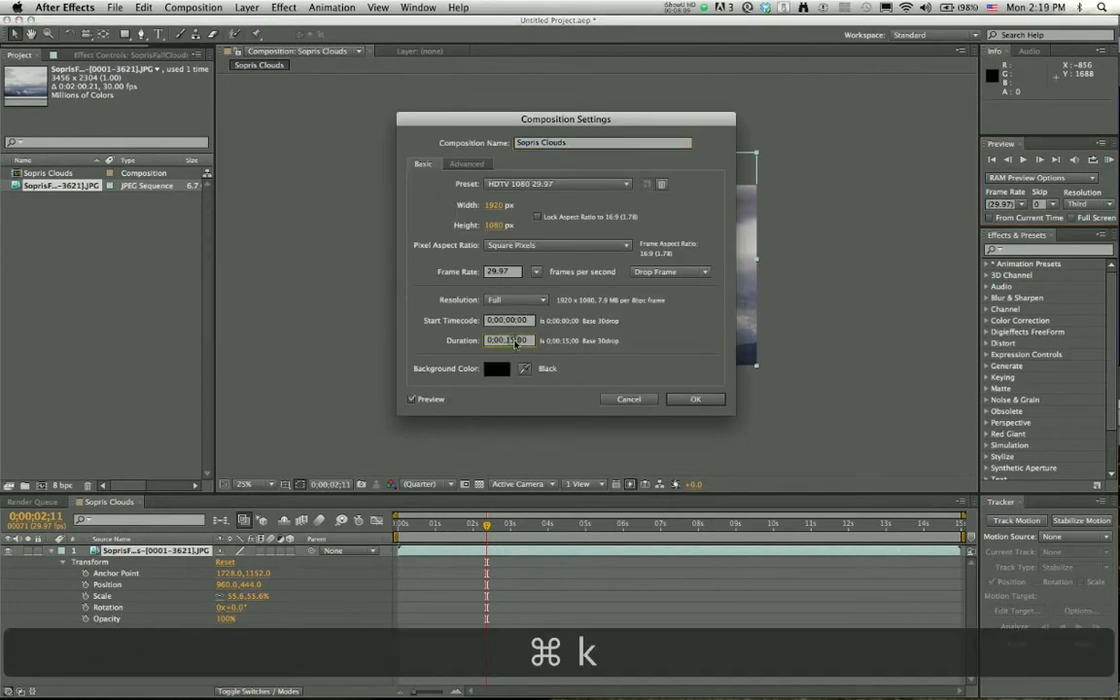
pyautogui.press('backspace')
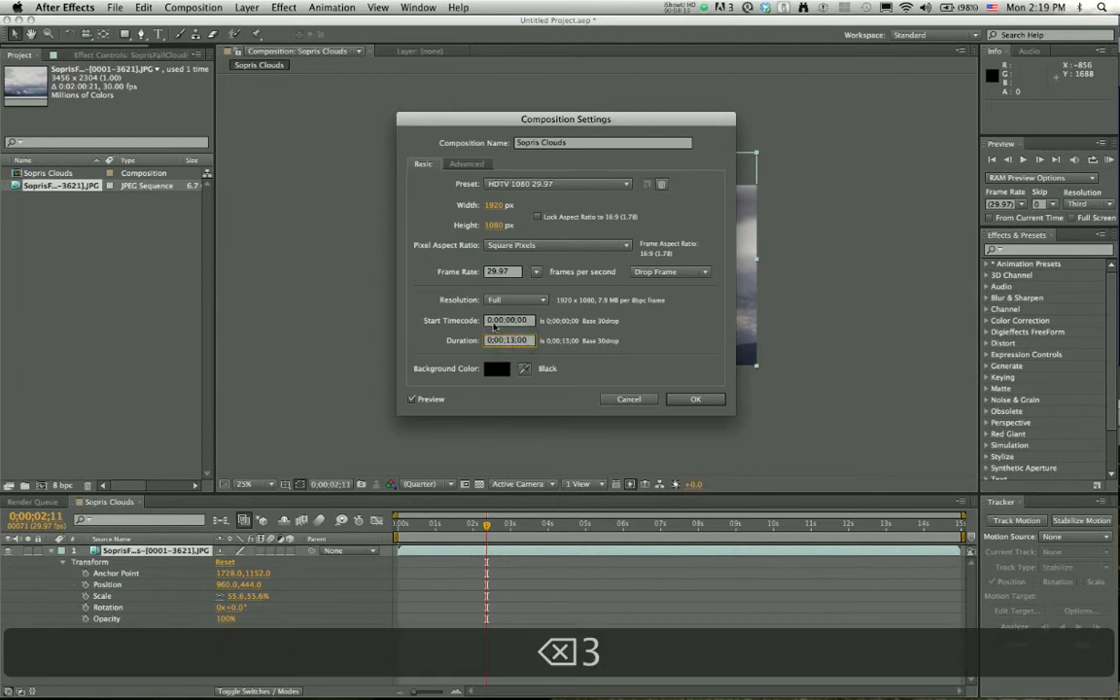
pyautogui.press('backspace')
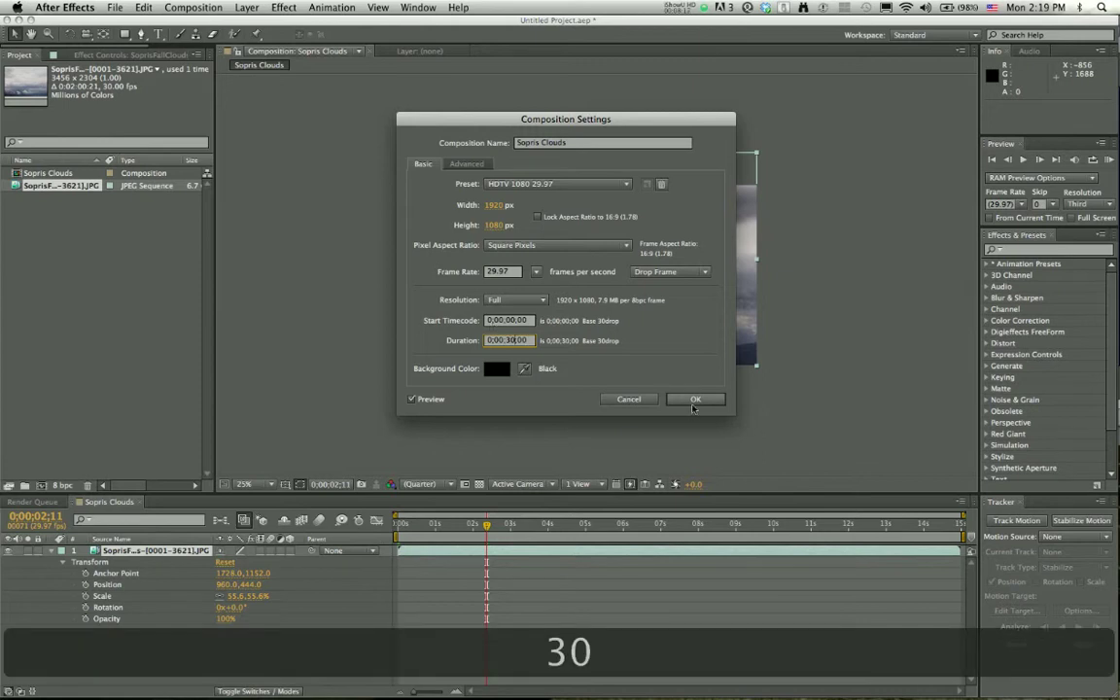
pyautogui.click(695, 398)
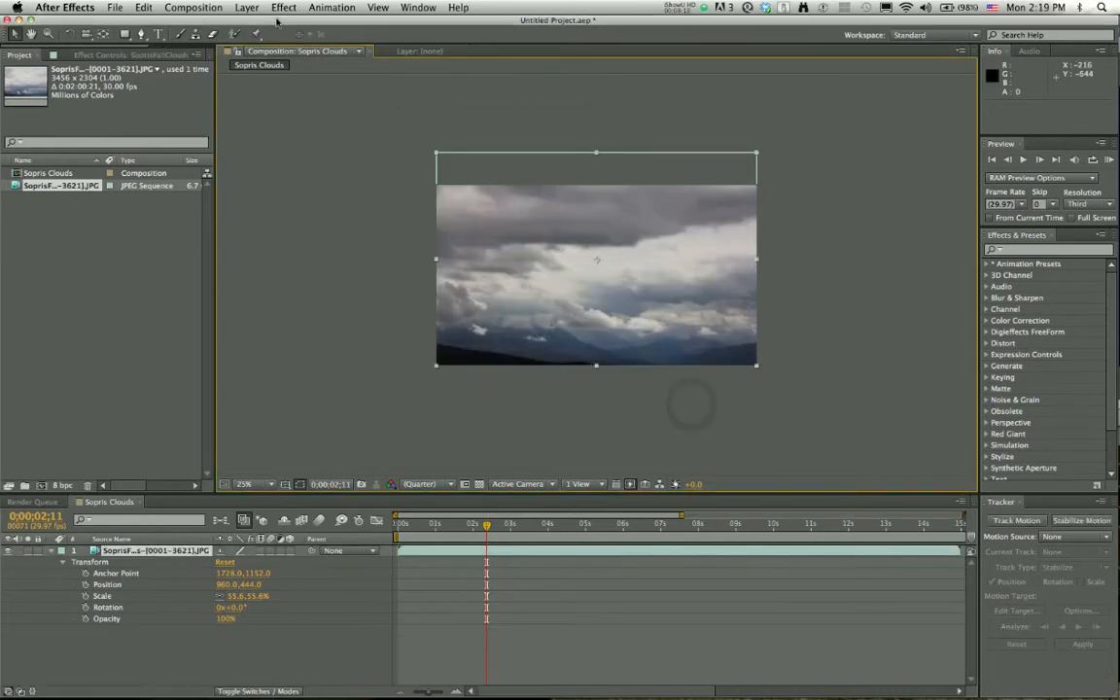
# Reopen Composition Settings to verify the 30-second duration
pyautogui.click(193, 7)
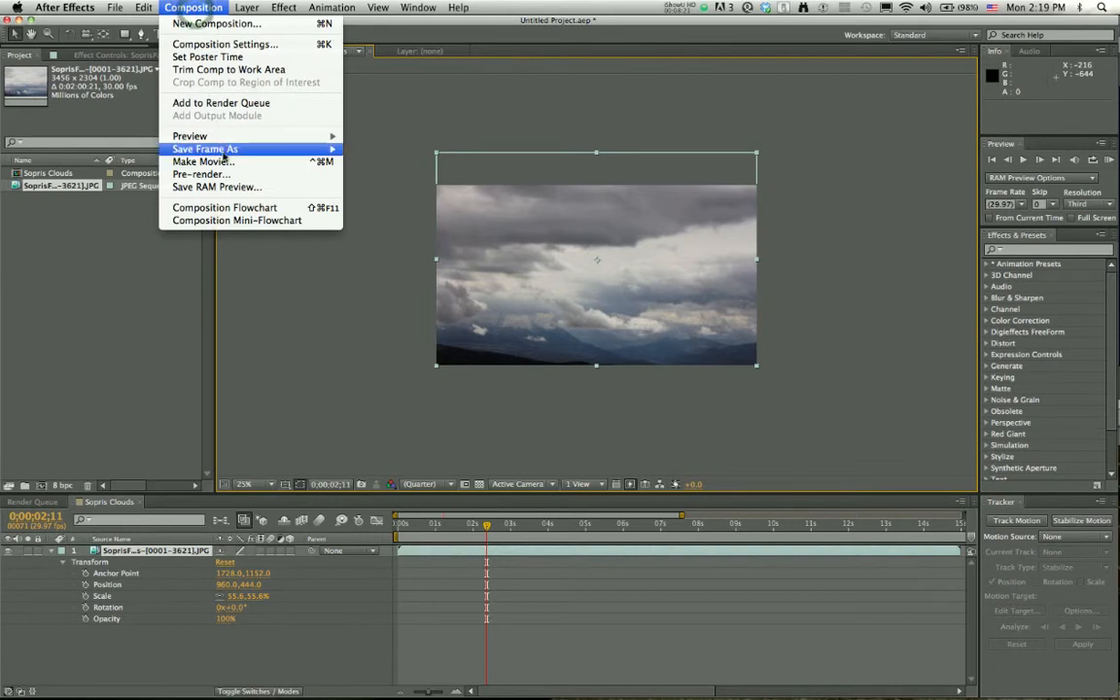
pyautogui.moveTo(225, 44)
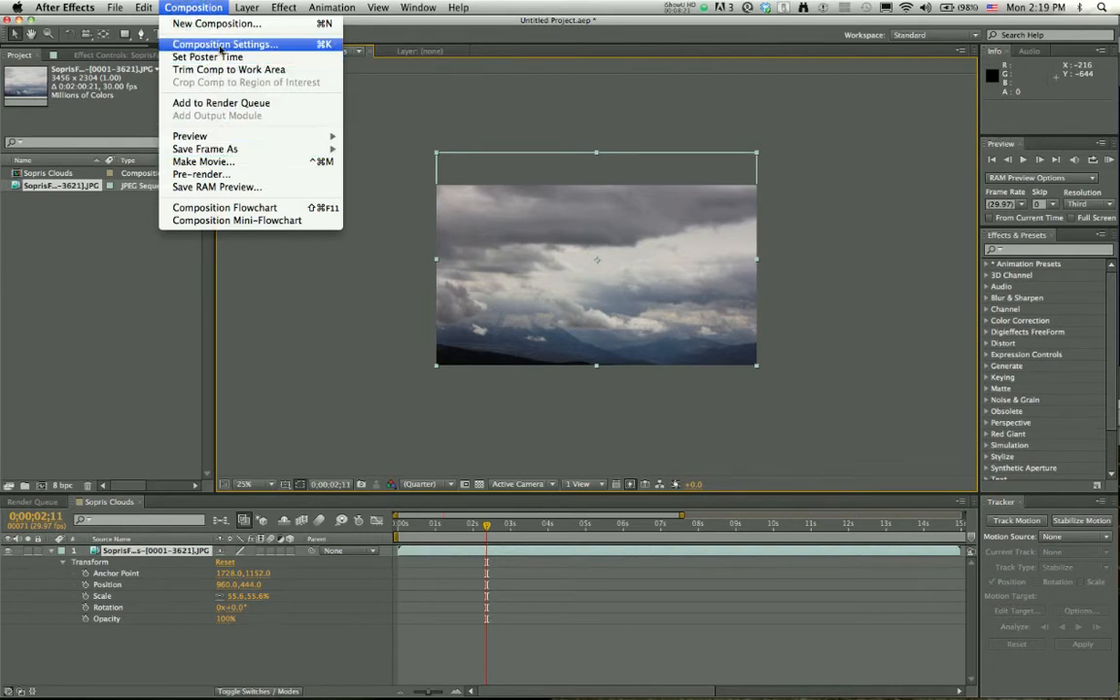
pyautogui.moveTo(304, 53)
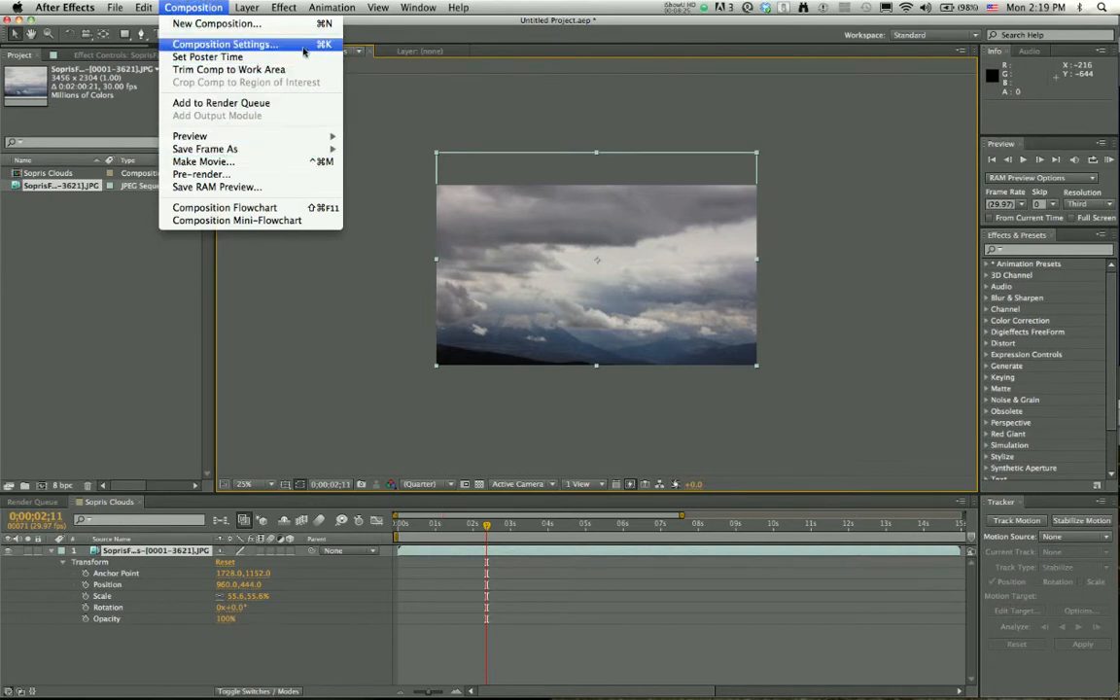
pyautogui.click(225, 44)
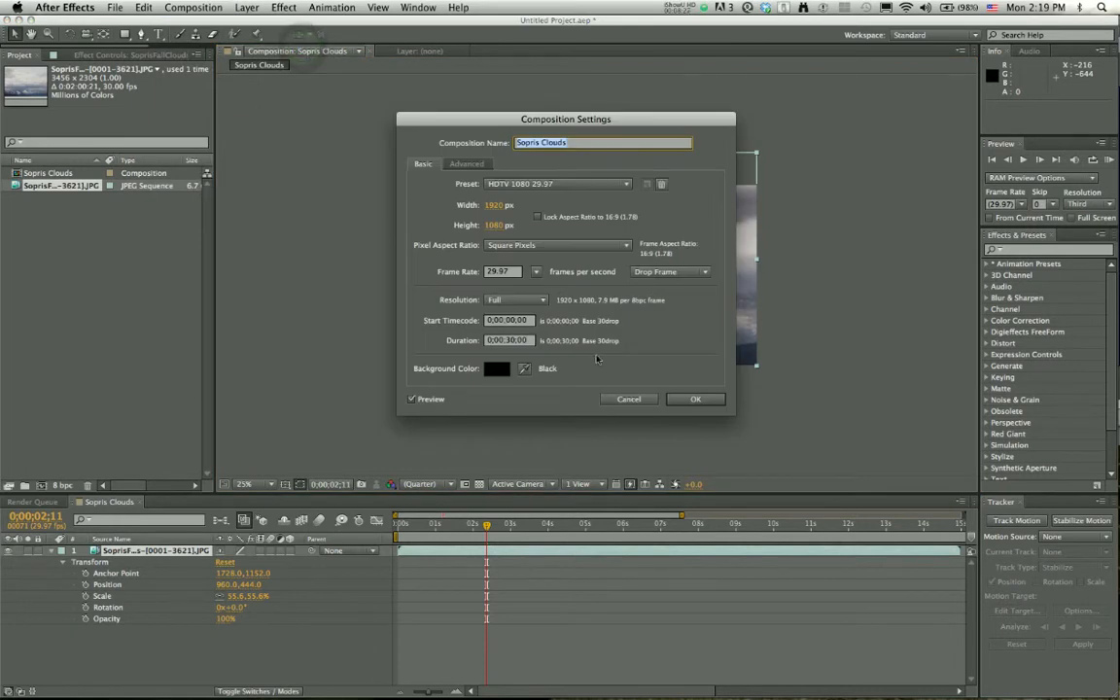
pyautogui.moveTo(510, 346)
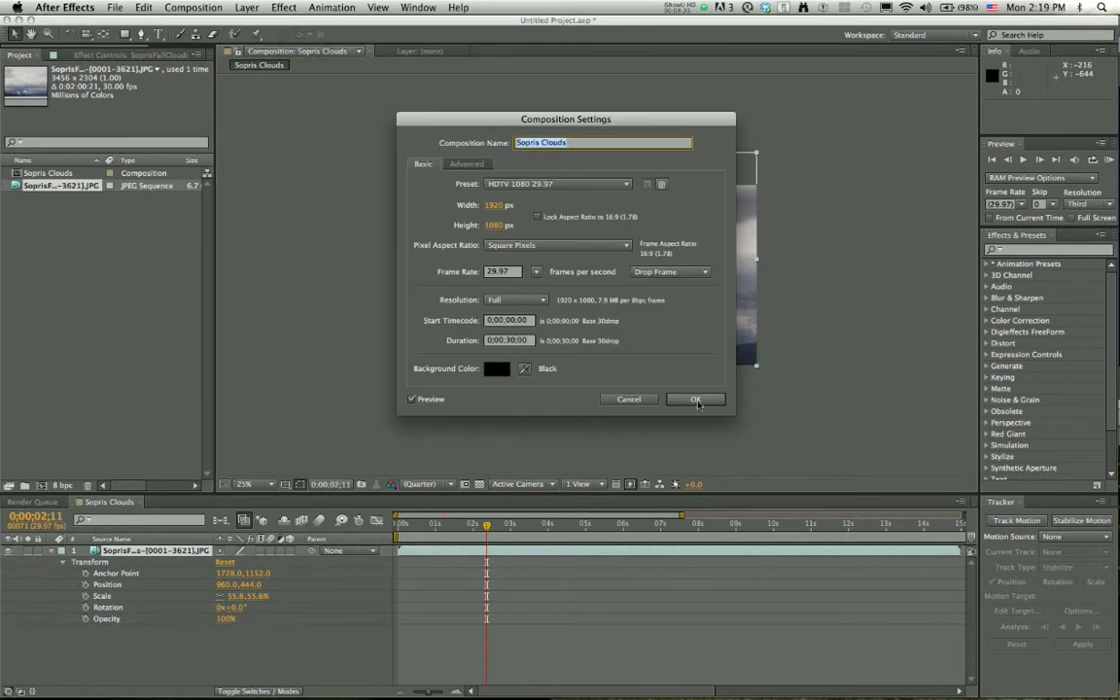
pyautogui.click(696, 399)
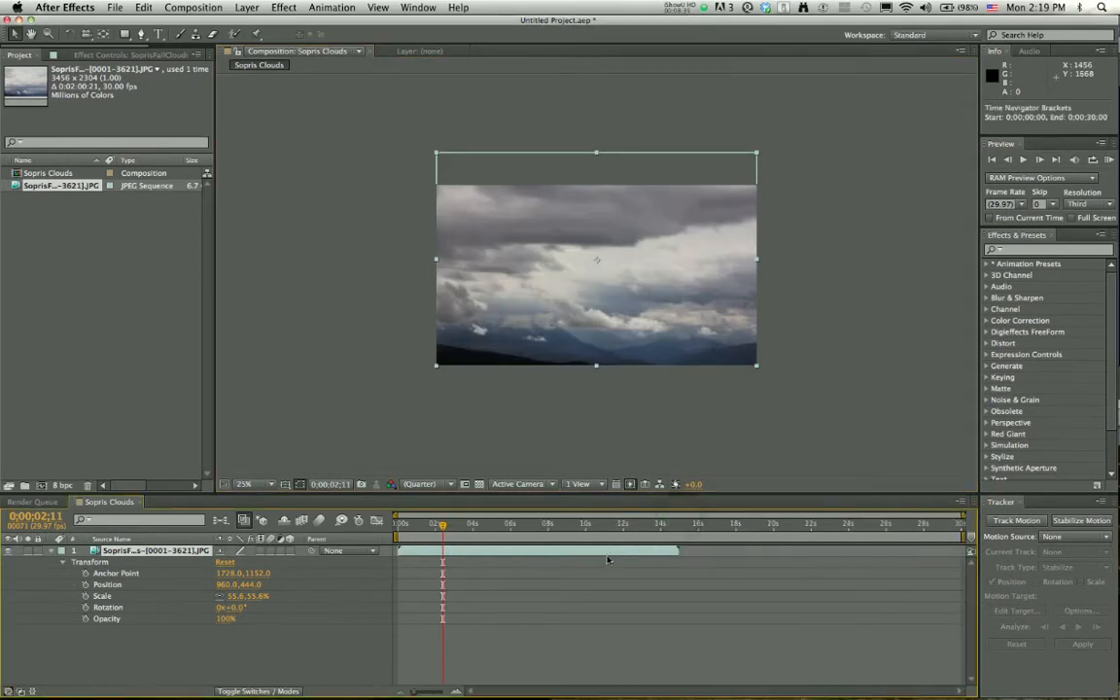
pyautogui.moveTo(492, 534)
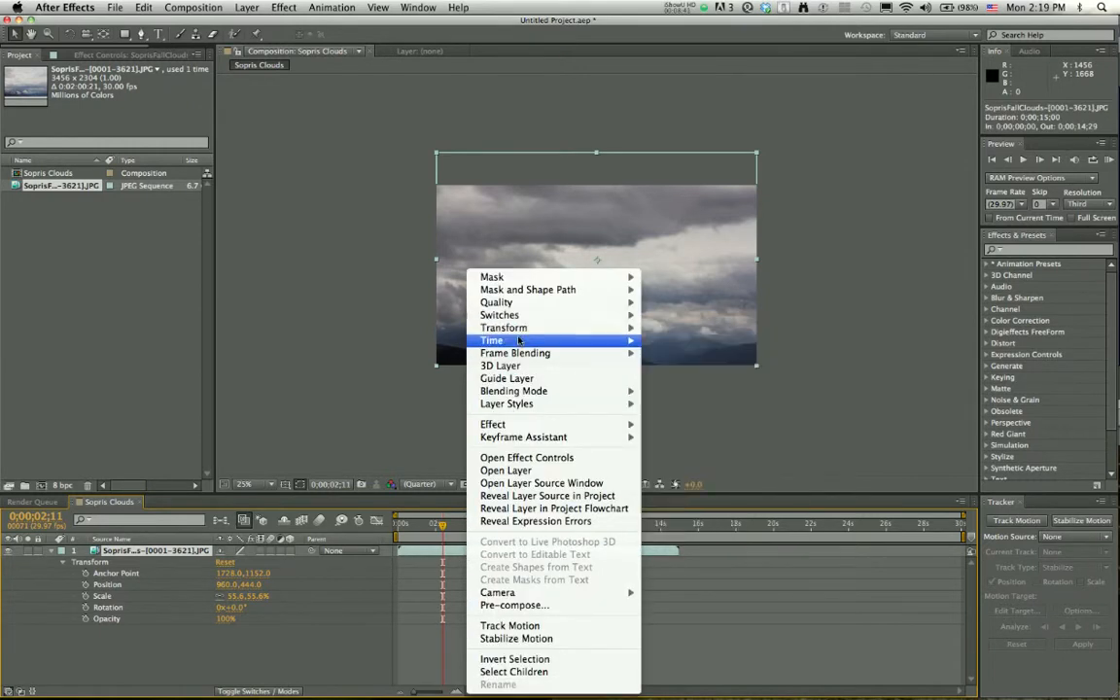
# Time-stretch the cloud layer to a new duration of 0;00;30;00
pyautogui.click(493, 340)
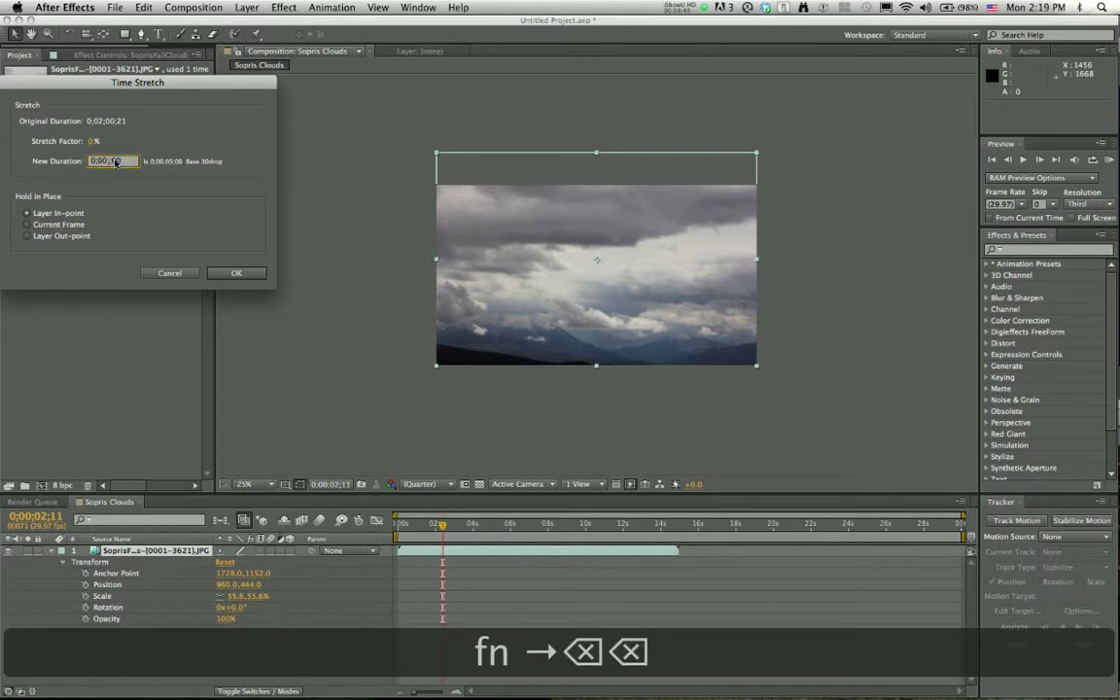
pyautogui.write('30;')
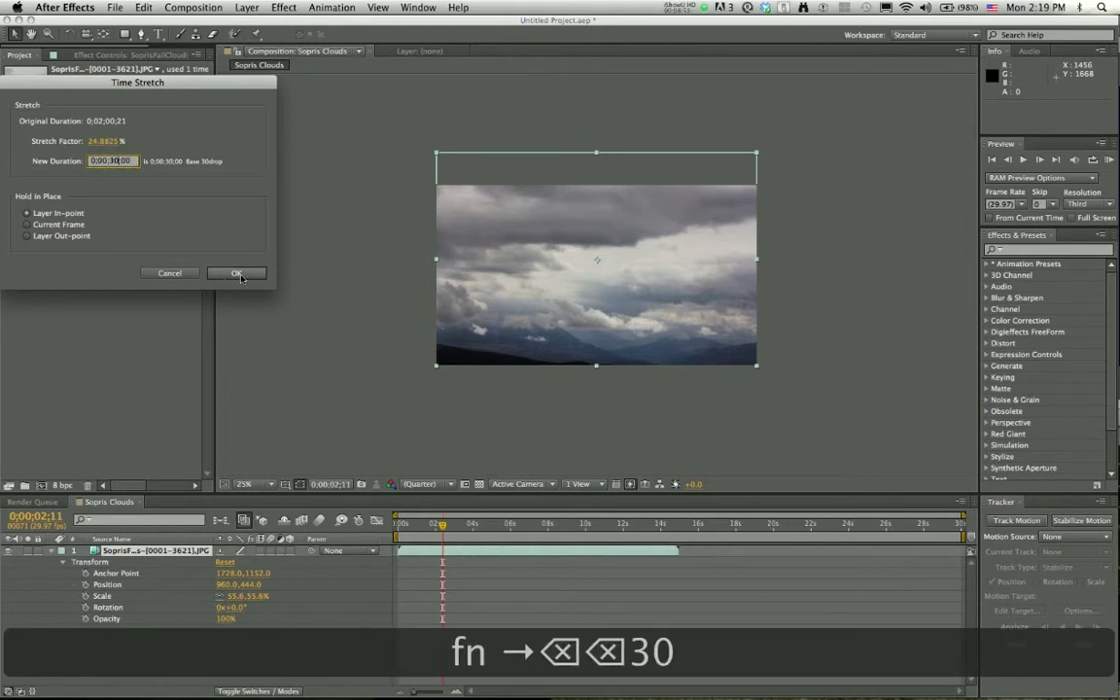
pyautogui.click(236, 273)
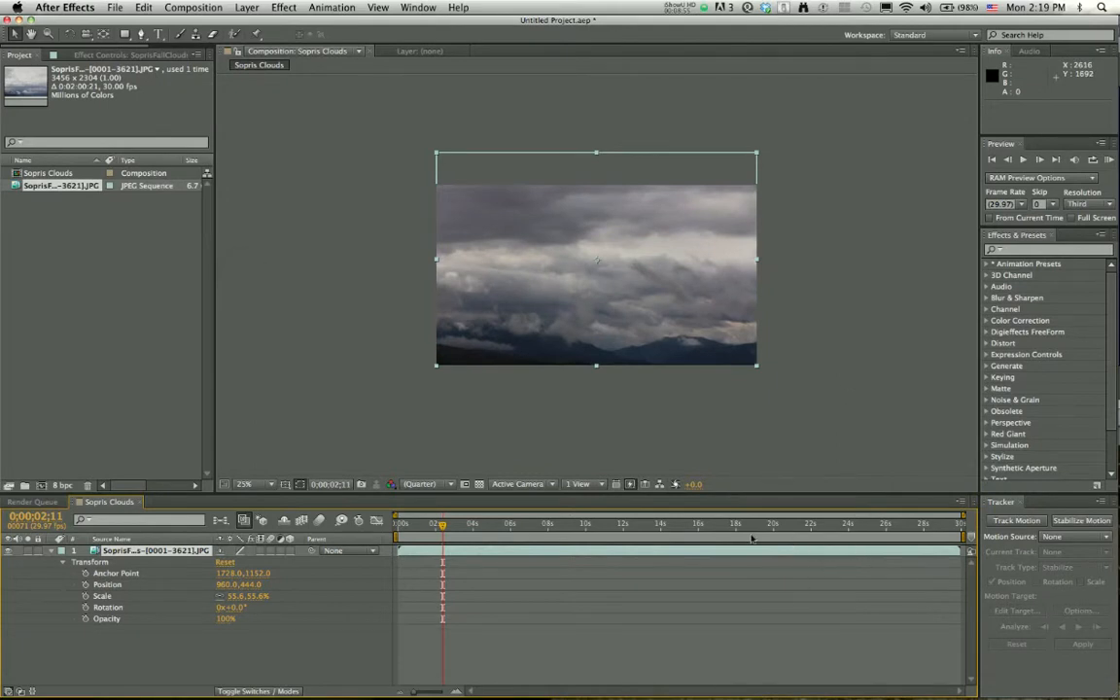
pyautogui.moveTo(486, 548)
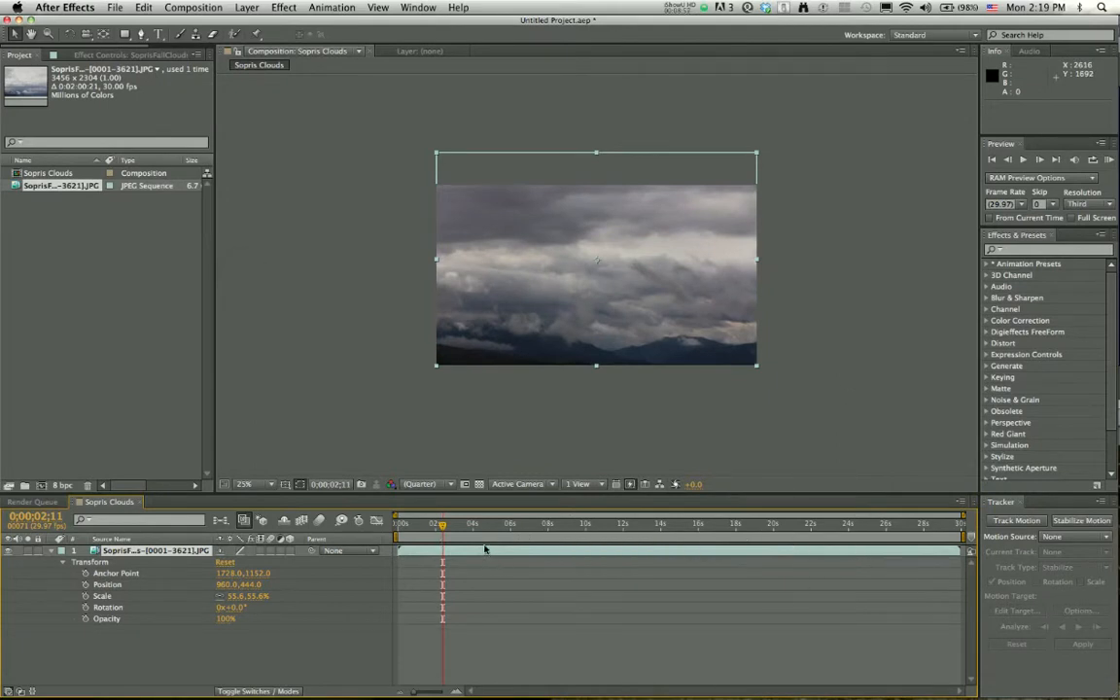
# Enable time remapping on the cloud layer and drag the end keyframe to about 12 seconds
pyautogui.rightClick(595, 273)
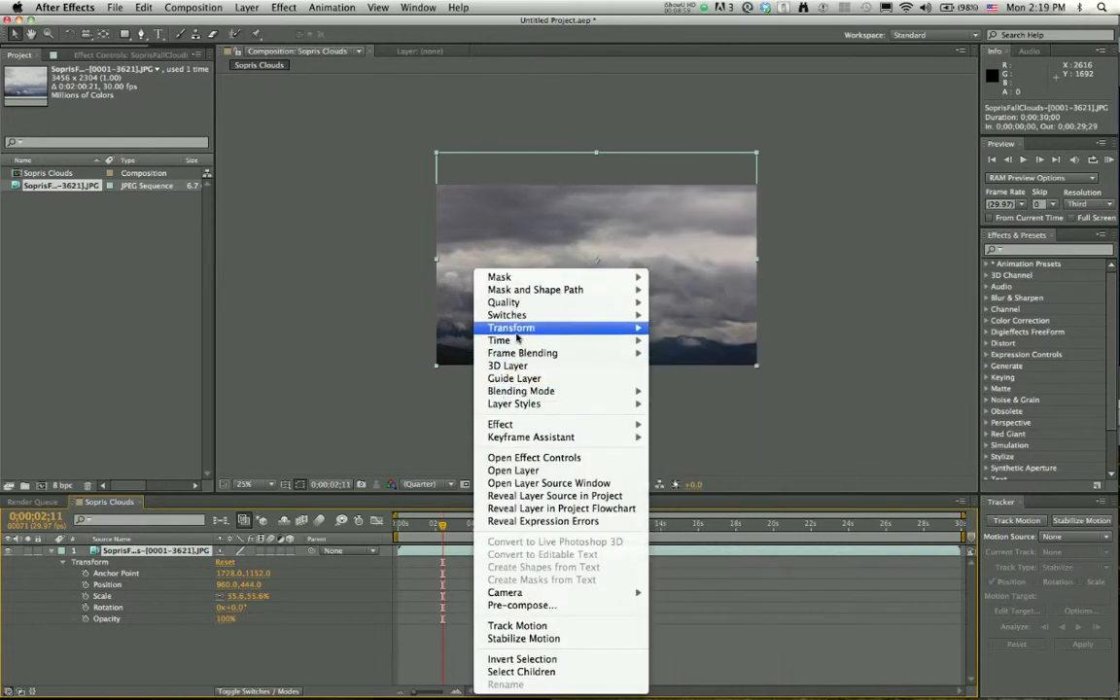
pyautogui.moveTo(499, 340)
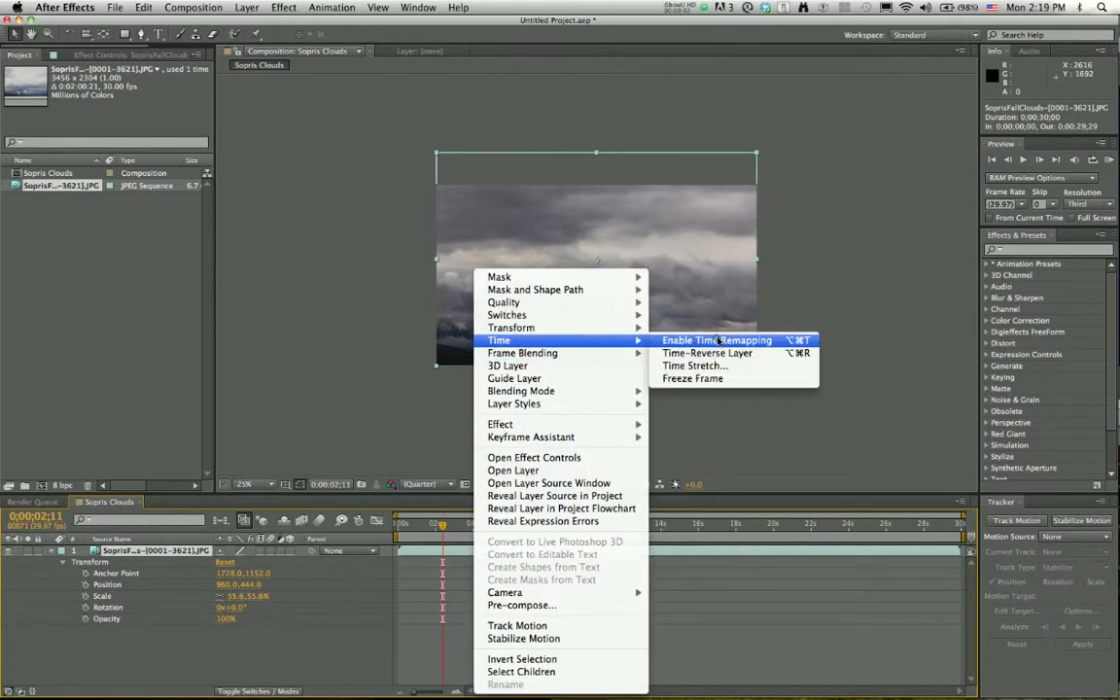
pyautogui.click(716, 340)
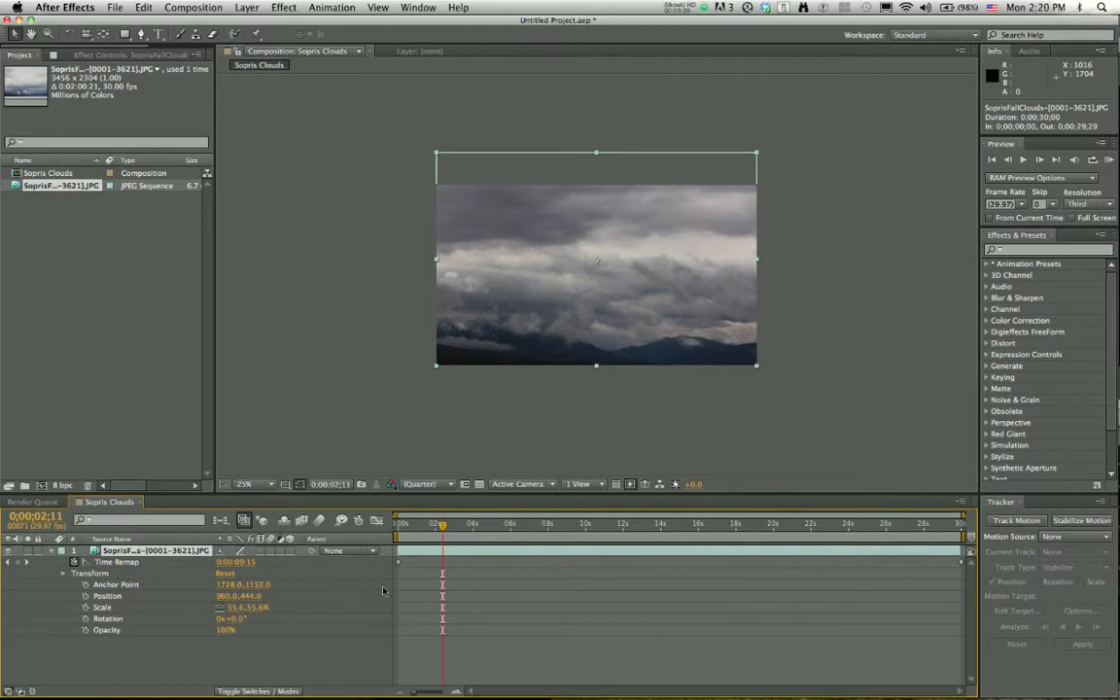
pyautogui.moveTo(709, 626)
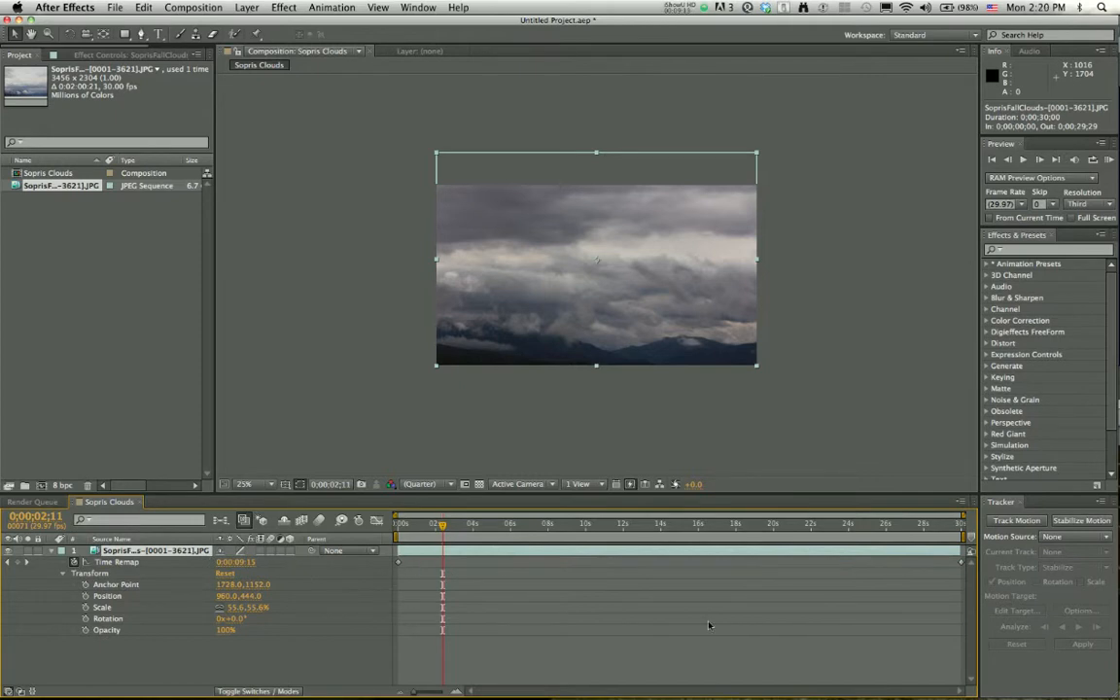
pyautogui.moveTo(415, 578)
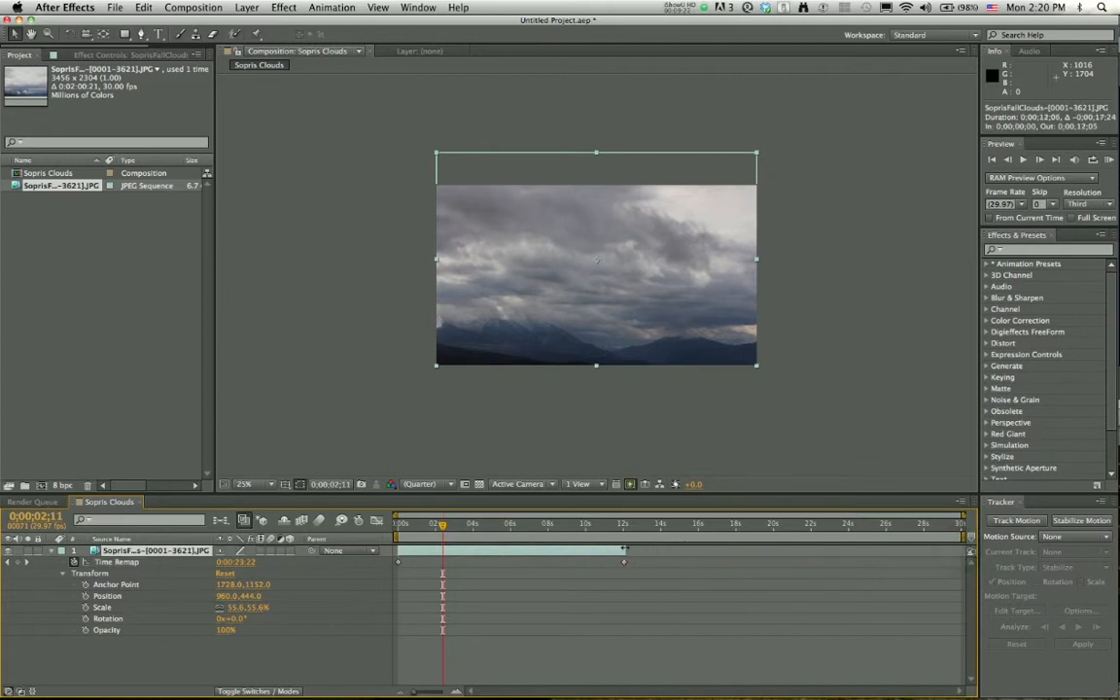
pyautogui.moveTo(440, 536); pyautogui.dragTo(617, 537)
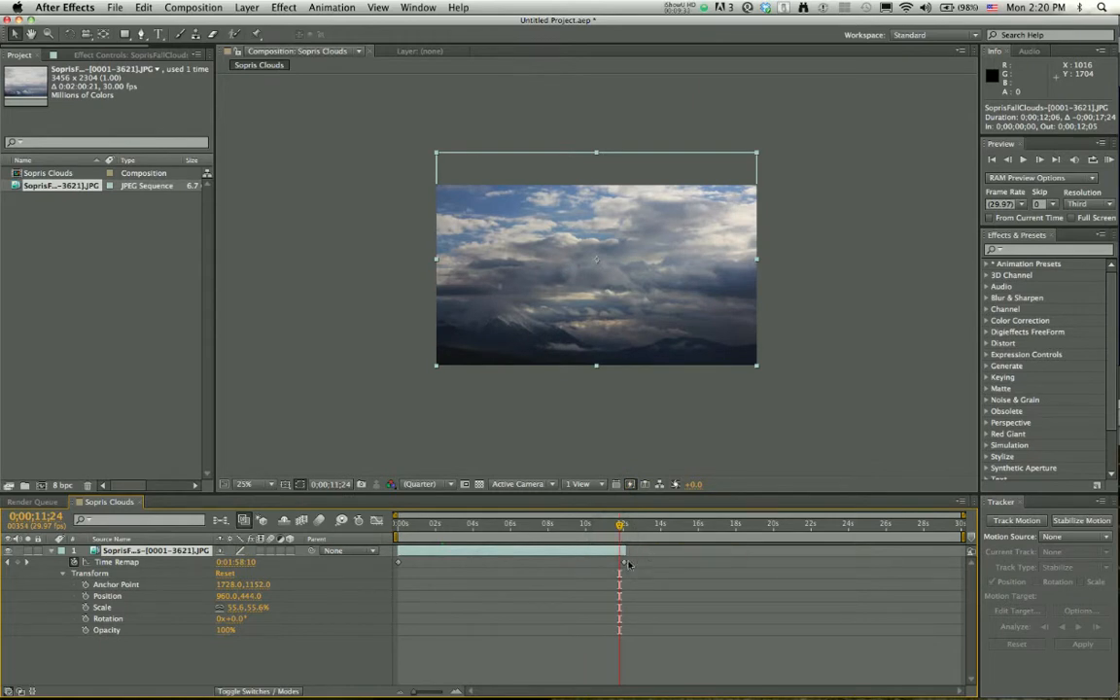
# Move the end Time Remap keyframe out to the composition end, scrubbing to check playback
pyautogui.click(622, 562)
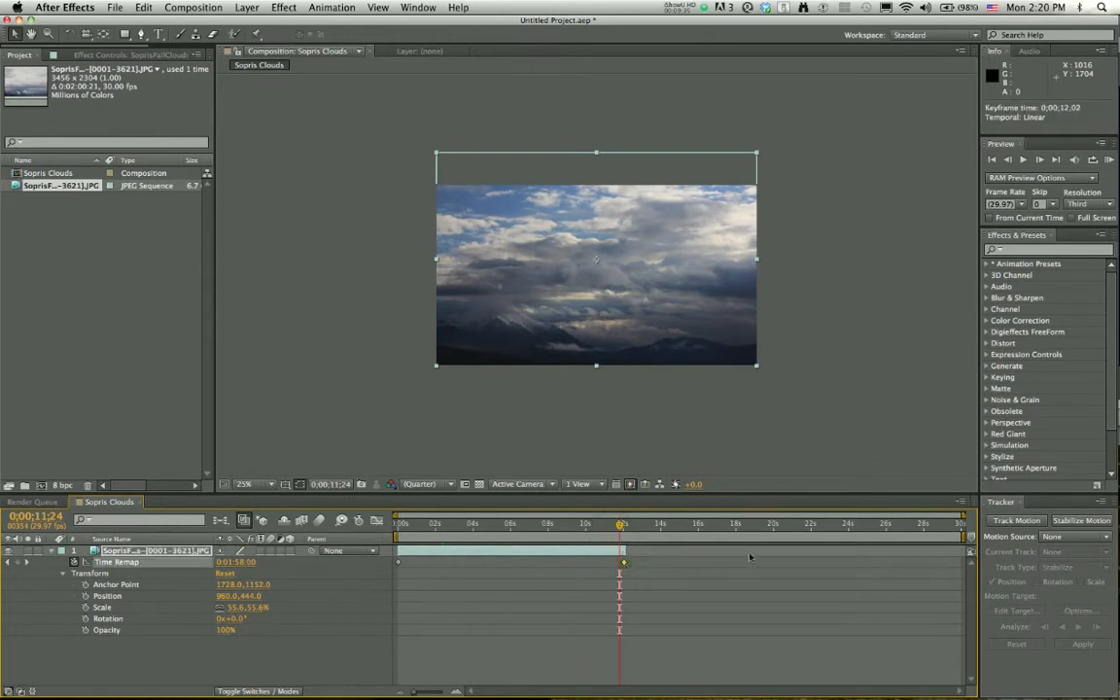
pyautogui.moveTo(622, 562); pyautogui.dragTo(774, 562)
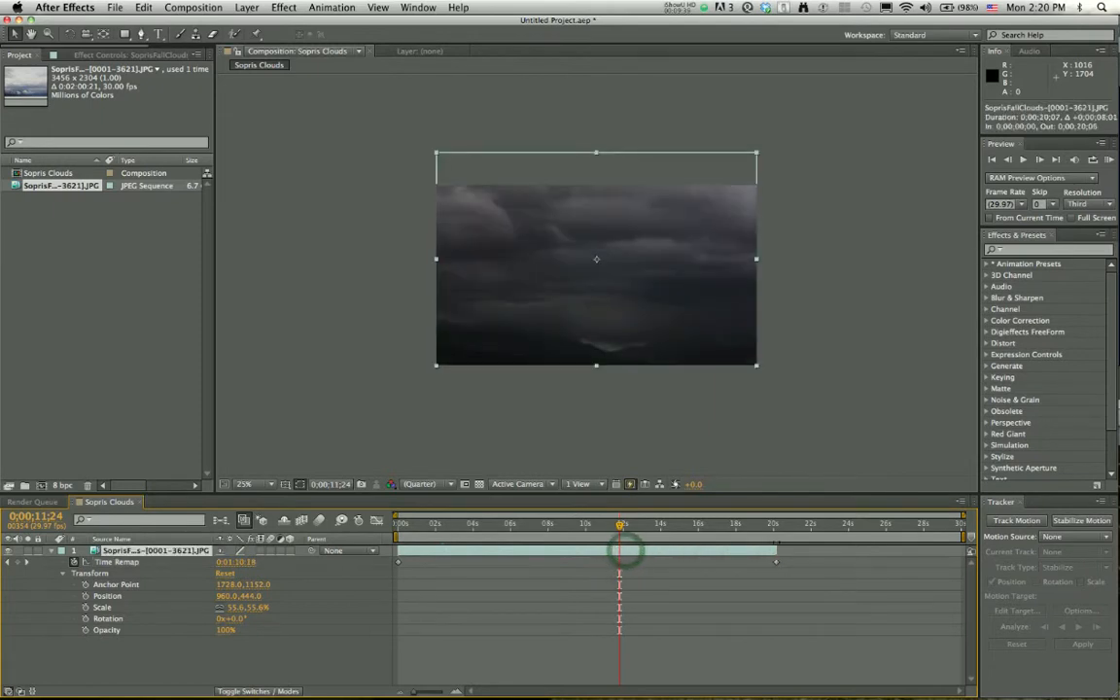
pyautogui.moveTo(620, 537); pyautogui.dragTo(687, 537)
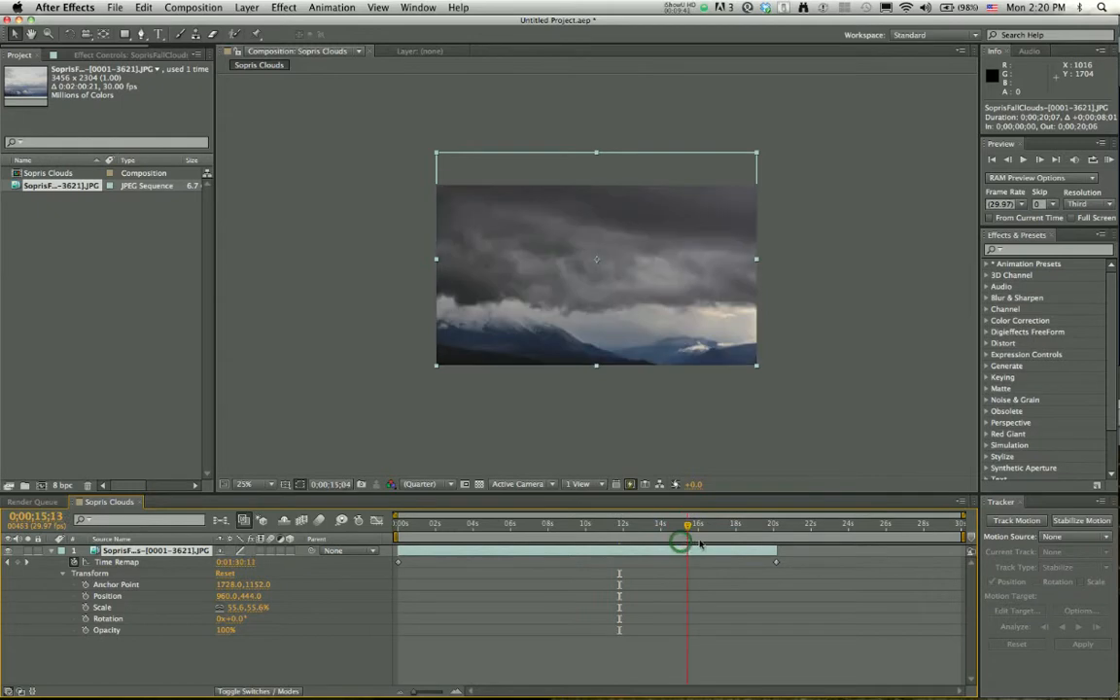
pyautogui.moveTo(686, 542); pyautogui.dragTo(764, 542)
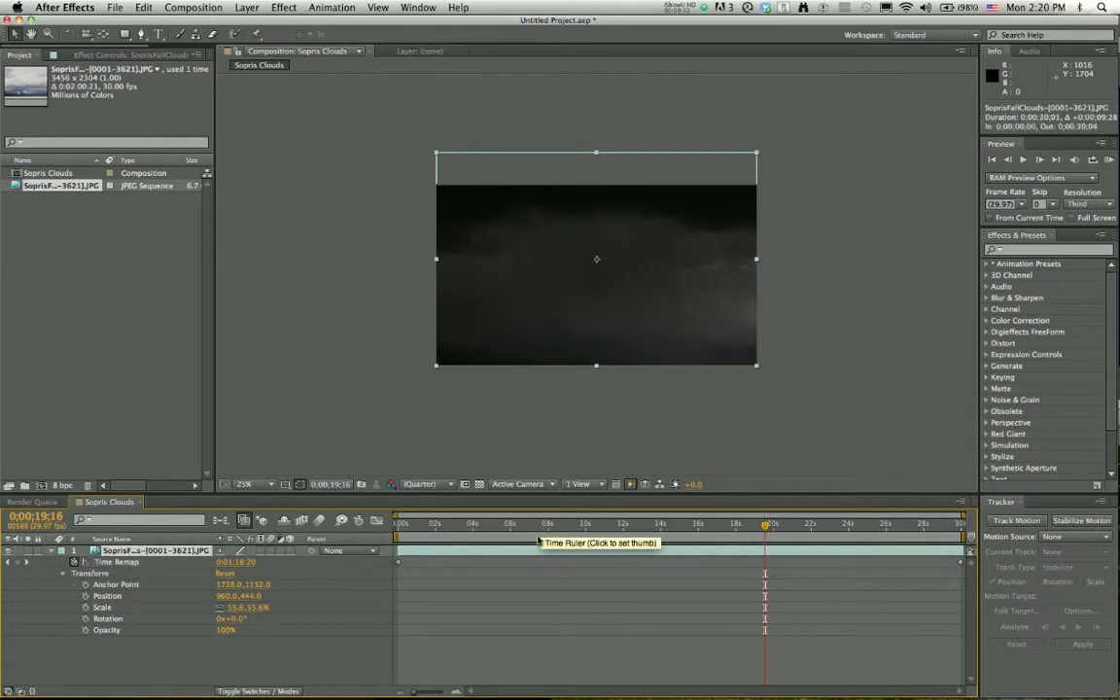
# Shift the later Time Remap keyframe earlier to roughly 17 seconds
pyautogui.click(534, 523)
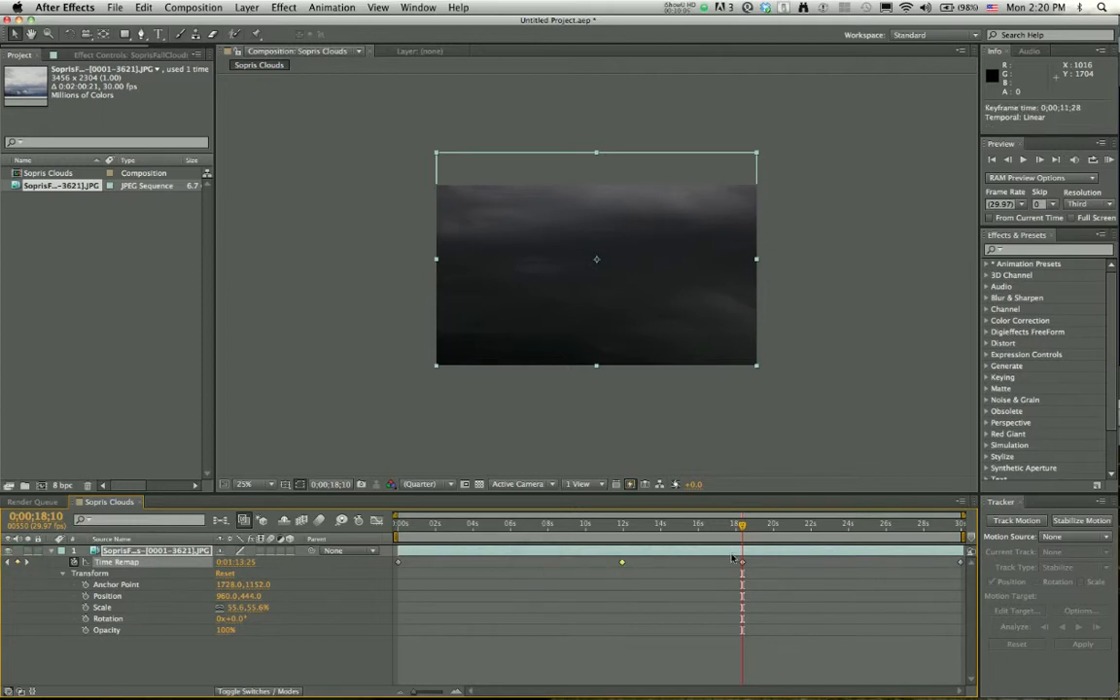
pyautogui.moveTo(742, 561); pyautogui.dragTo(720, 562)
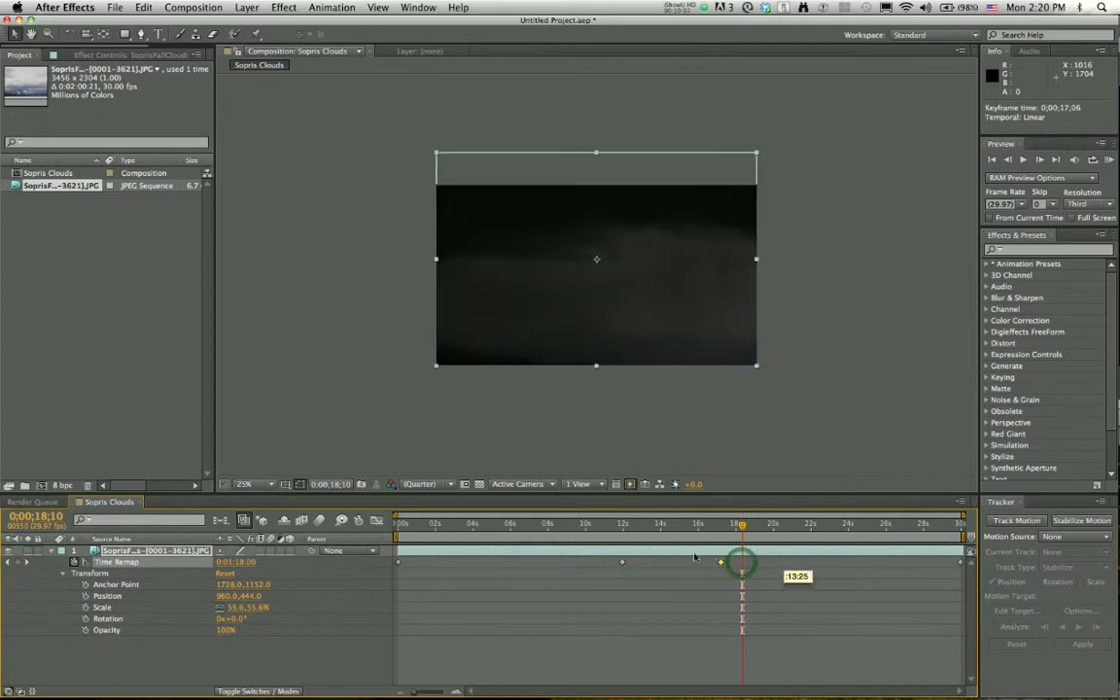
pyautogui.moveTo(742, 525); pyautogui.dragTo(637, 525)
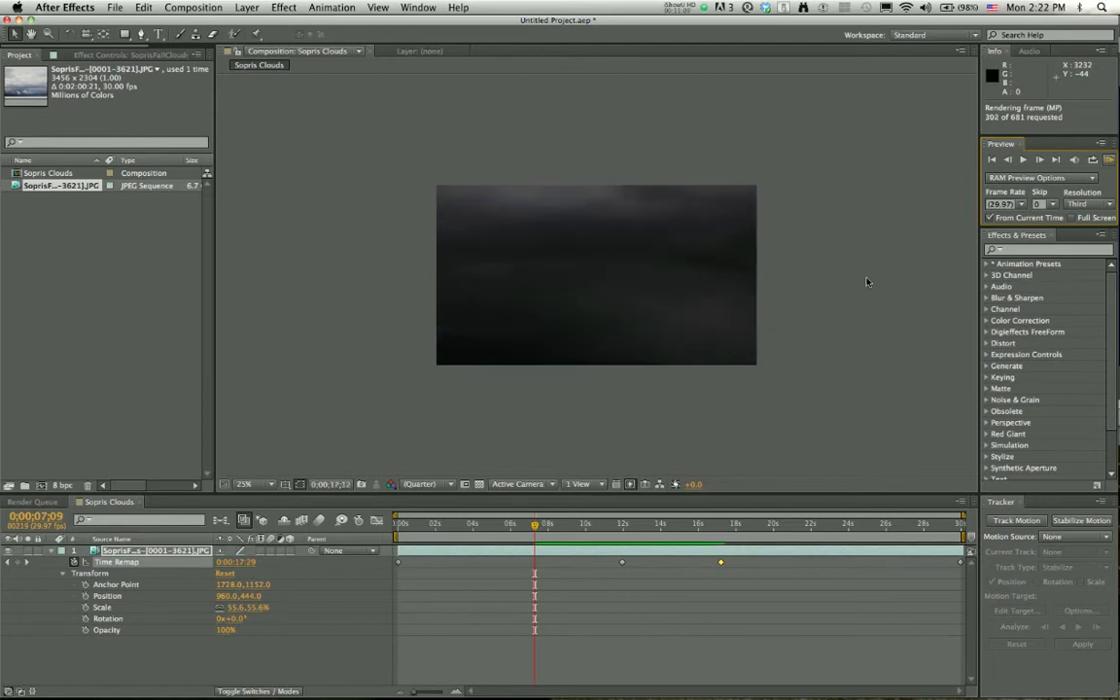
pyautogui.click(1056, 158)
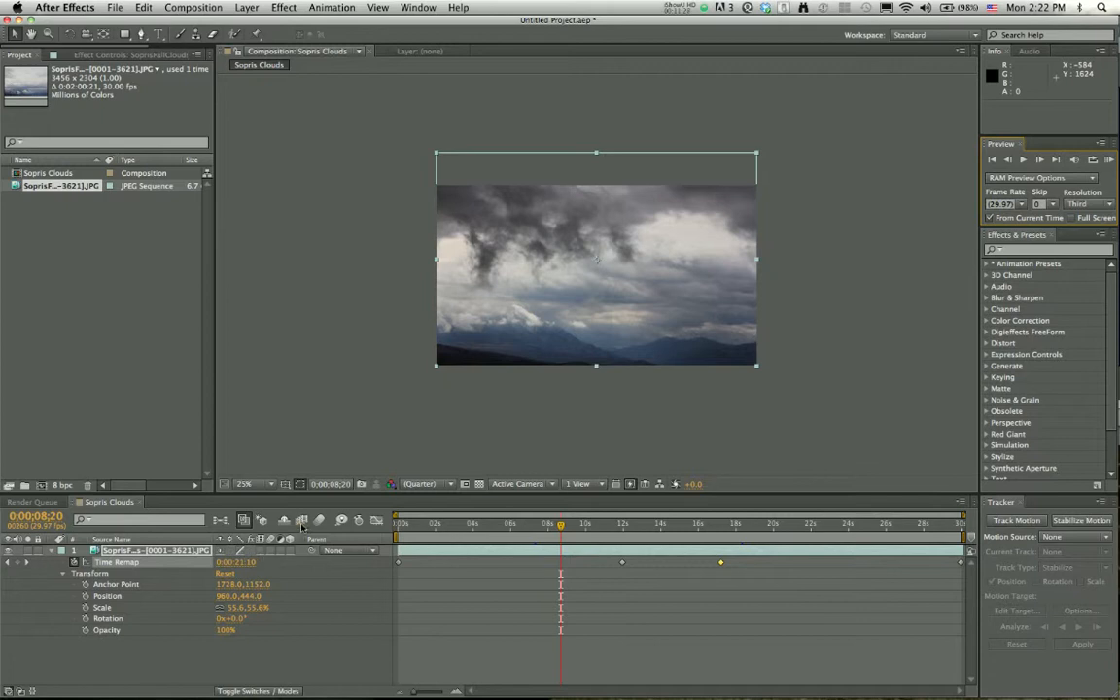
pyautogui.moveTo(303, 520)
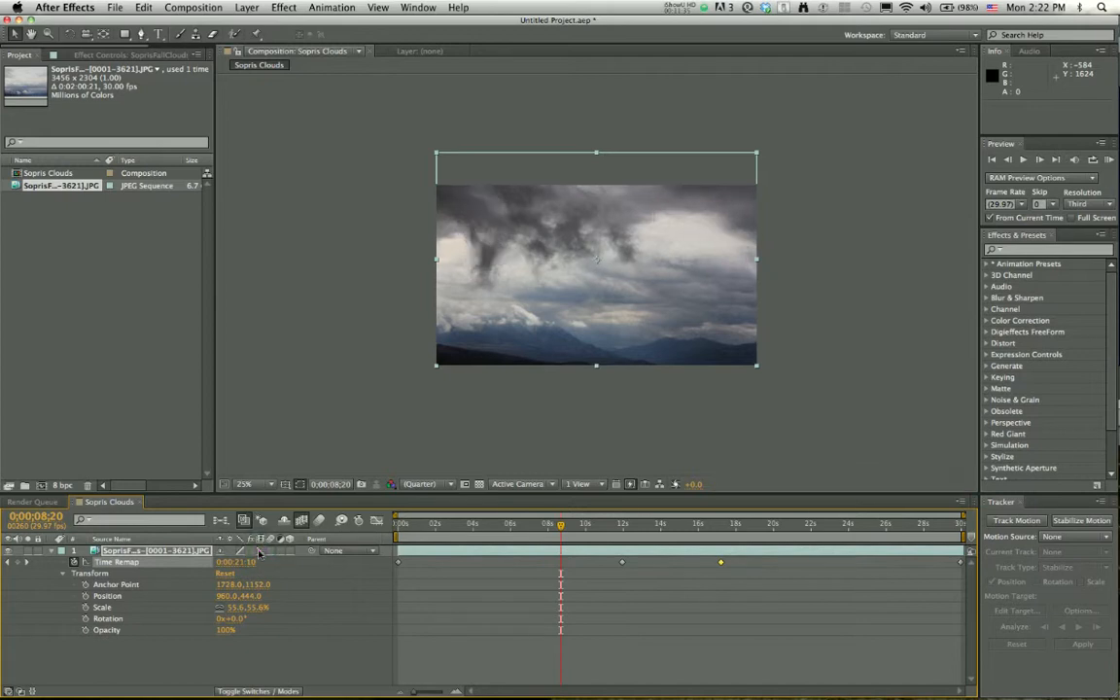
pyautogui.moveTo(379, 296)
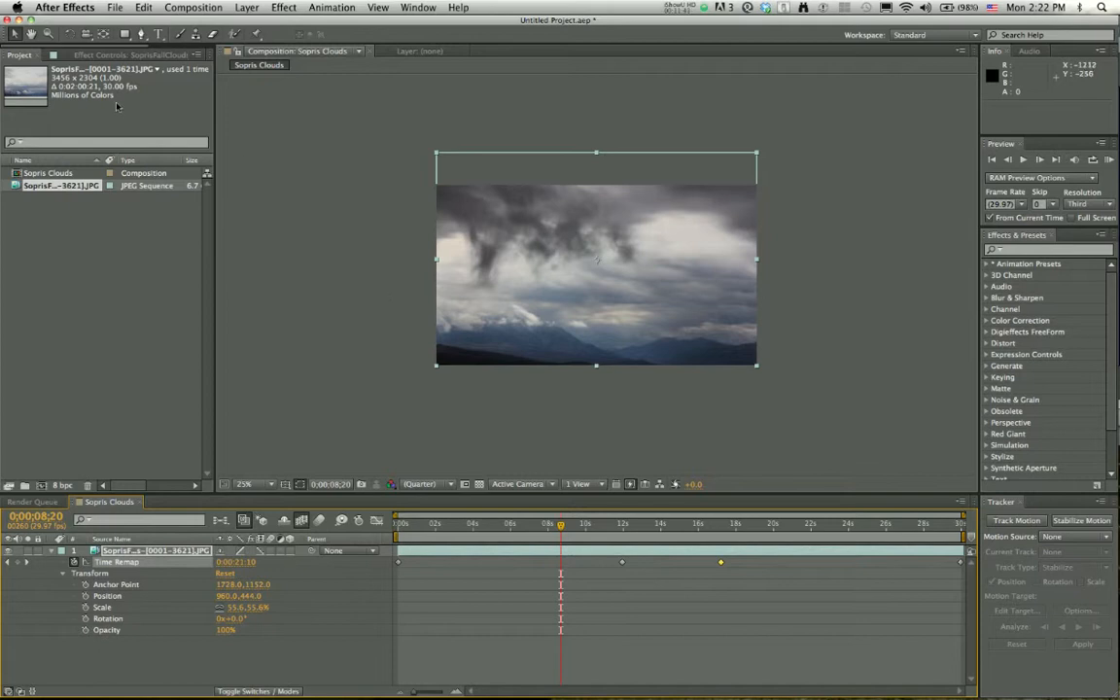
pyautogui.moveTo(116, 107)
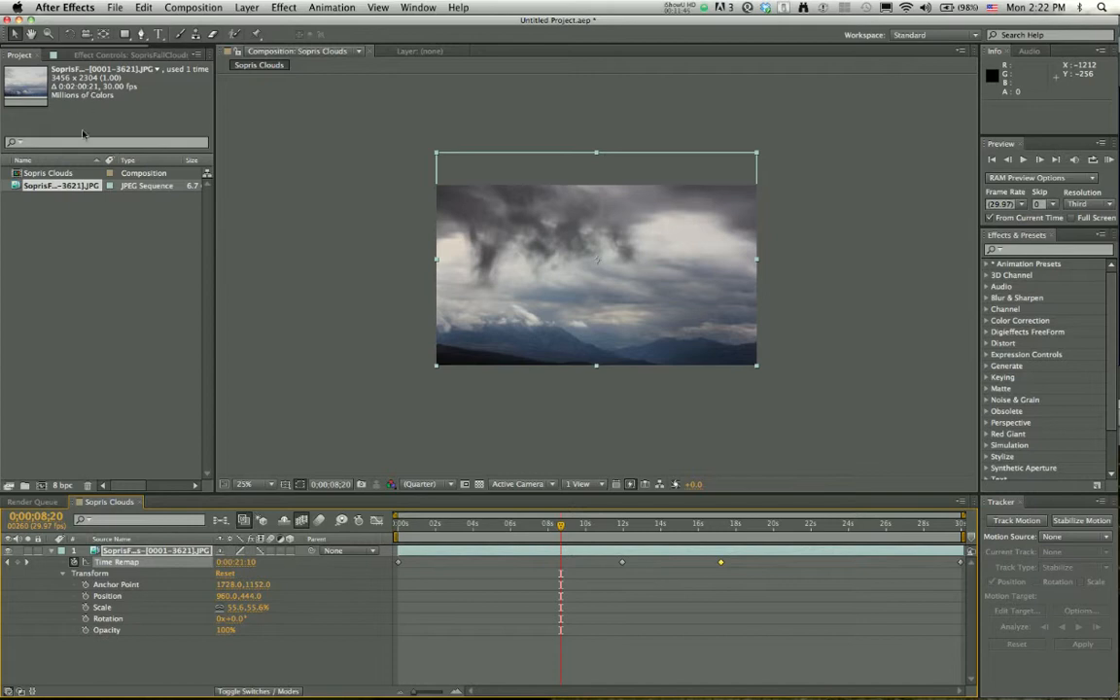
pyautogui.moveTo(260, 557)
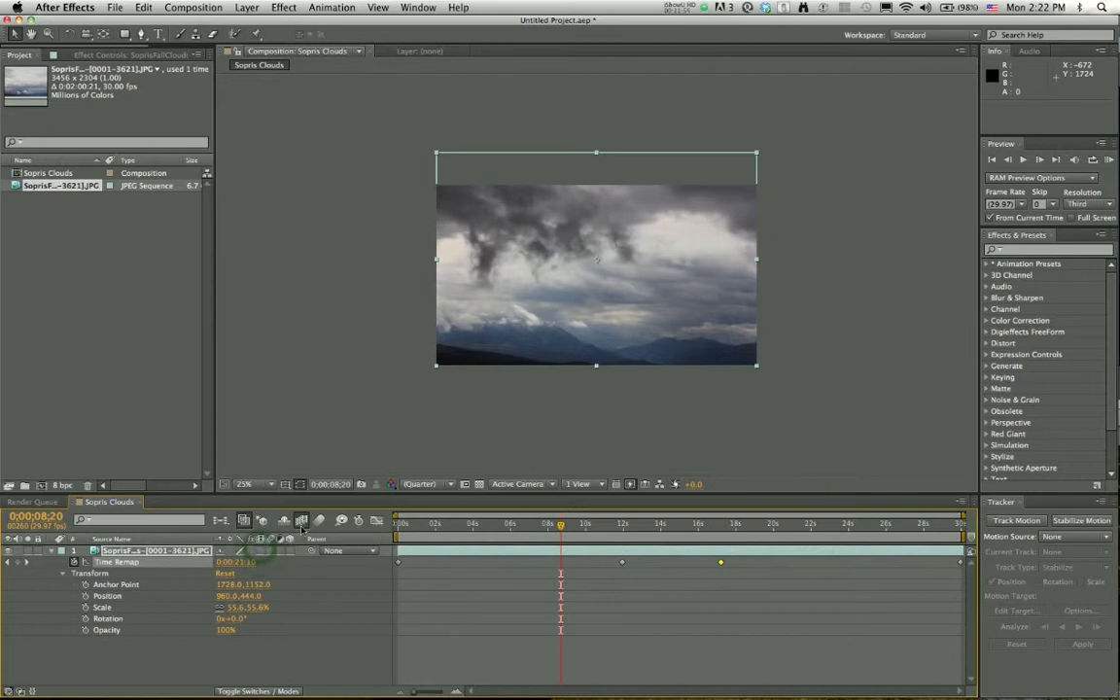
pyautogui.moveTo(396, 405)
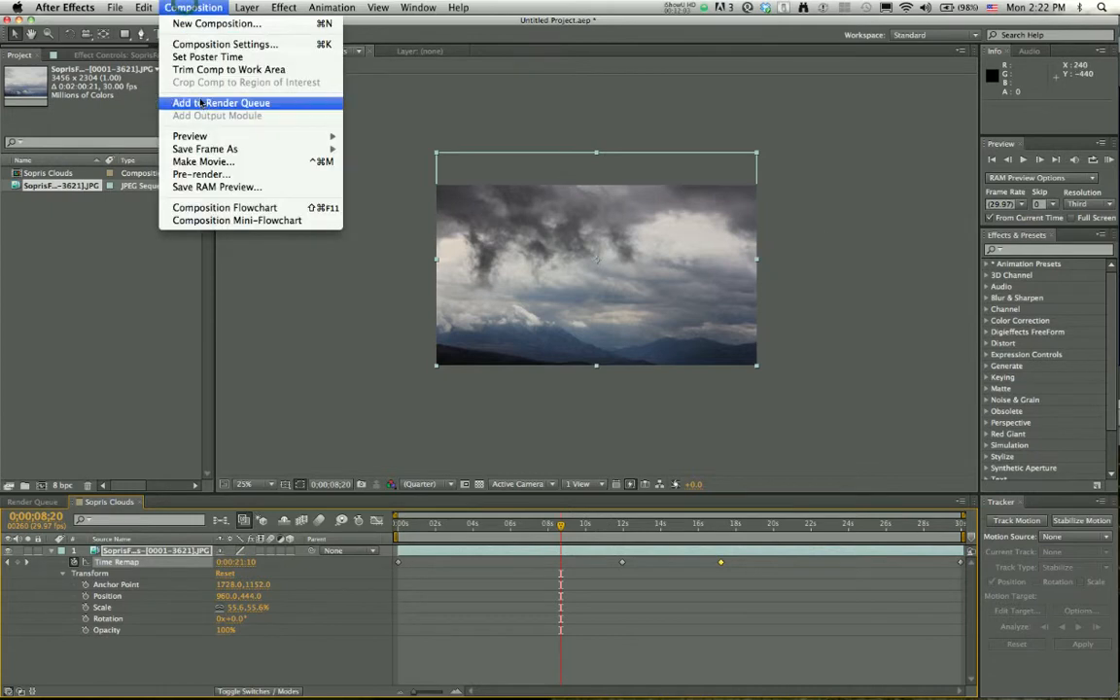
# Set the Sopris Clouds duration to 10 seconds and time-stretch the cloud layer to fit
pyautogui.click(226, 43)
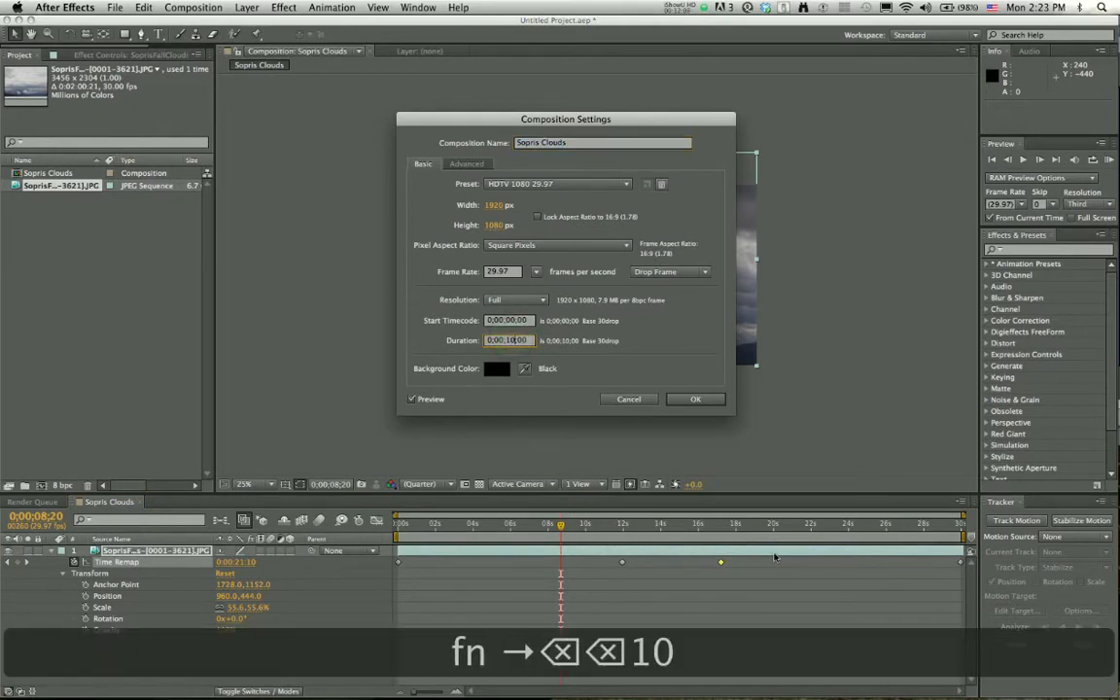
pyautogui.click(695, 398)
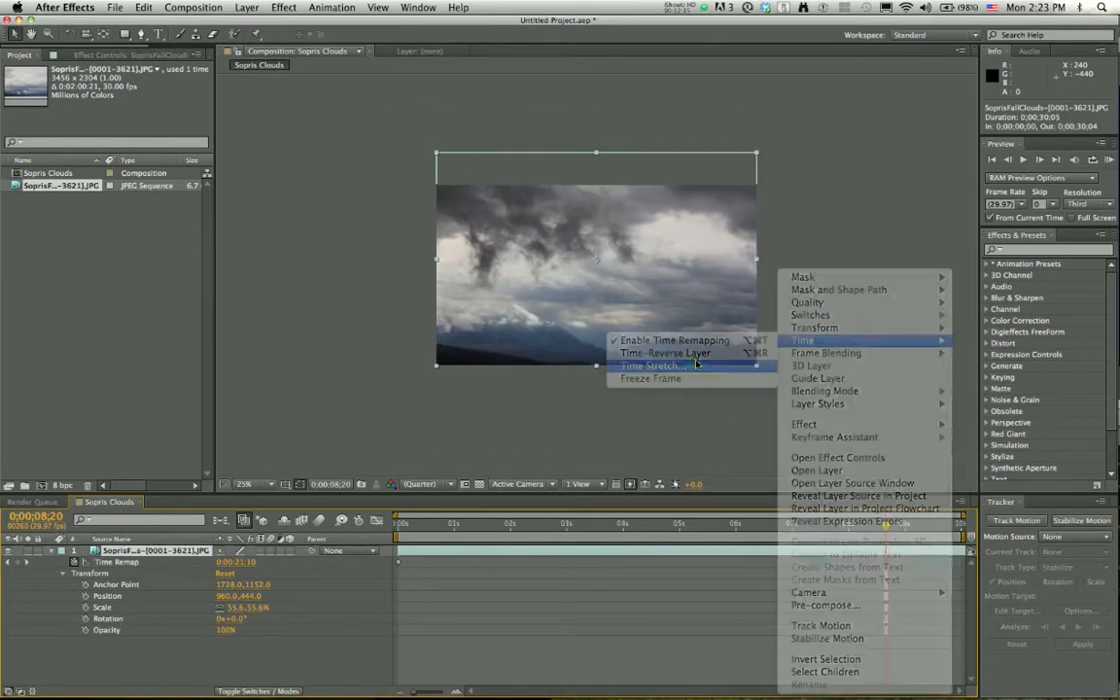
pyautogui.click(654, 365)
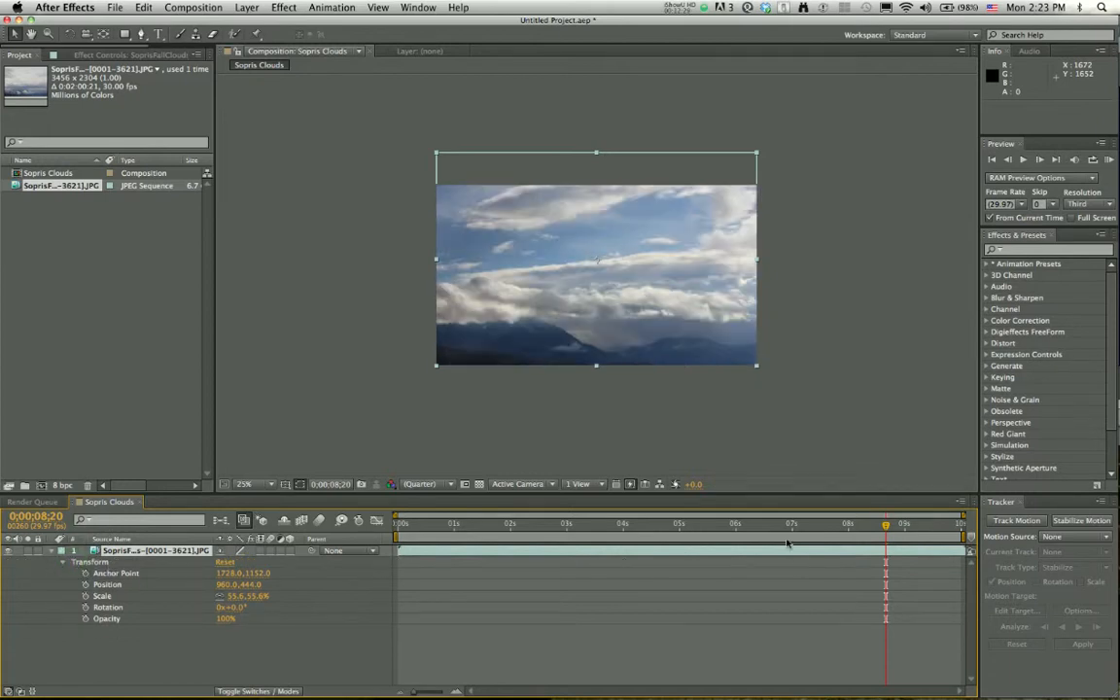
pyautogui.moveTo(690, 552)
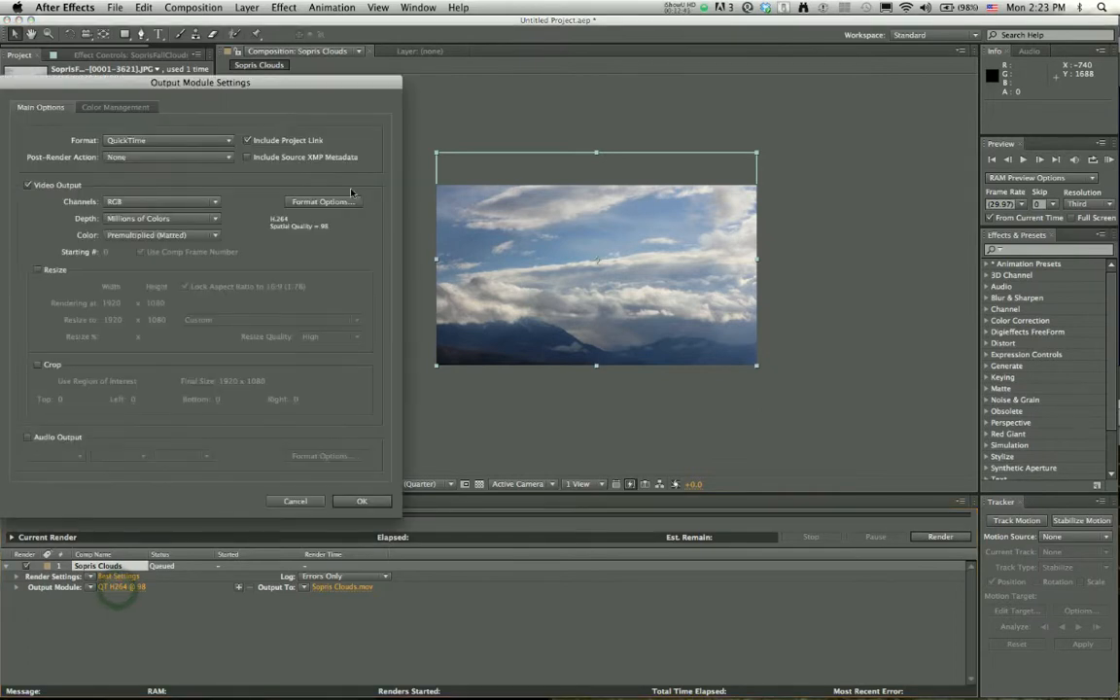
# Set the QuickTime output module's video codec to XDCAM HD 1080i60 (35 Mb/s VBR)
pyautogui.click(323, 202)
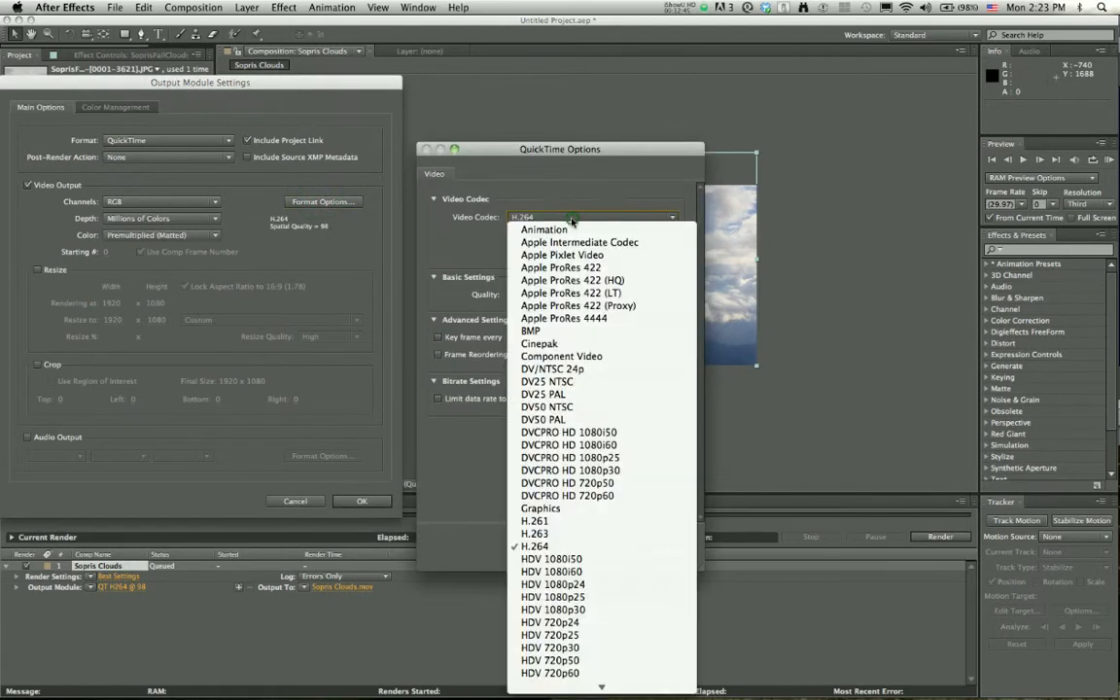
pyautogui.scroll(-3)
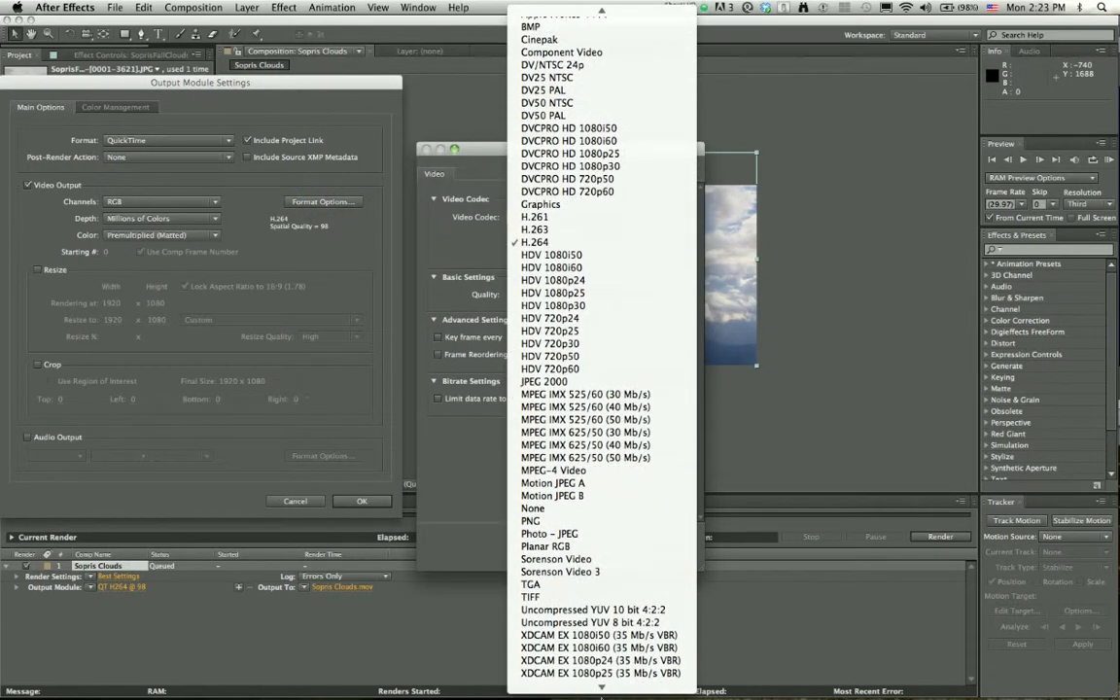
pyautogui.scroll(-3)
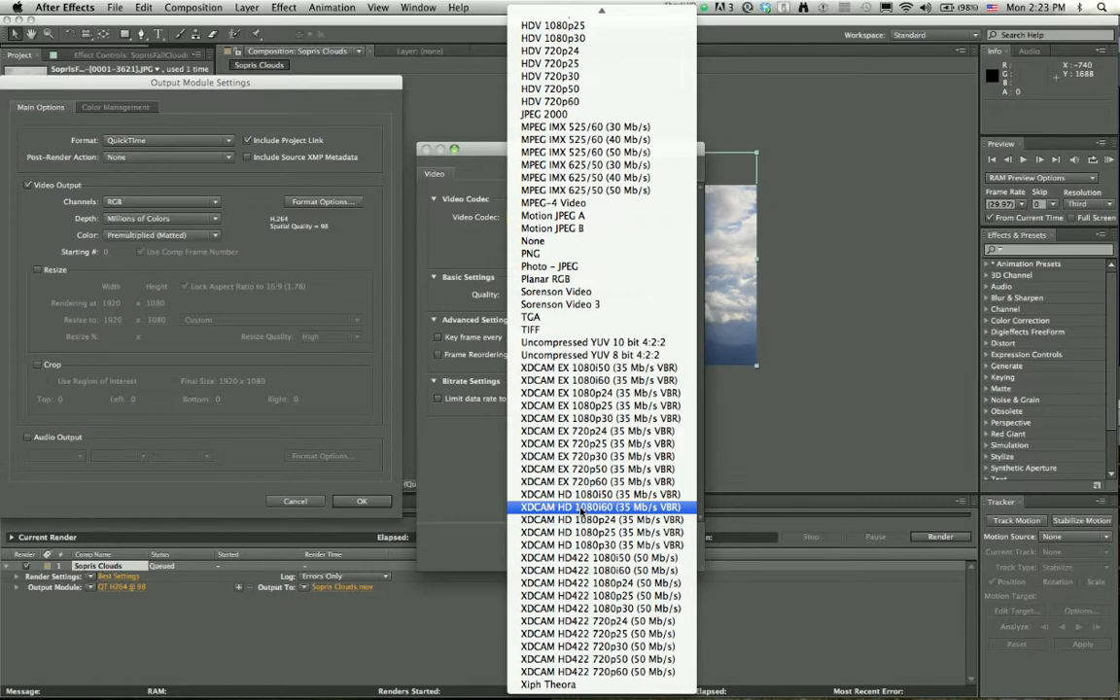
pyautogui.click(601, 506)
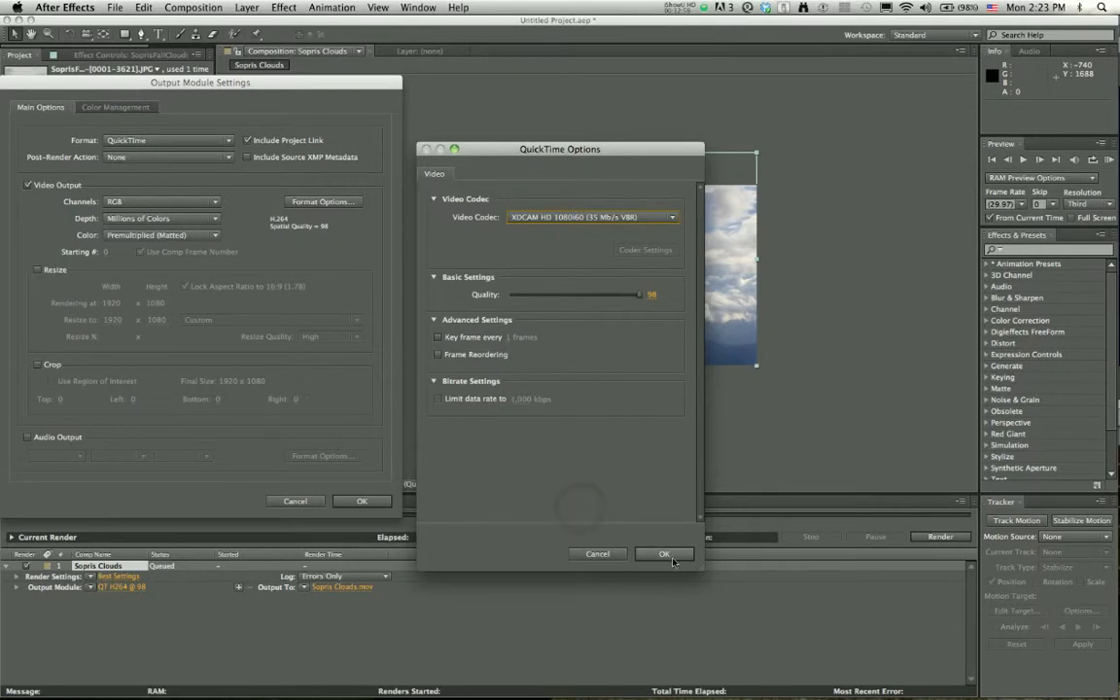
pyautogui.click(665, 555)
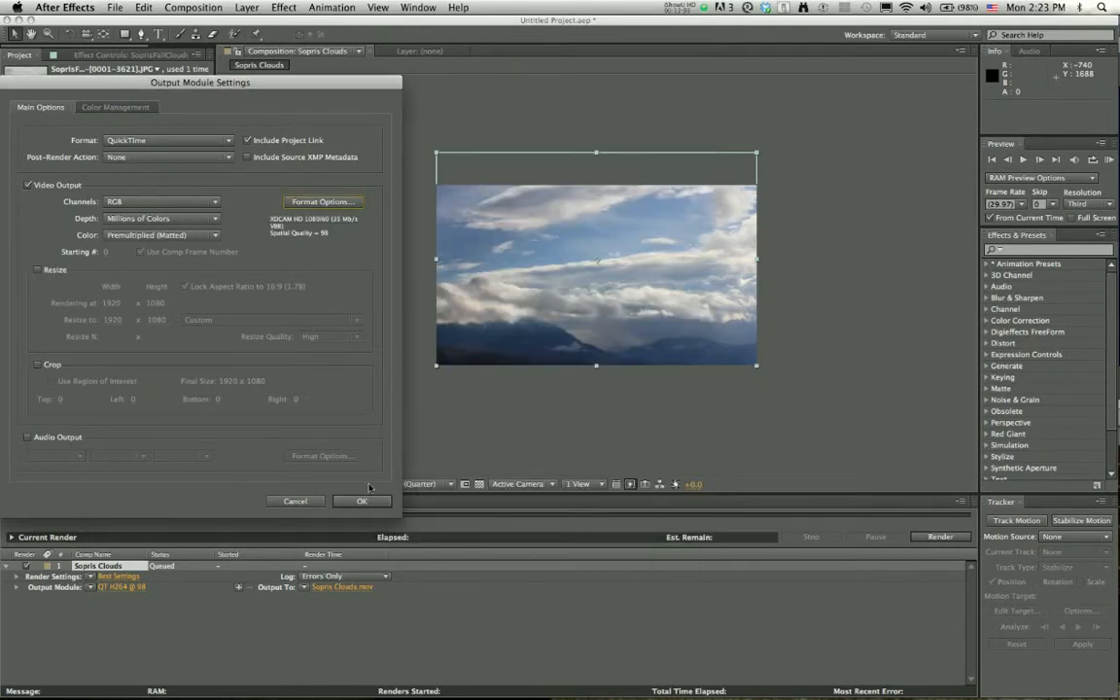
pyautogui.click(361, 501)
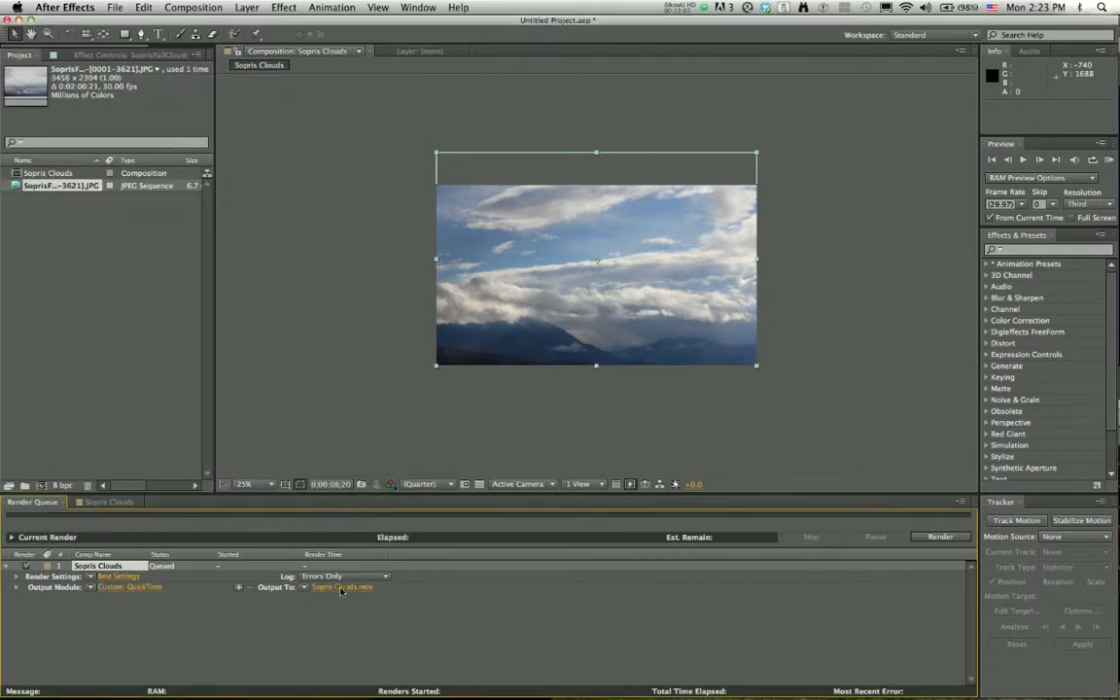
# Output Sopris Clouds.mov to a folder on the Blue Owl drive and start rendering
pyautogui.click(341, 586)
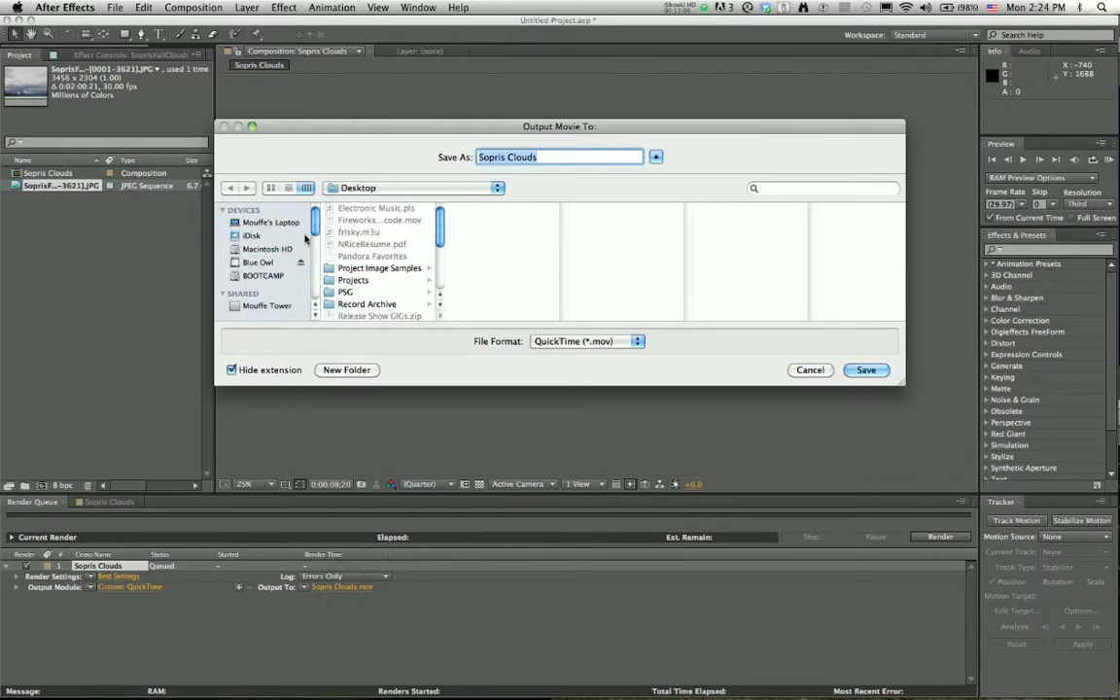
pyautogui.click(350, 304)
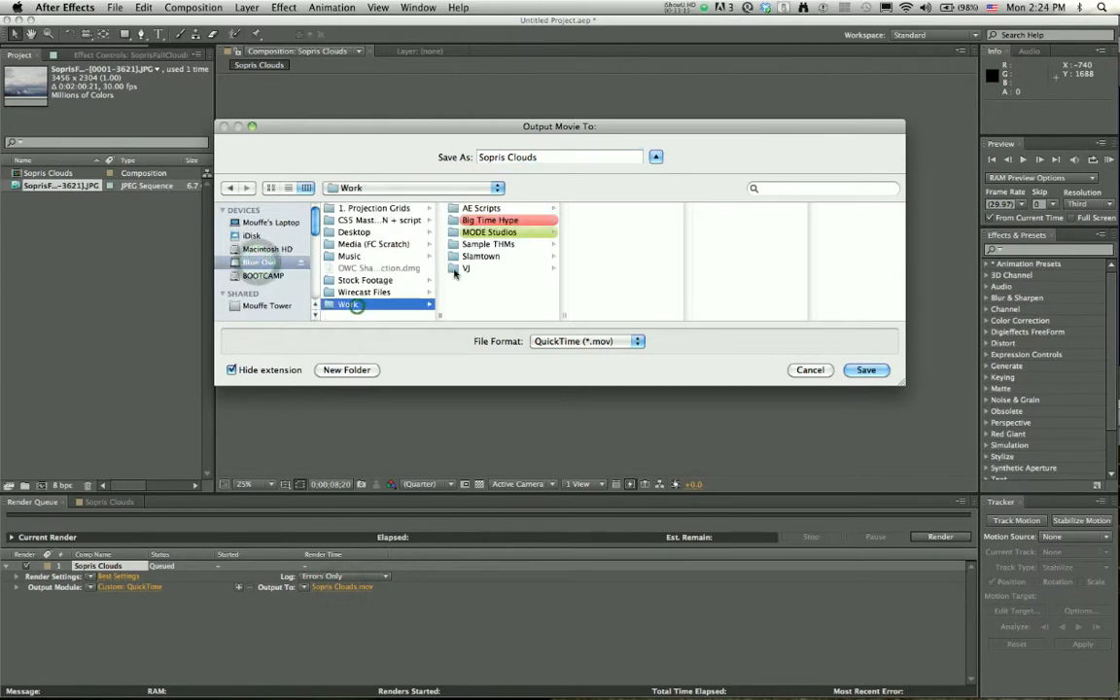
pyautogui.click(489, 231)
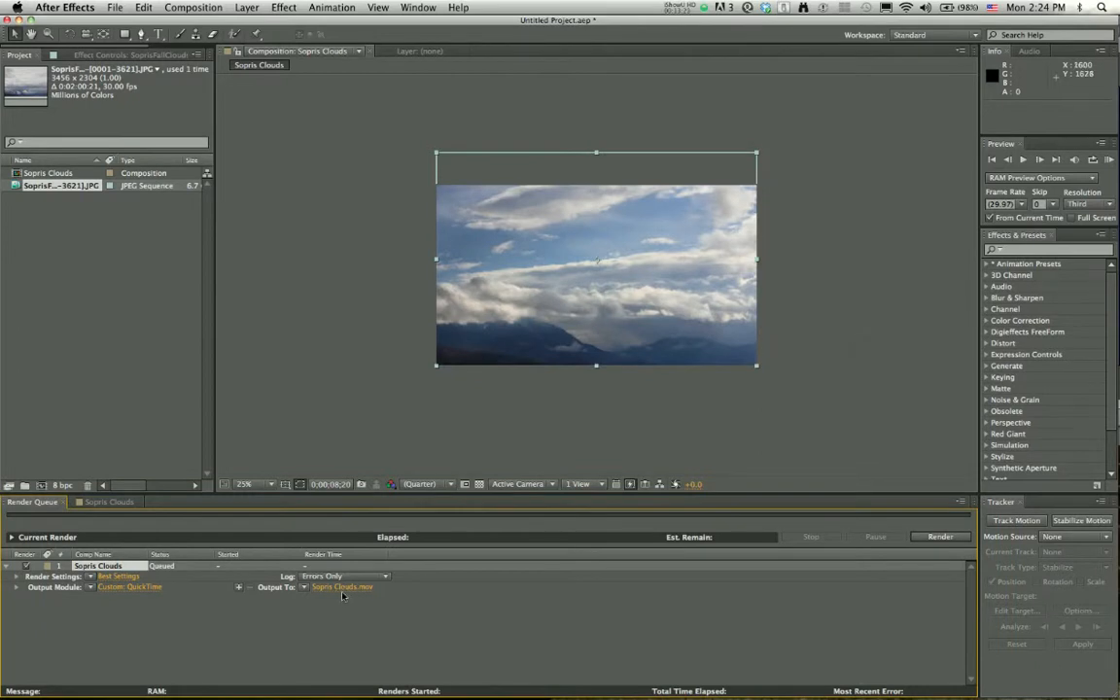
pyautogui.moveTo(612, 615)
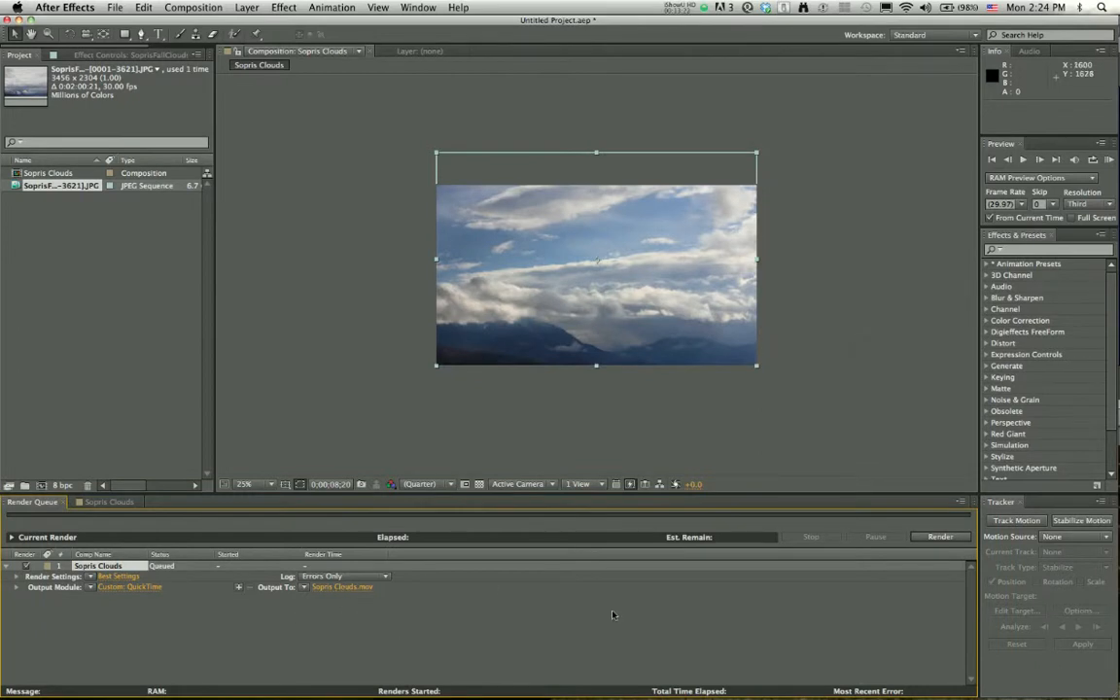
pyautogui.click(939, 535)
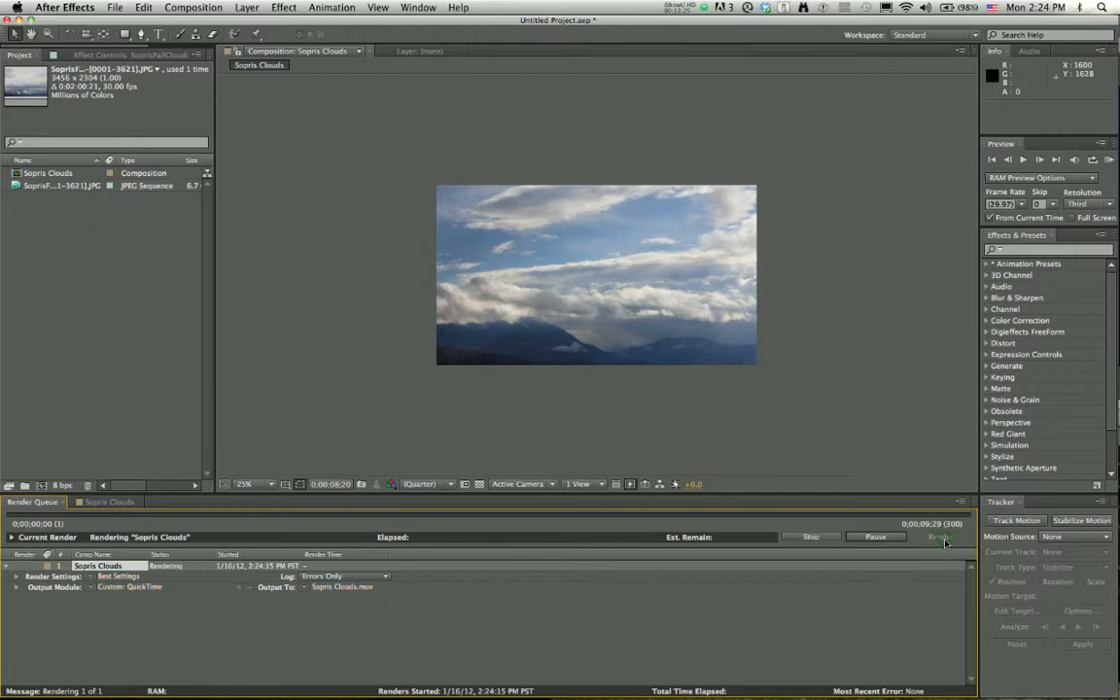